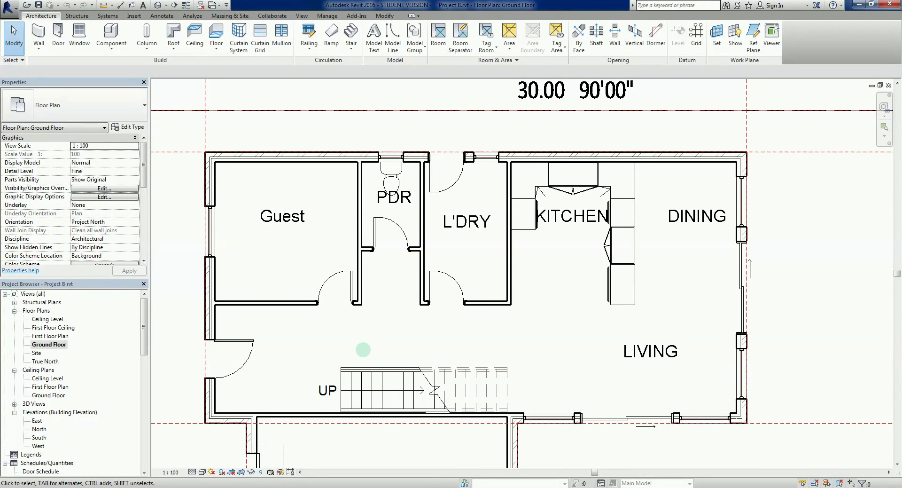
{"action": "mouse_move", "coordinate": [363, 352]}
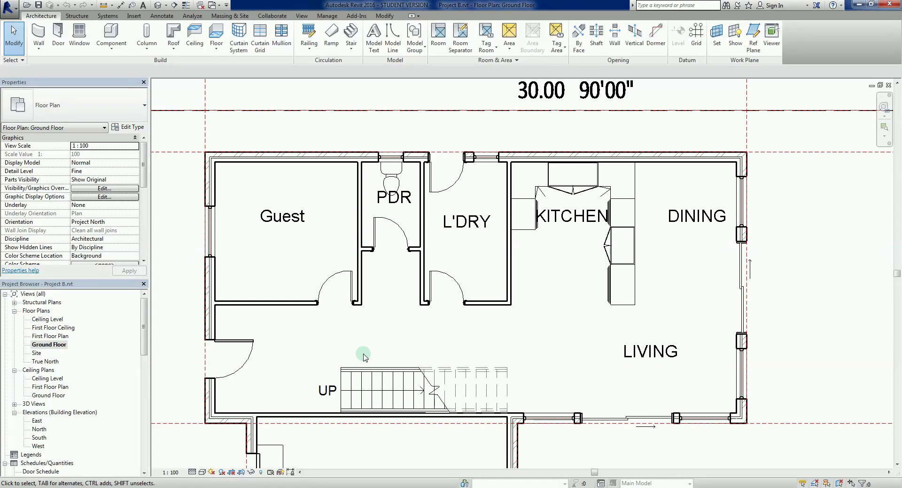
Switch from the first floor plan to the ground floor plan view
{"action": "scroll", "scroll_direction": "down", "scroll_amount": 3}
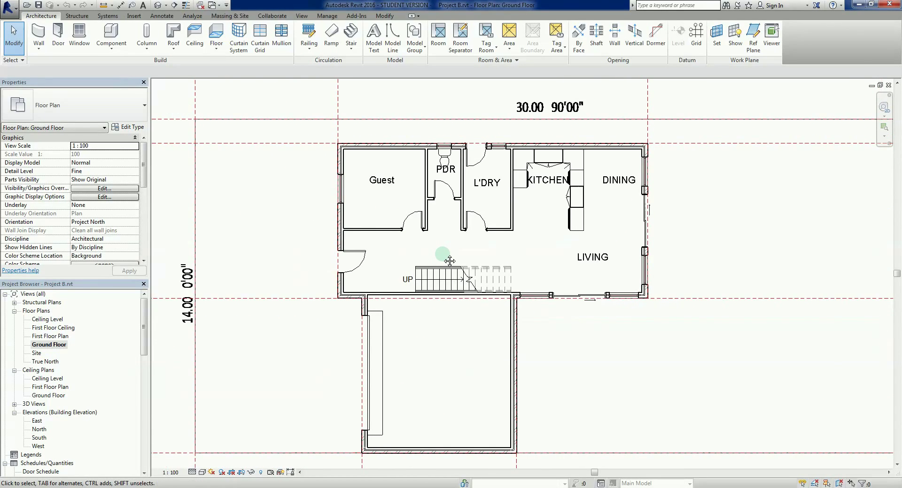
{"action": "mouse_move", "coordinate": [447, 260]}
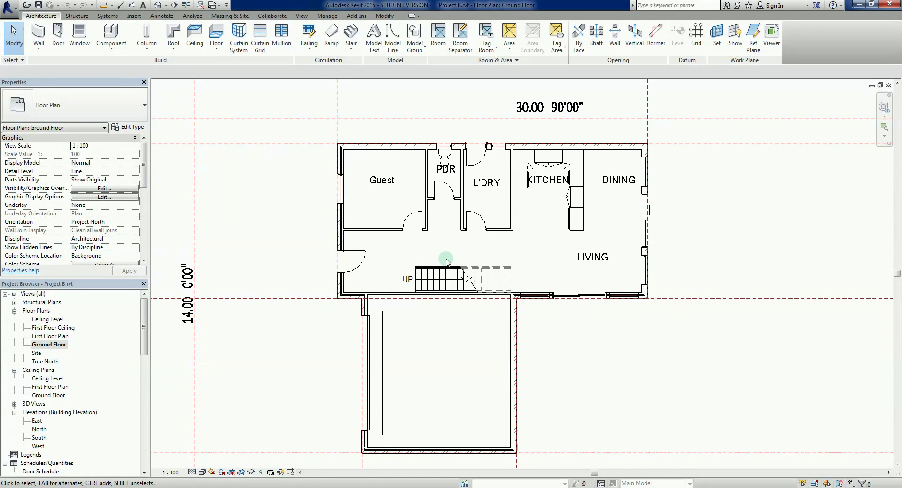
{"action": "mouse_move", "coordinate": [439, 221]}
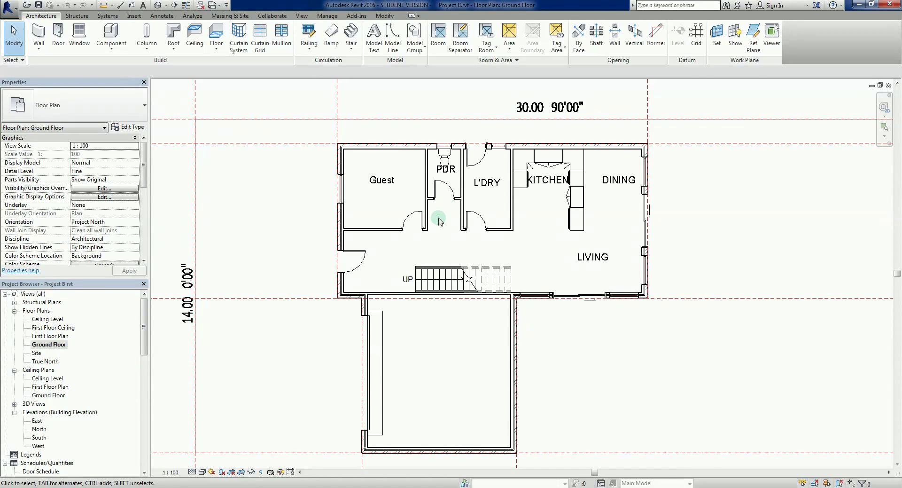
{"action": "left_click", "coordinate": [442, 158]}
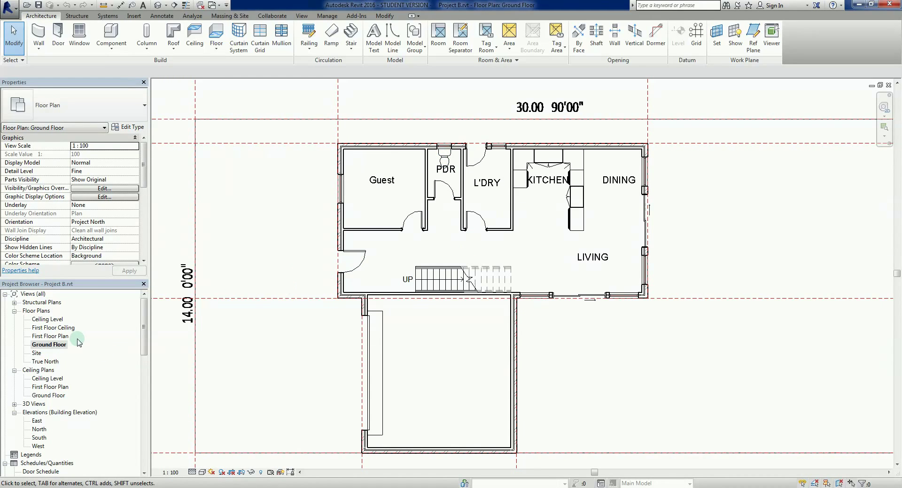
{"action": "double_click", "coordinate": [51, 336]}
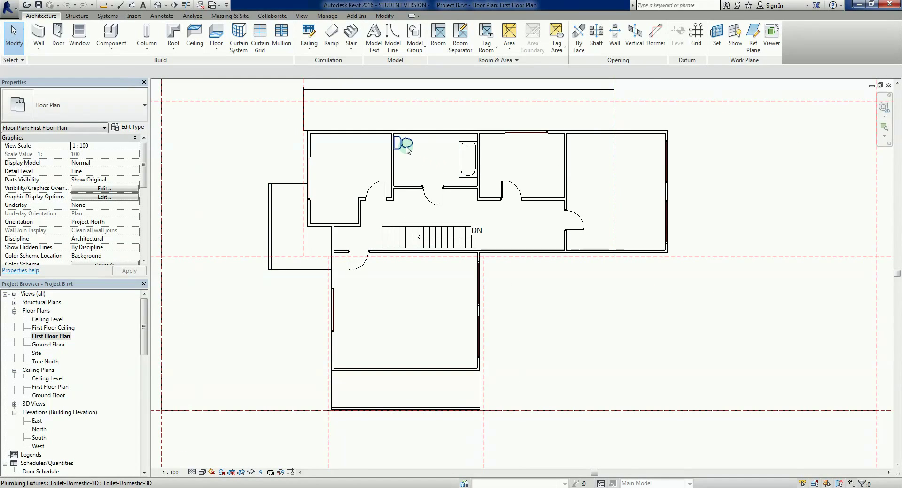
{"action": "left_click", "coordinate": [48, 344]}
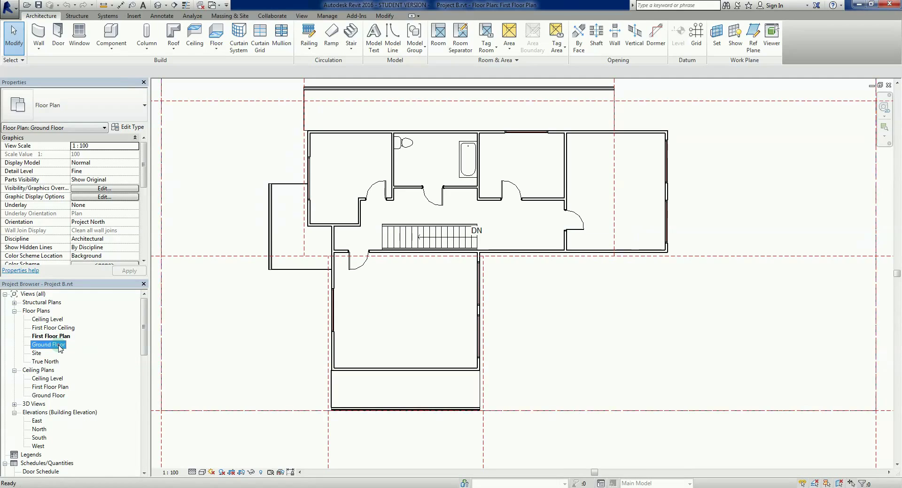
{"action": "double_click", "coordinate": [48, 344]}
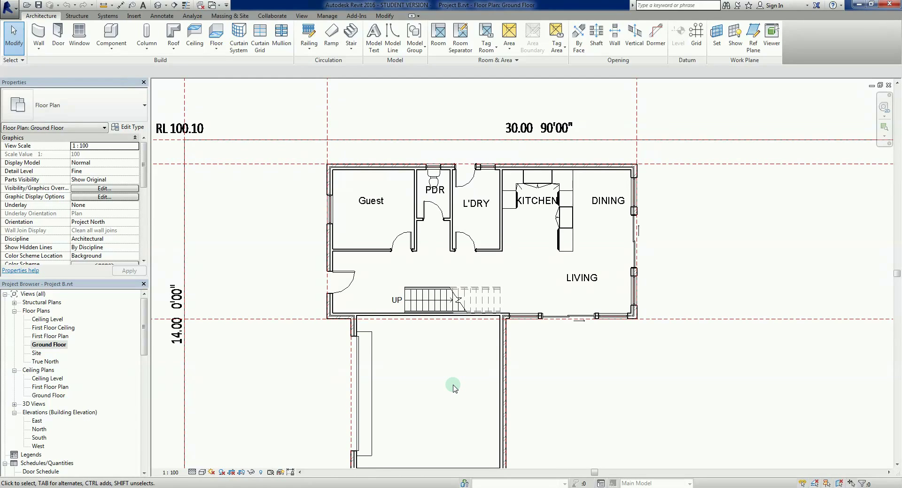
{"action": "mouse_move", "coordinate": [455, 392]}
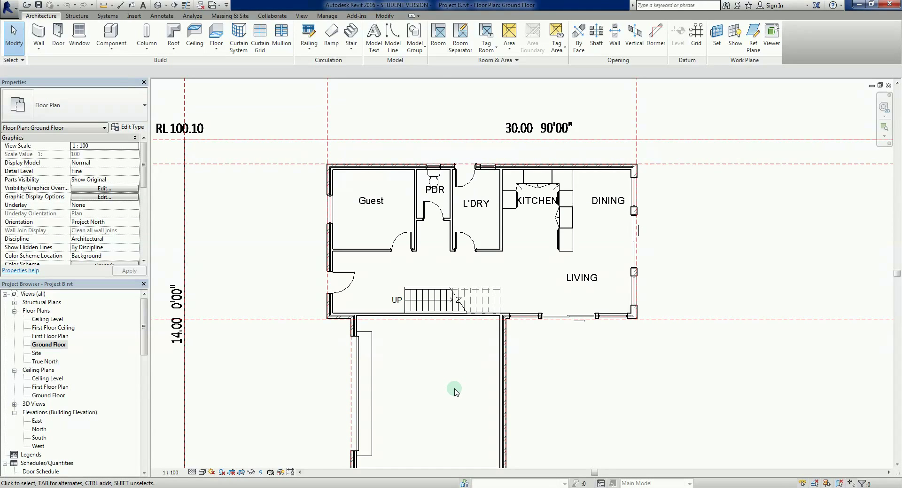
{"action": "mouse_move", "coordinate": [554, 318]}
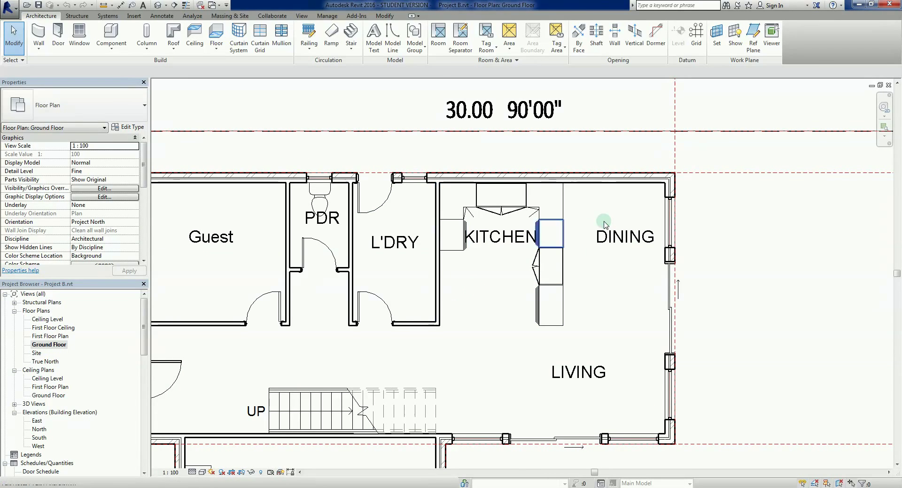
{"action": "left_click", "coordinate": [501, 347]}
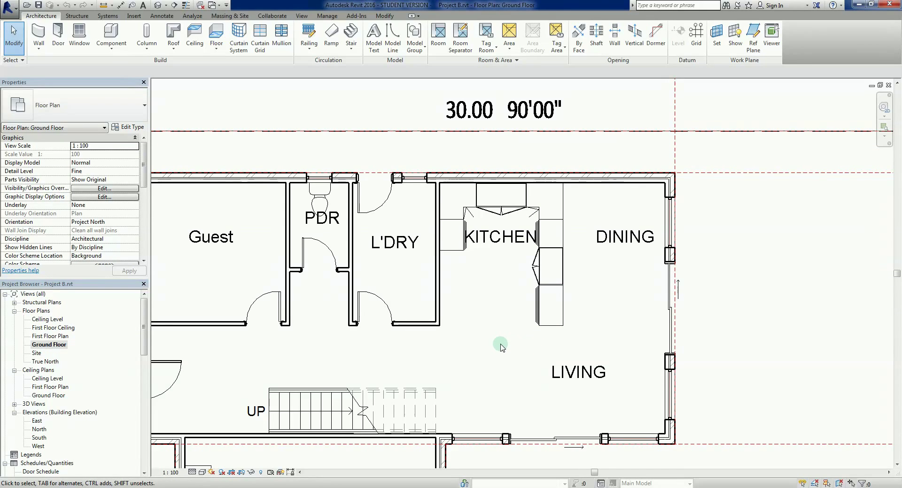
{"action": "mouse_move", "coordinate": [496, 350]}
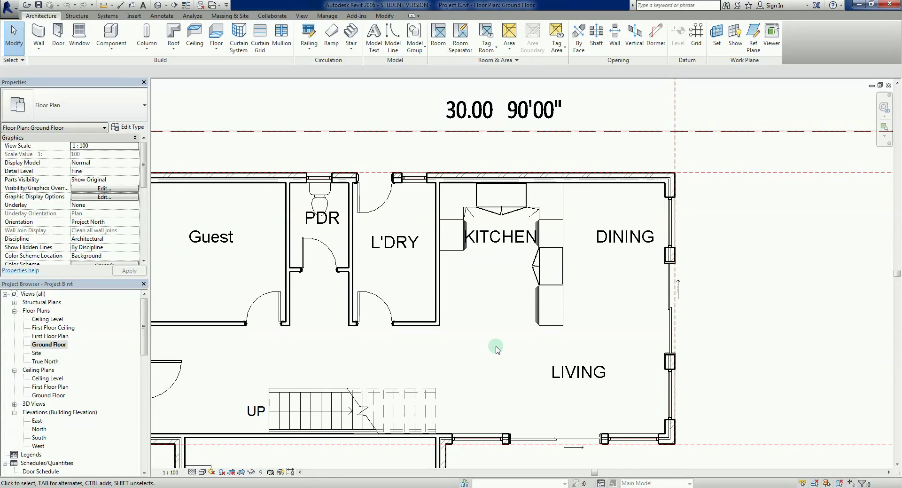
Start a component and choose the Counter Top-L Shaped 600mm Depth type
{"action": "left_click", "coordinate": [111, 35]}
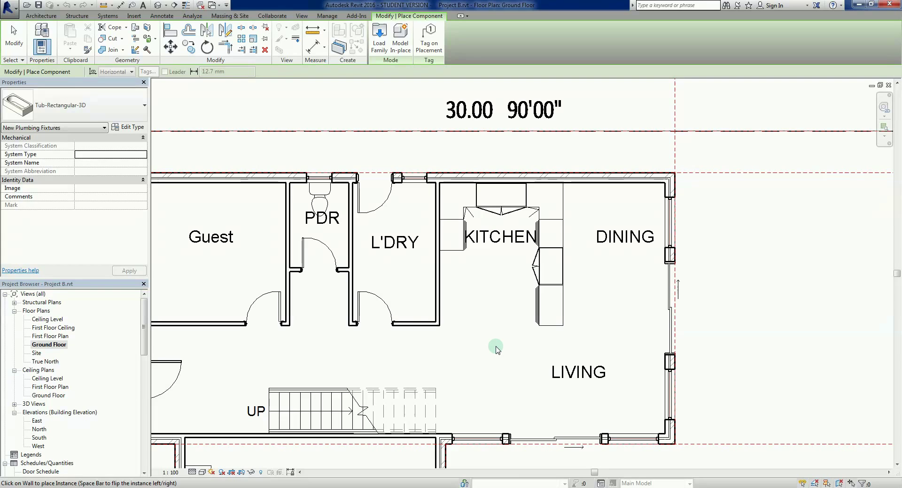
{"action": "mouse_move", "coordinate": [493, 349]}
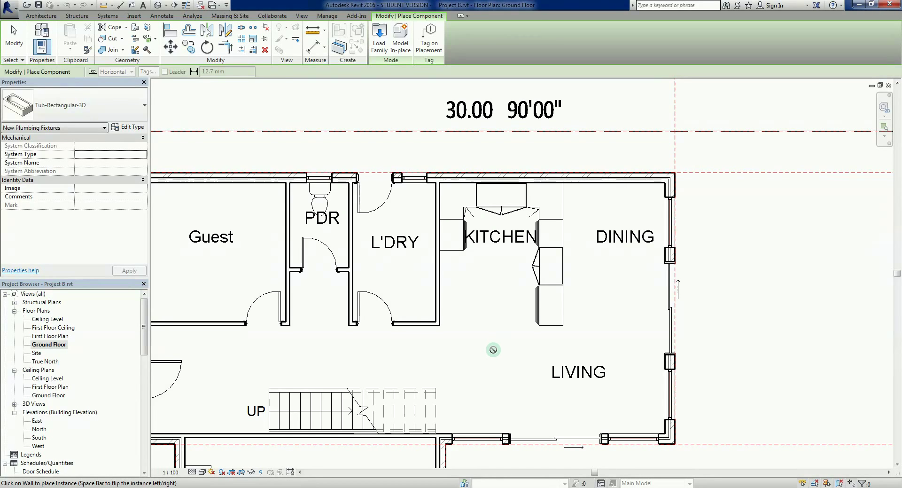
{"action": "mouse_move", "coordinate": [134, 143]}
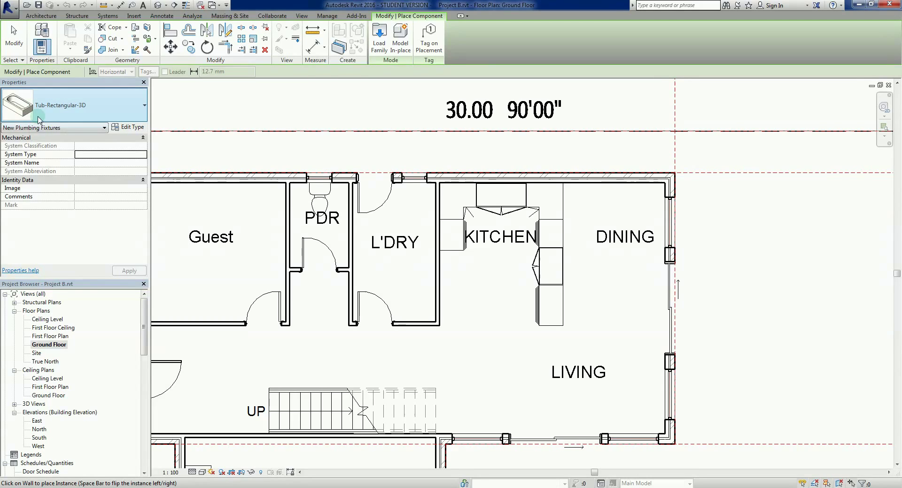
{"action": "mouse_move", "coordinate": [132, 119]}
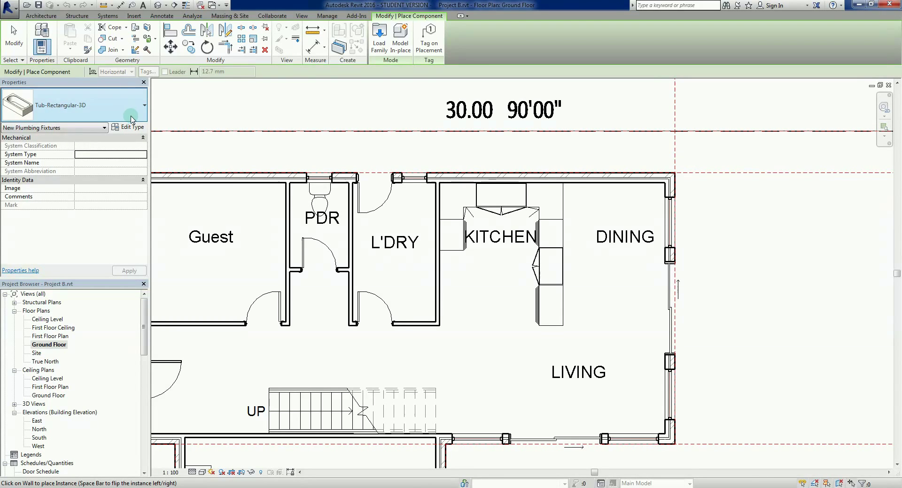
{"action": "left_click", "coordinate": [128, 106]}
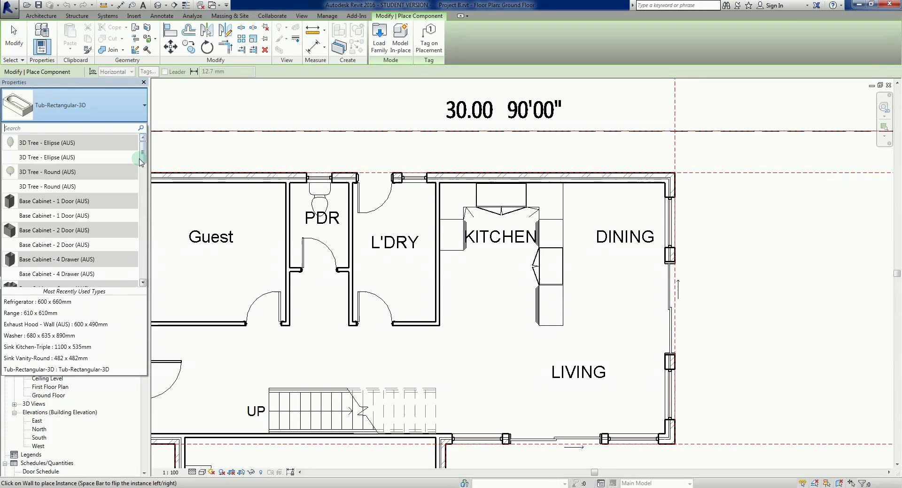
{"action": "scroll", "scroll_direction": "down", "scroll_amount": 3}
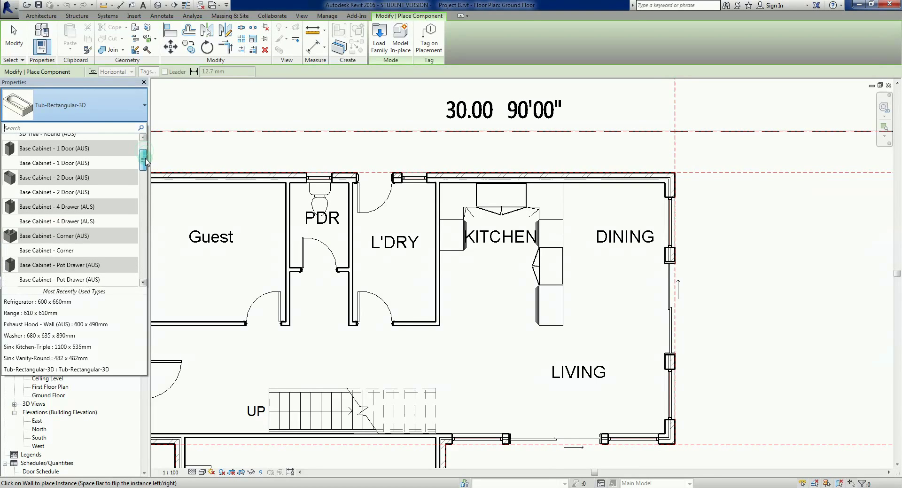
{"action": "scroll", "scroll_direction": "down", "scroll_amount": 3}
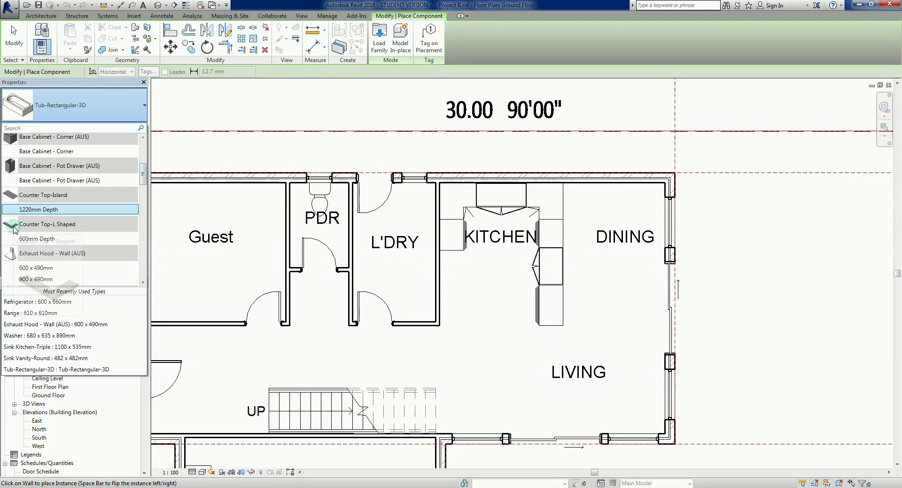
{"action": "mouse_move", "coordinate": [39, 195]}
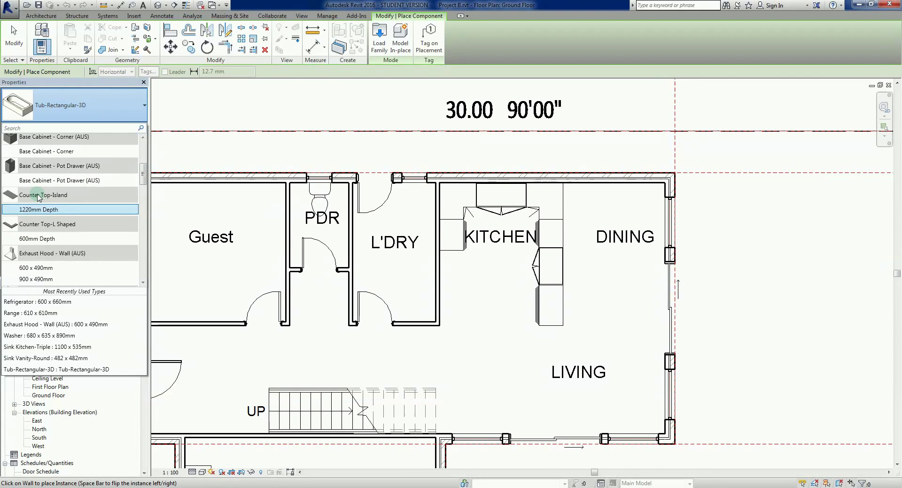
{"action": "left_click", "coordinate": [38, 238]}
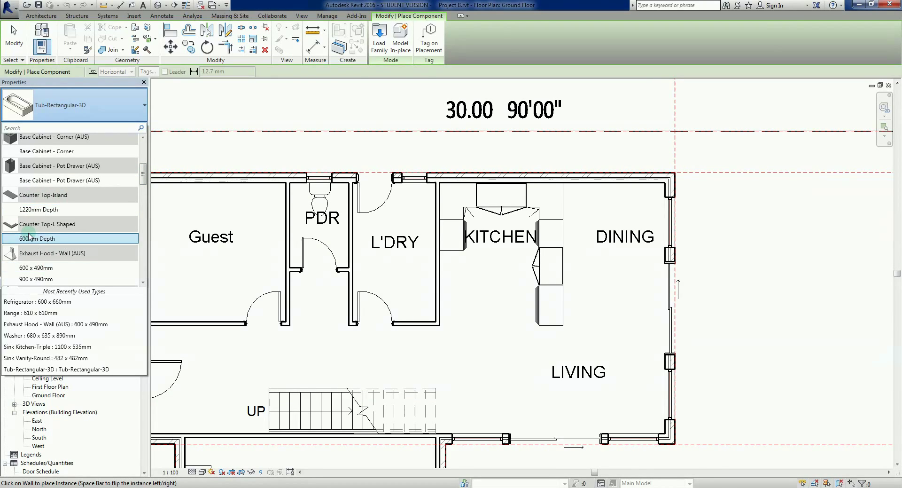
{"action": "mouse_move", "coordinate": [79, 259]}
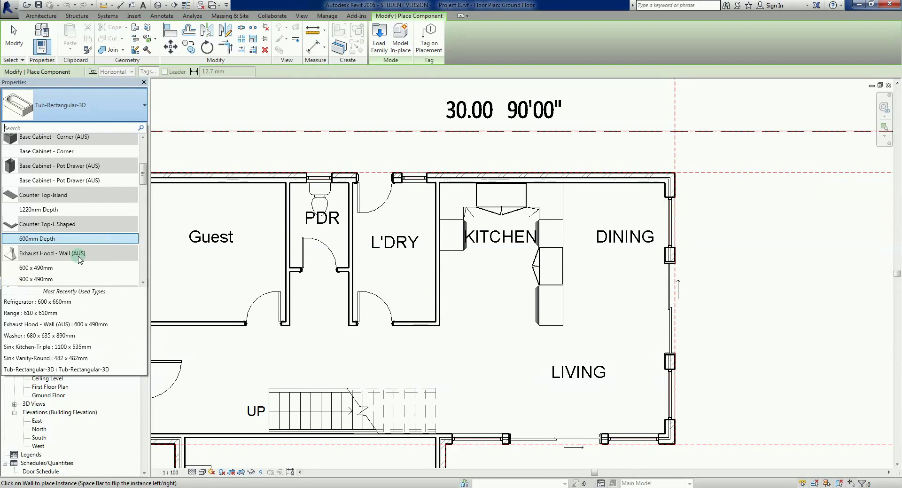
{"action": "mouse_move", "coordinate": [43, 239]}
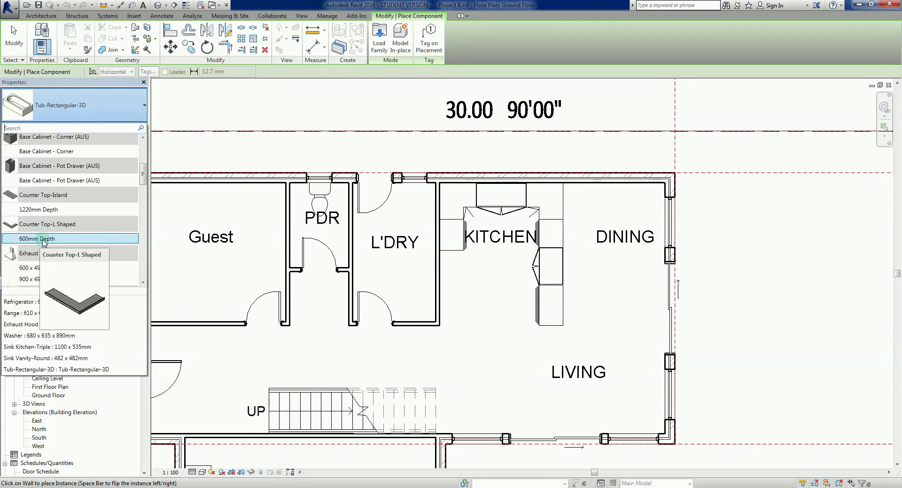
Confirm the 600mm-depth L-shaped counter top type for placement in the kitchen corner
{"action": "left_click", "coordinate": [44, 238]}
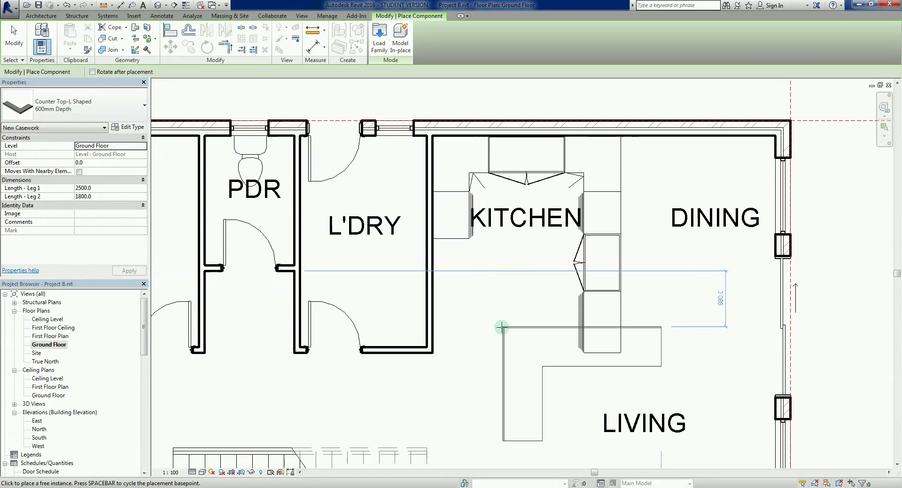
{"action": "mouse_move", "coordinate": [496, 305]}
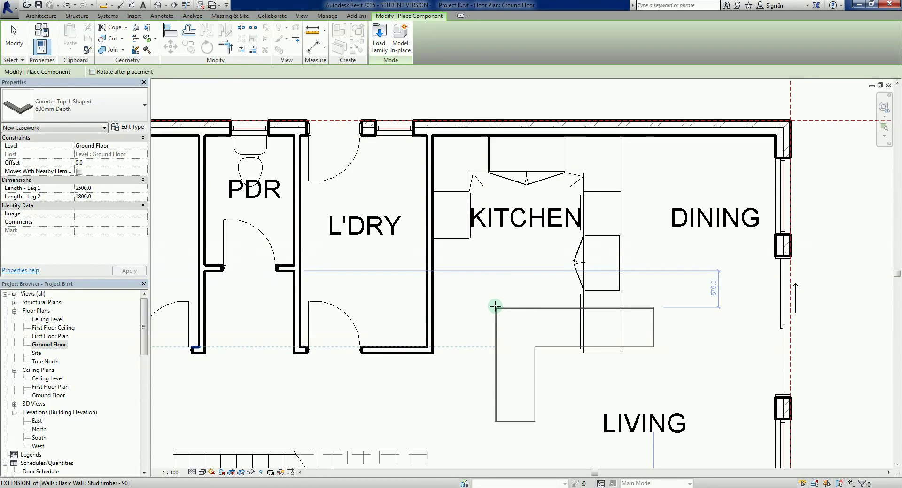
{"action": "mouse_move", "coordinate": [496, 304]}
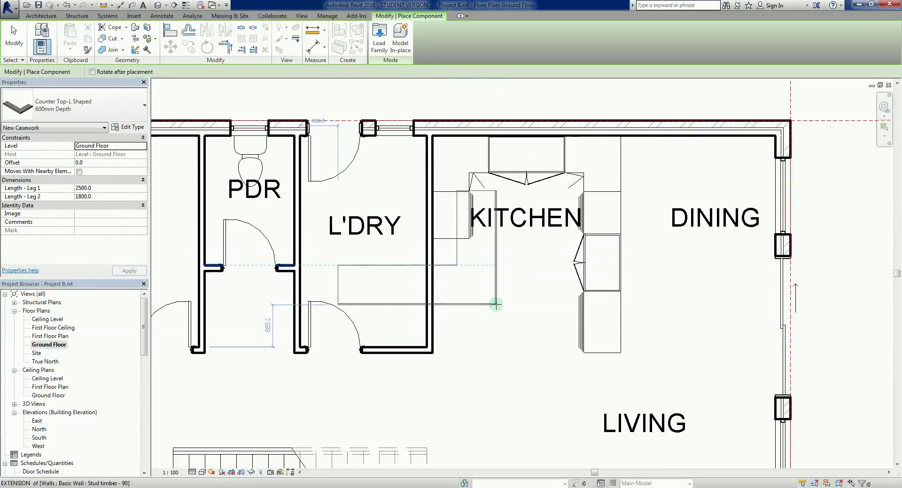
{"action": "mouse_move", "coordinate": [497, 304]}
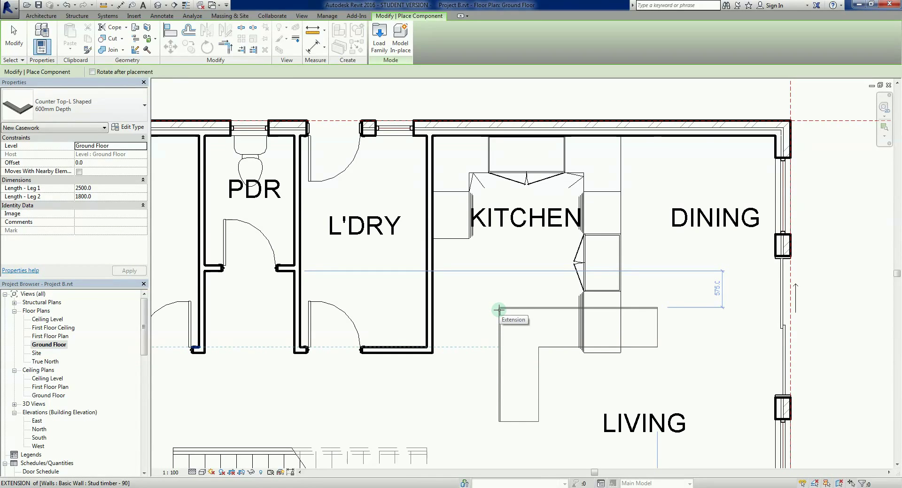
{"action": "mouse_move", "coordinate": [477, 237]}
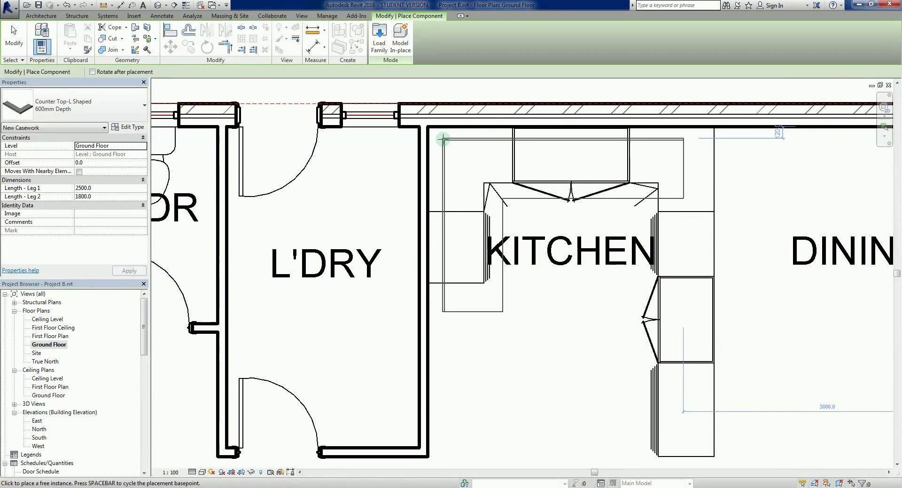
{"action": "mouse_move", "coordinate": [428, 128]}
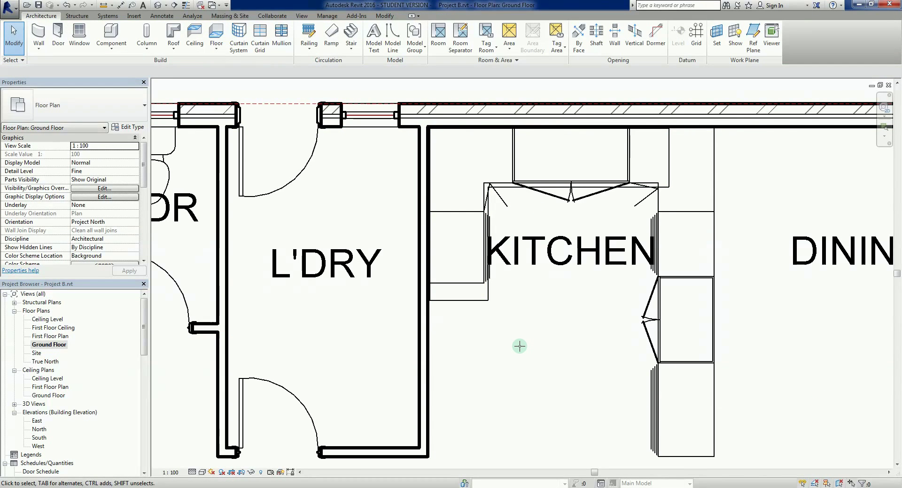
{"action": "mouse_move", "coordinate": [496, 325]}
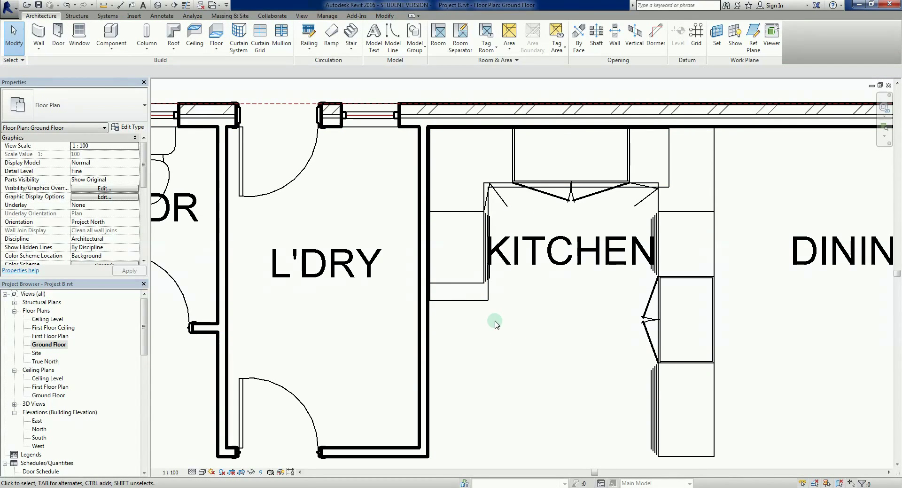
{"action": "left_click", "coordinate": [467, 300]}
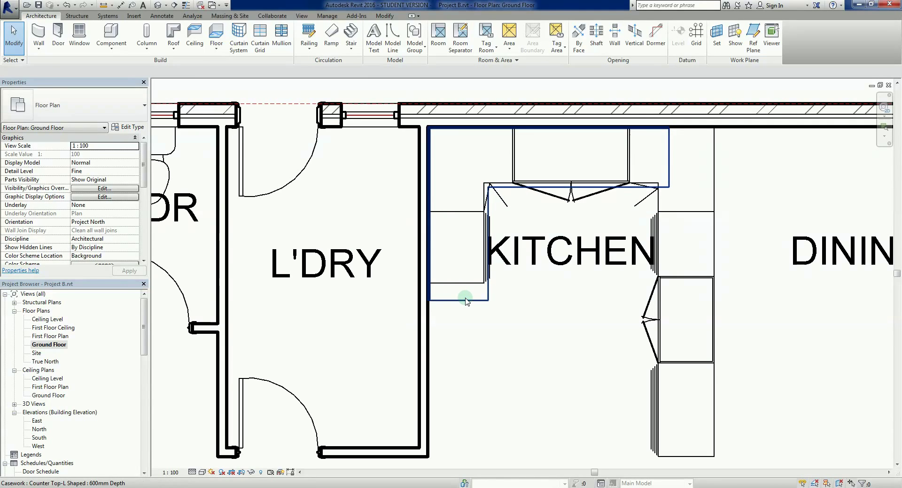
{"action": "left_click", "coordinate": [483, 361]}
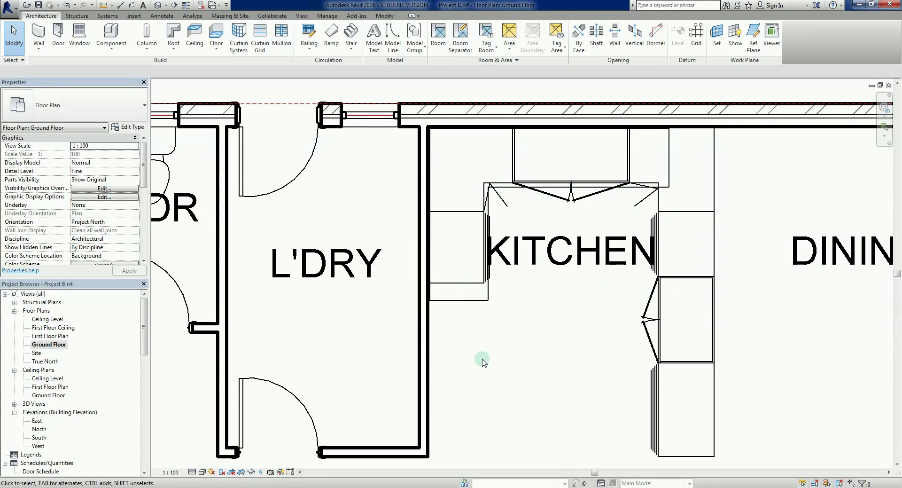
{"action": "mouse_move", "coordinate": [460, 317]}
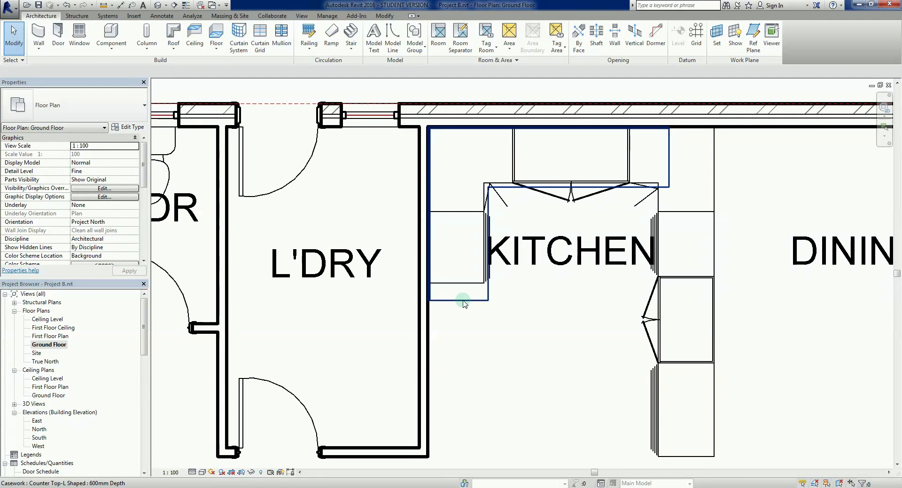
{"action": "left_click", "coordinate": [520, 337]}
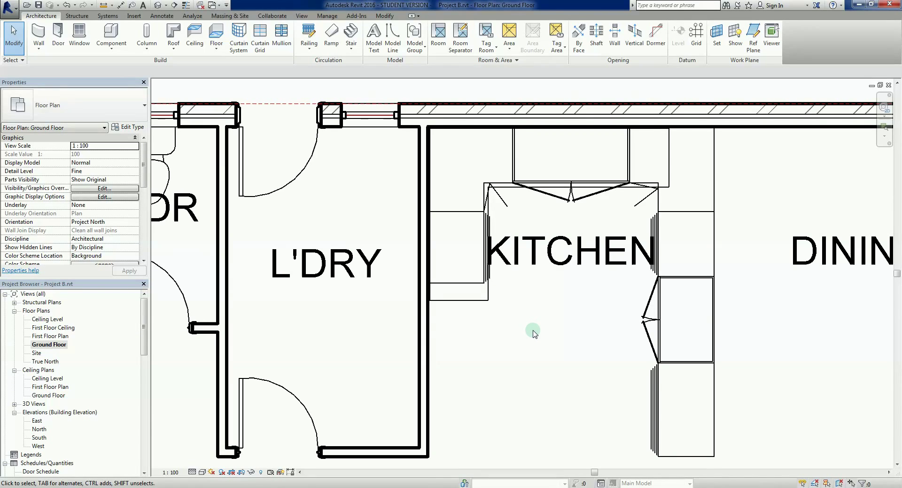
Shorten the counter top's Leg 2 to about 1630mm, flush with the cabinet below
{"action": "left_click", "coordinate": [466, 265]}
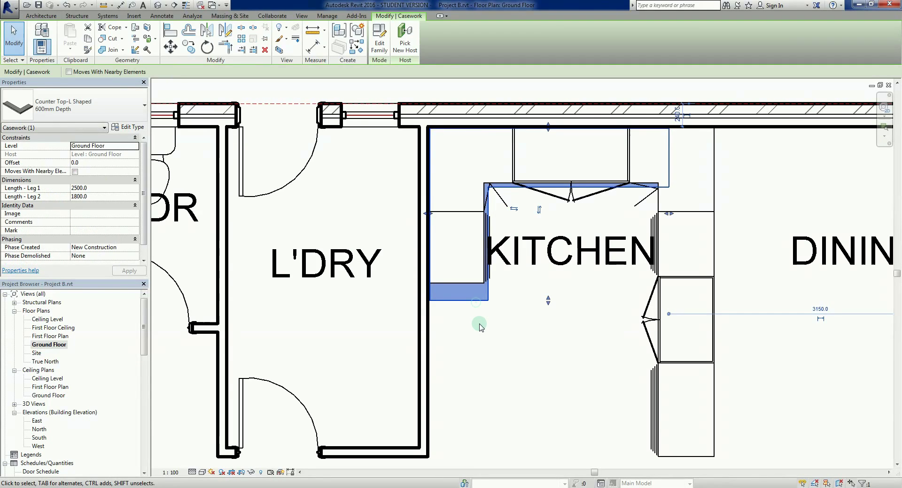
{"action": "mouse_move", "coordinate": [546, 320]}
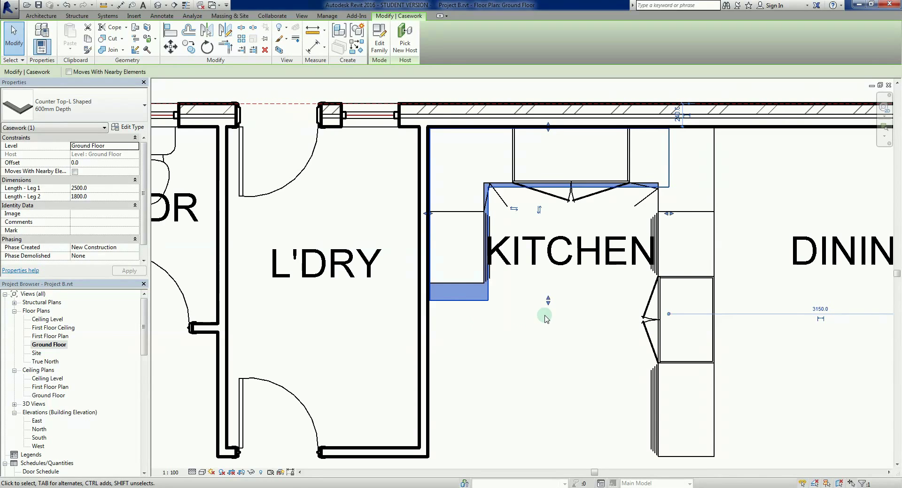
{"action": "mouse_move", "coordinate": [551, 306]}
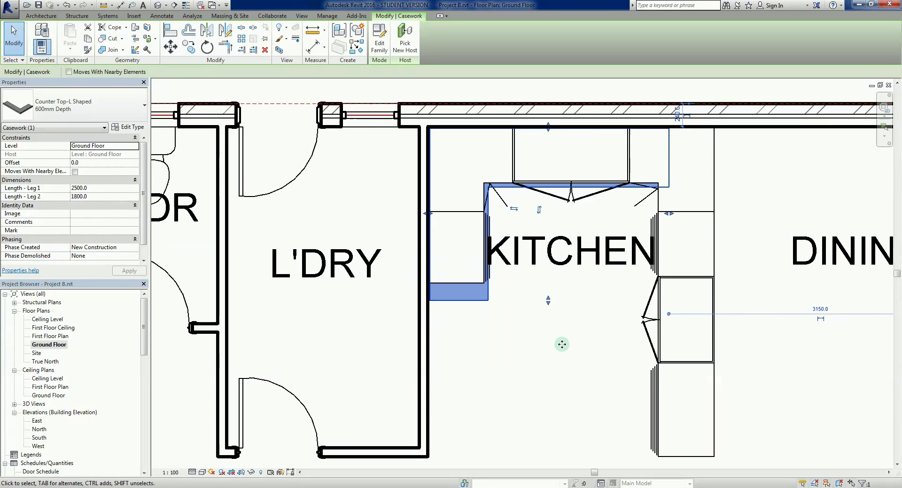
{"action": "mouse_move", "coordinate": [573, 306]}
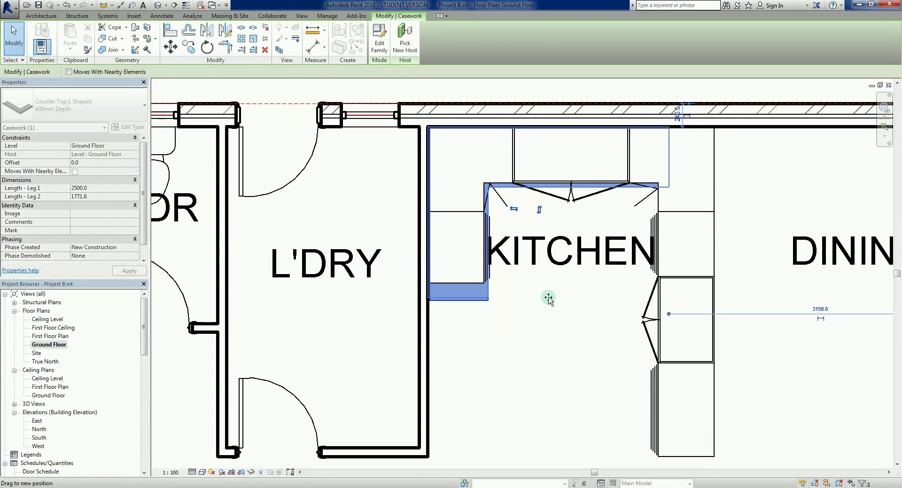
{"action": "mouse_move", "coordinate": [545, 275]}
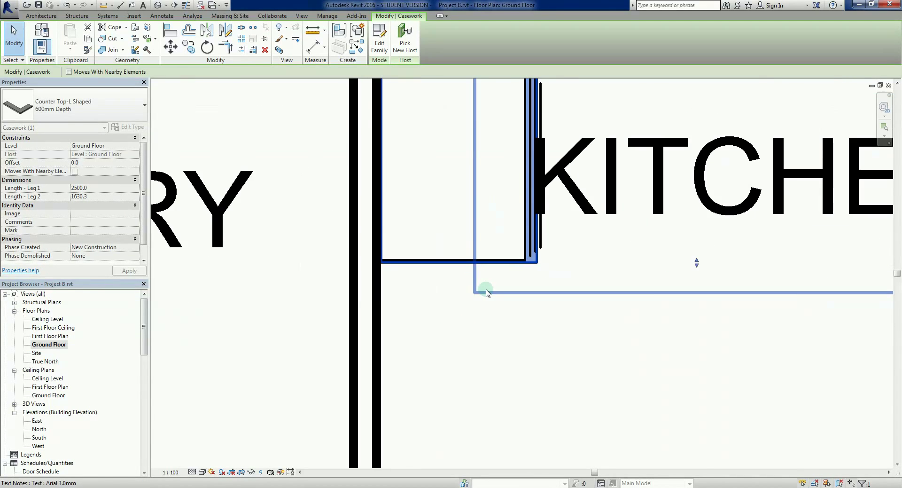
{"action": "left_click", "coordinate": [551, 322]}
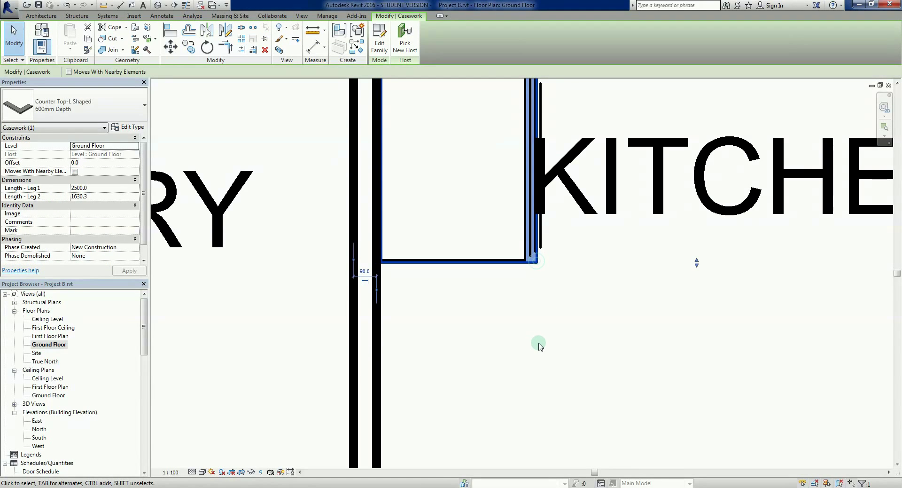
{"action": "mouse_move", "coordinate": [654, 316]}
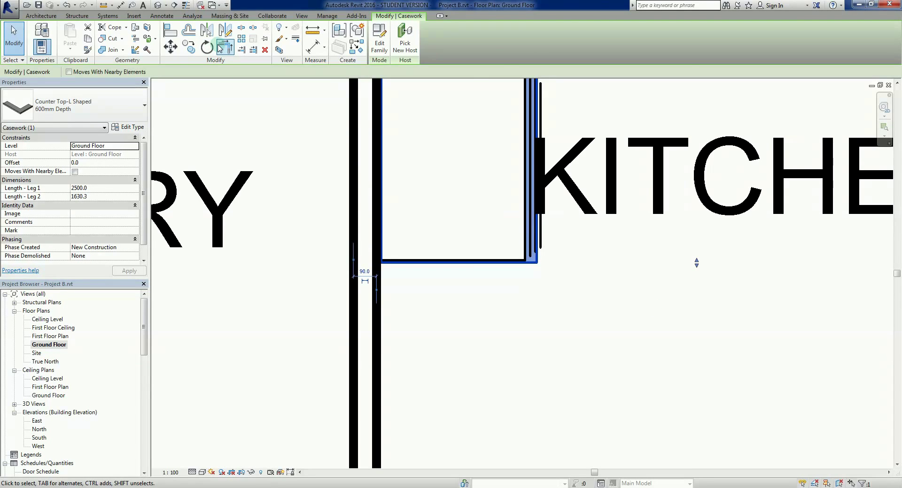
{"action": "left_click", "coordinate": [529, 323]}
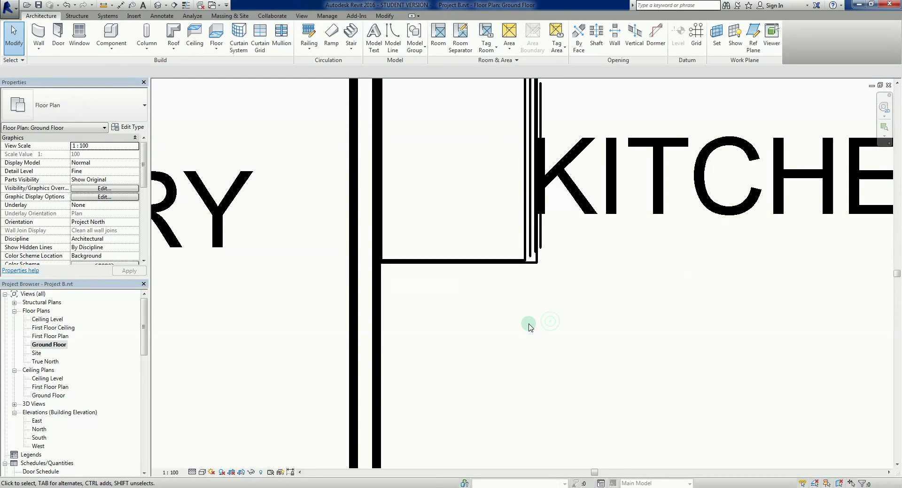
{"action": "left_click", "coordinate": [377, 313]}
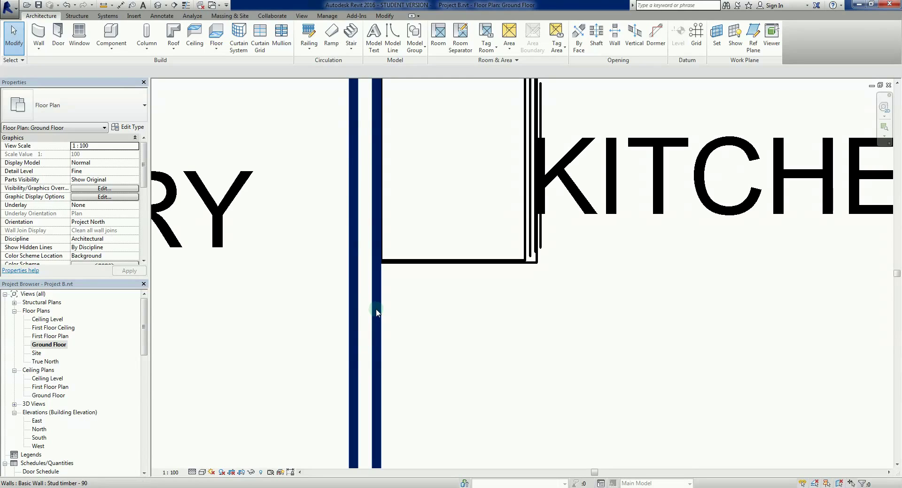
{"action": "left_click", "coordinate": [486, 257]}
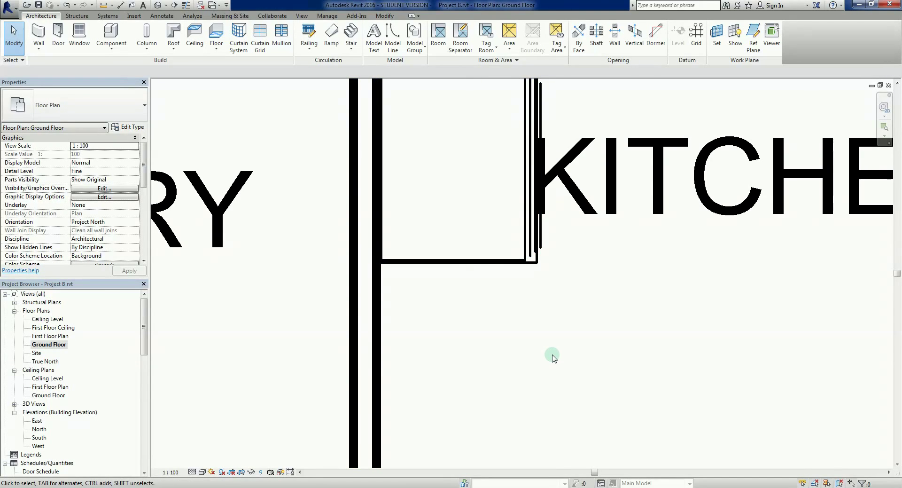
{"action": "mouse_move", "coordinate": [195, 35]}
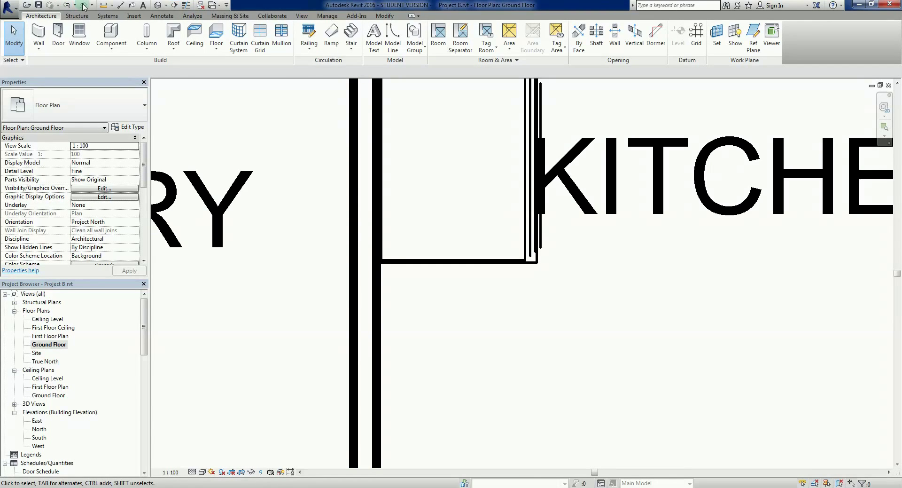
{"action": "mouse_move", "coordinate": [185, 5]}
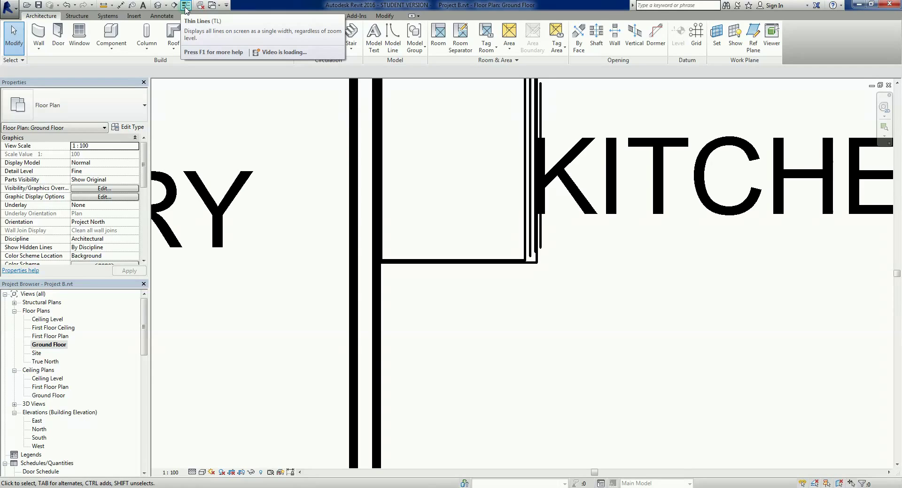
{"action": "mouse_move", "coordinate": [186, 5]}
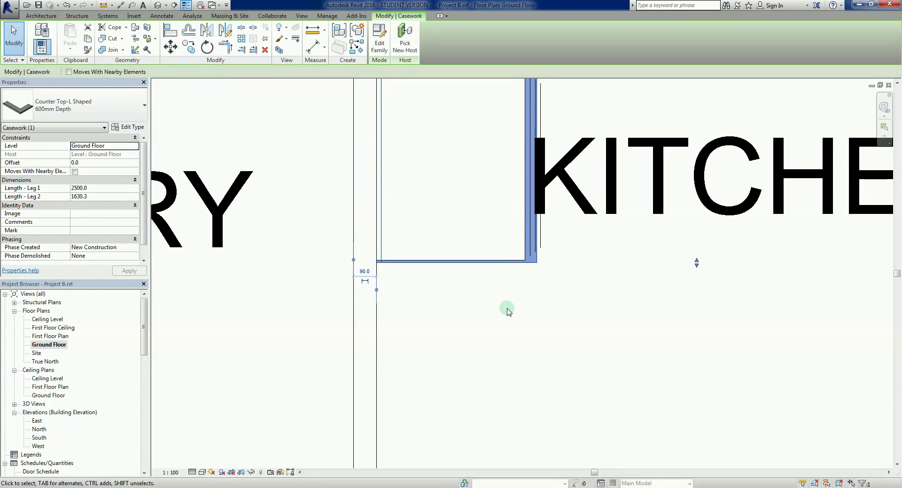
{"action": "mouse_move", "coordinate": [640, 299]}
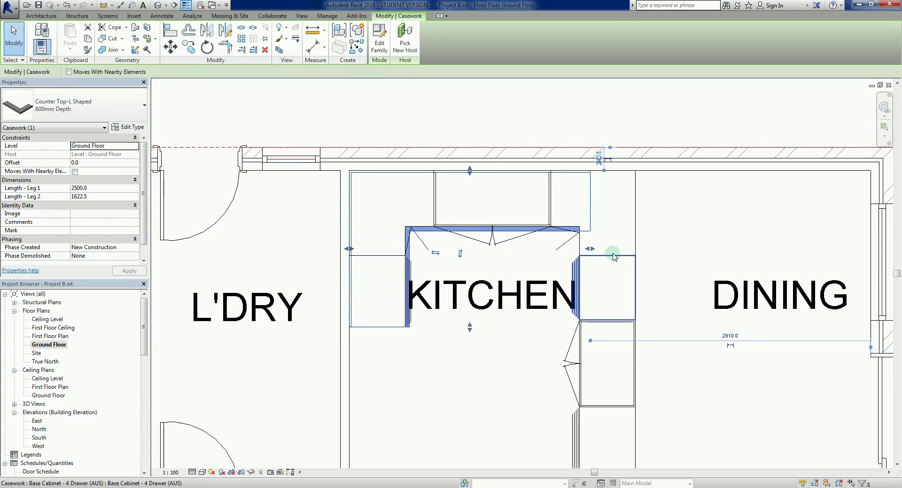
Stretch Leg 1 to 2970mm along the cabinet run and readjust Leg 2 to about 1631.5mm
{"action": "left_click_drag", "start_coordinate": [610, 249], "coordinate": [632, 250]}
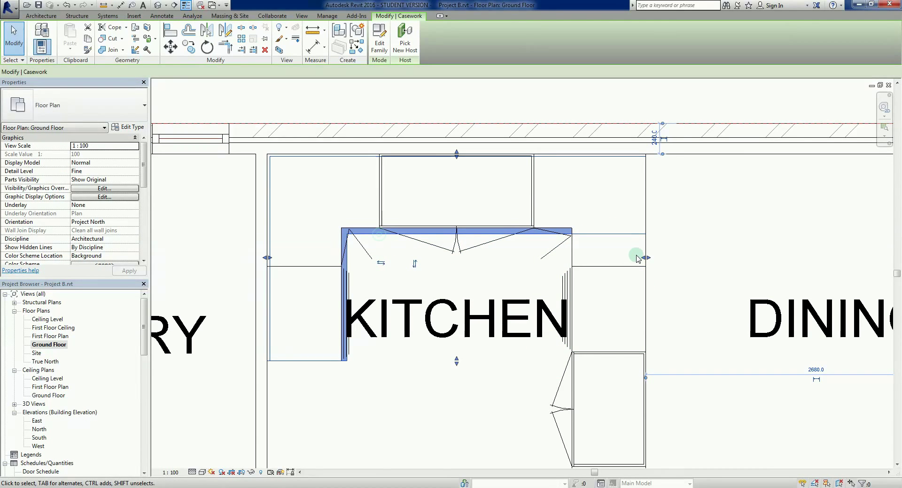
{"action": "left_click", "coordinate": [639, 256]}
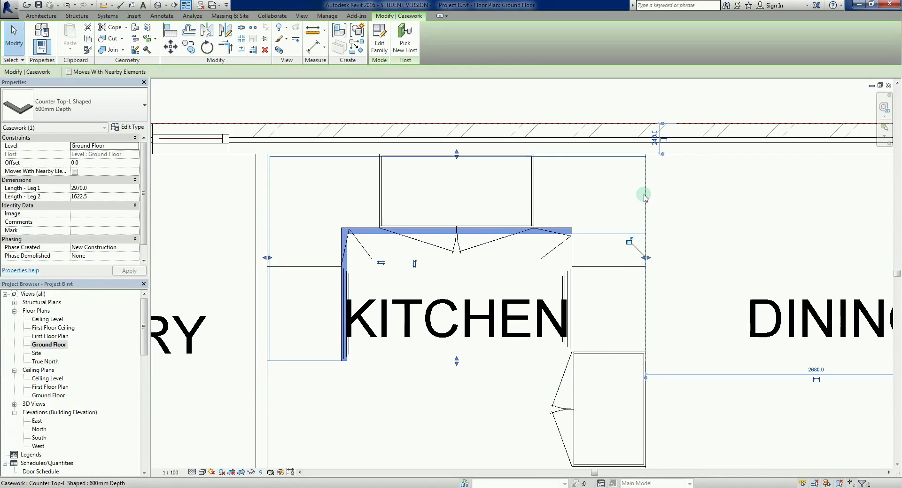
{"action": "left_click", "coordinate": [384, 401]}
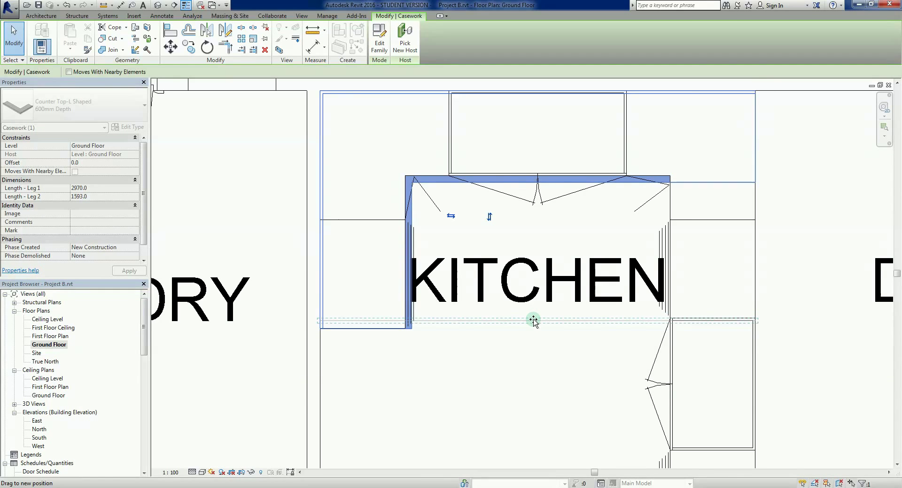
{"action": "left_click_drag", "start_coordinate": [532, 319], "coordinate": [532, 331]}
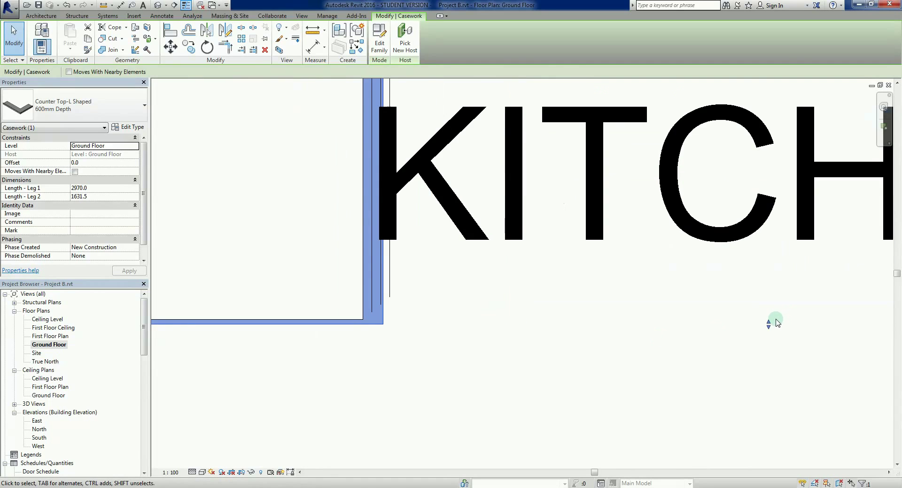
{"action": "left_click", "coordinate": [625, 361]}
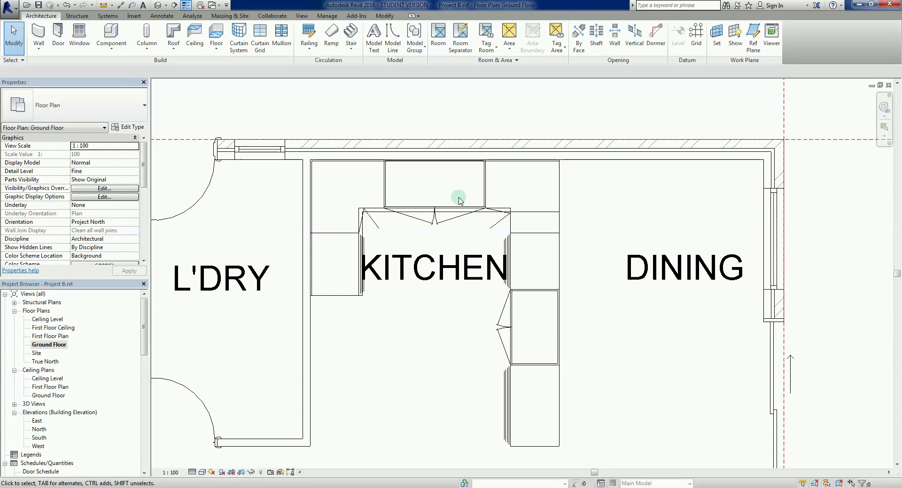
{"action": "mouse_move", "coordinate": [601, 322]}
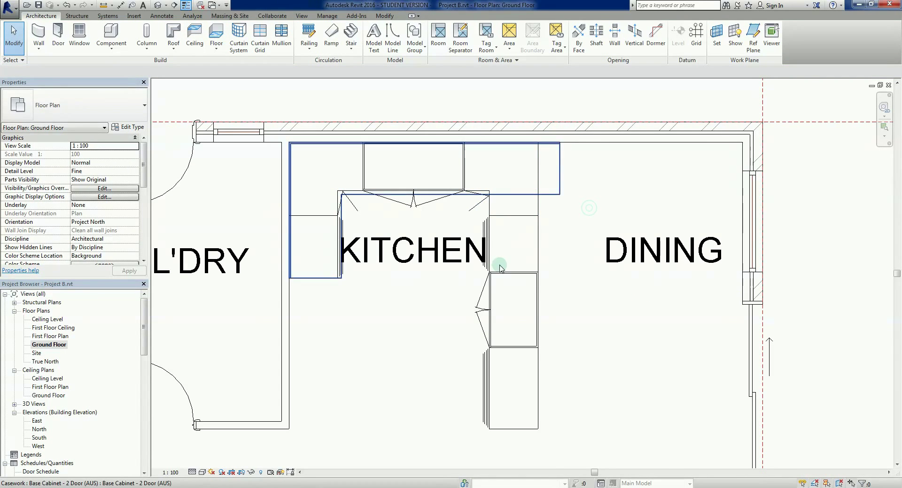
{"action": "mouse_move", "coordinate": [528, 194]}
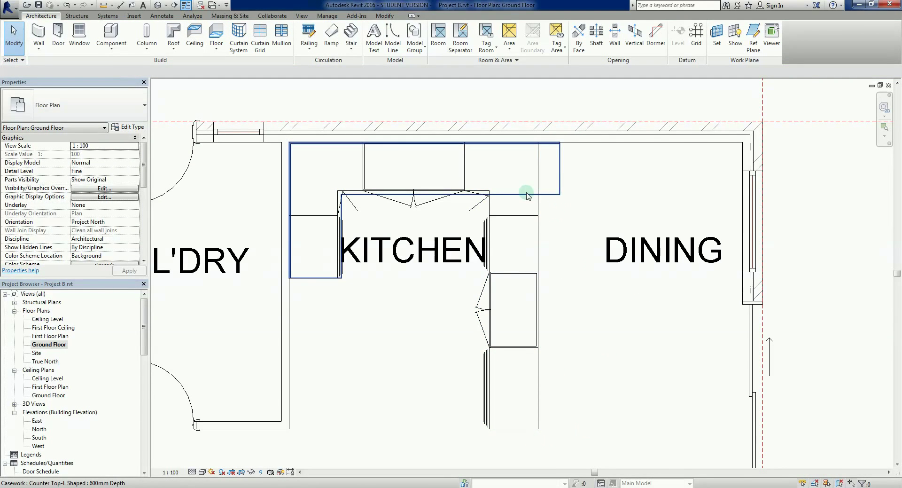
{"action": "left_click", "coordinate": [586, 305]}
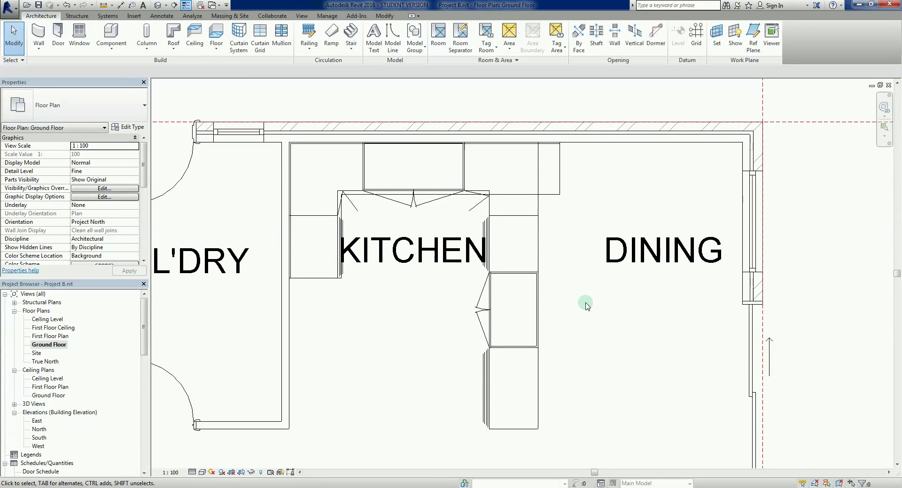
{"action": "mouse_move", "coordinate": [386, 343]}
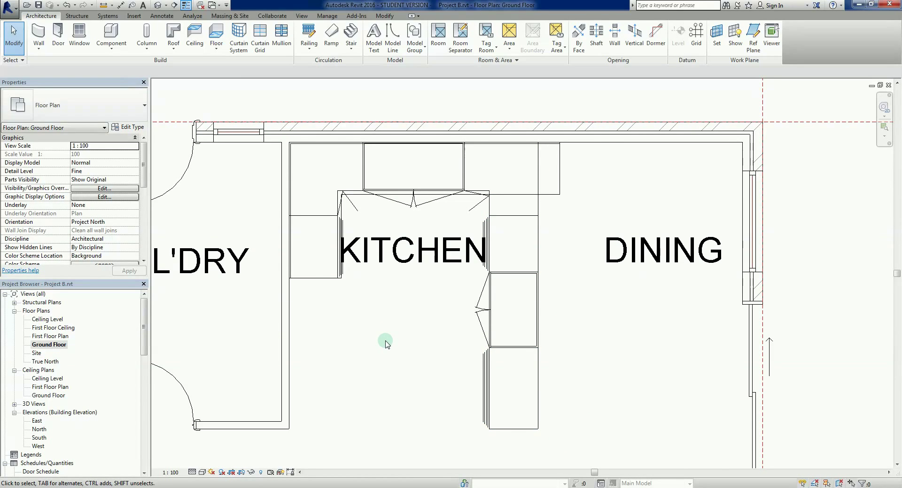
{"action": "left_click", "coordinate": [111, 36]}
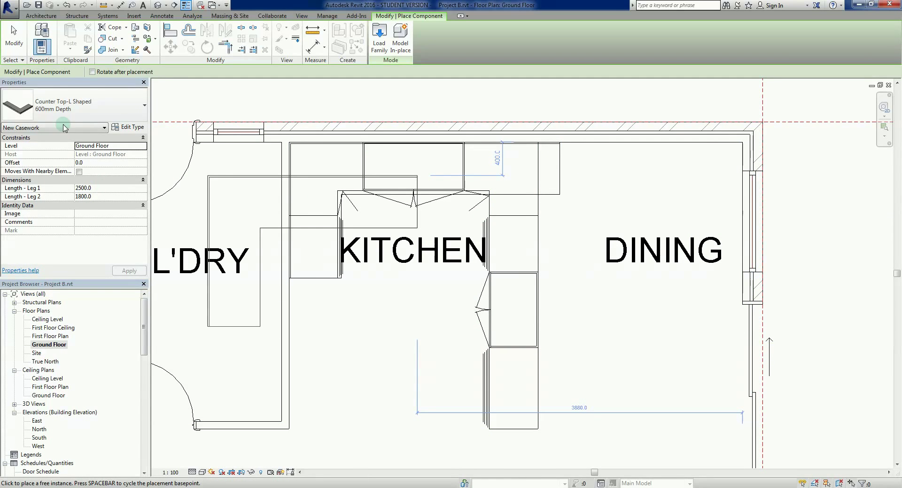
{"action": "left_click", "coordinate": [74, 104]}
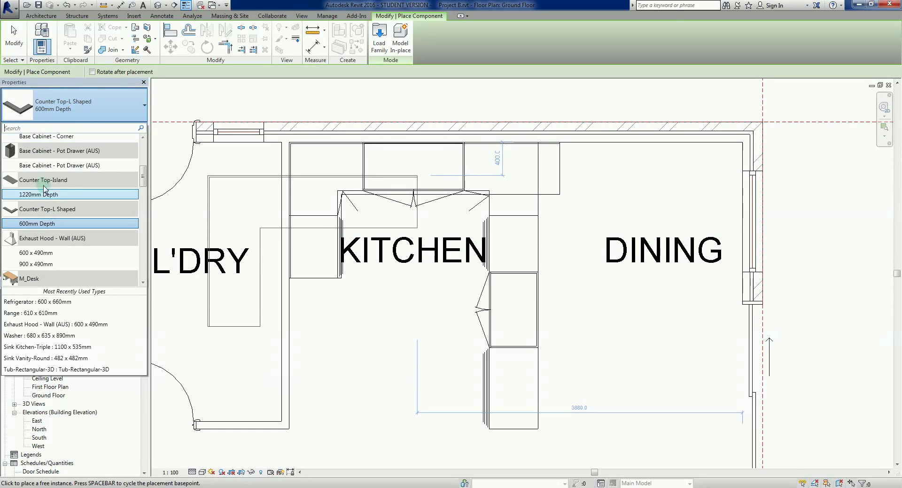
{"action": "mouse_move", "coordinate": [28, 194]}
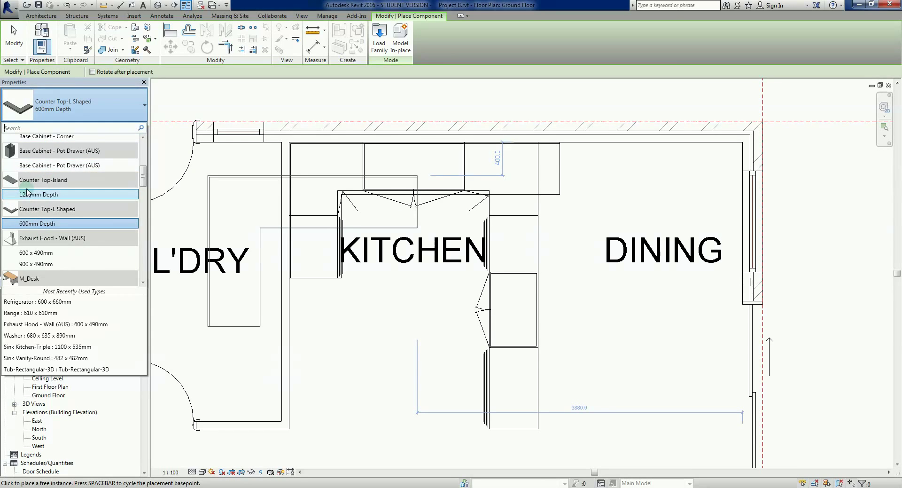
{"action": "mouse_move", "coordinate": [40, 193]}
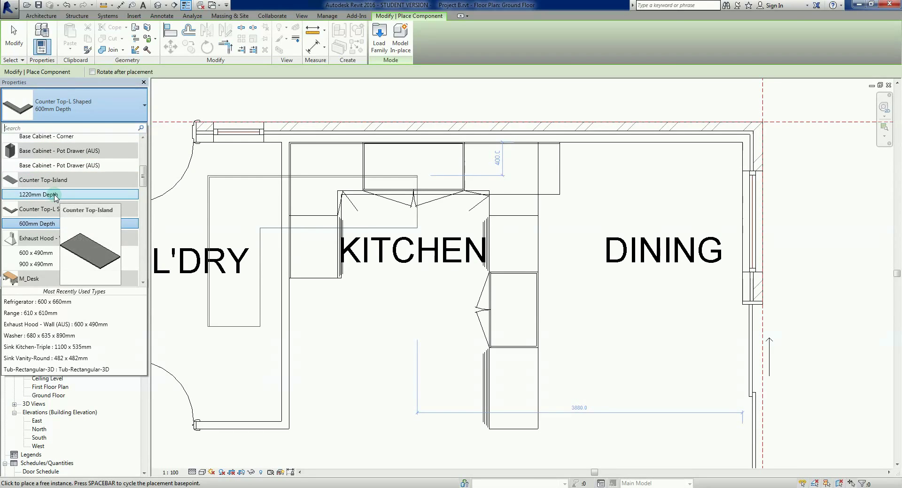
{"action": "left_click", "coordinate": [42, 194]}
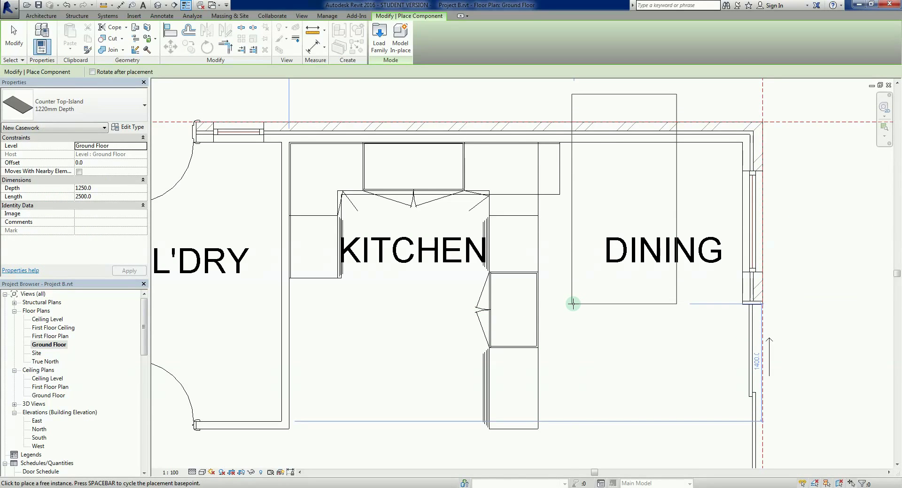
{"action": "mouse_move", "coordinate": [576, 229]}
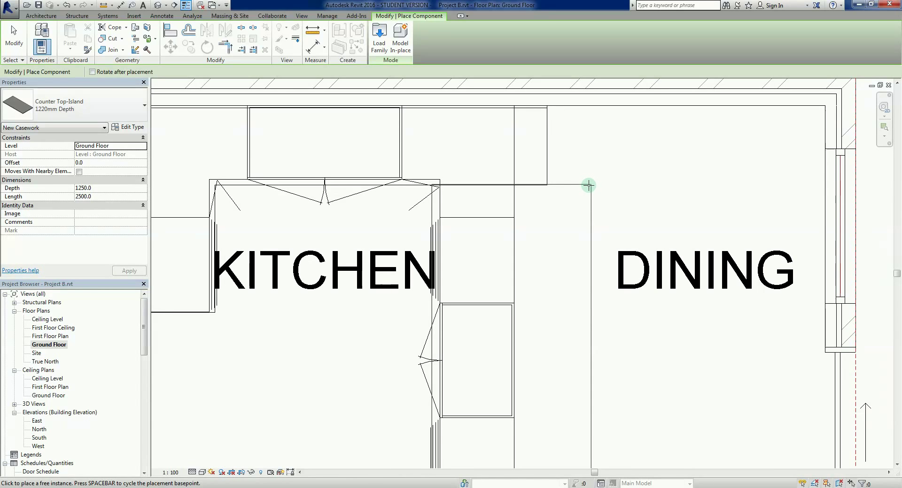
{"action": "left_click", "coordinate": [588, 186]}
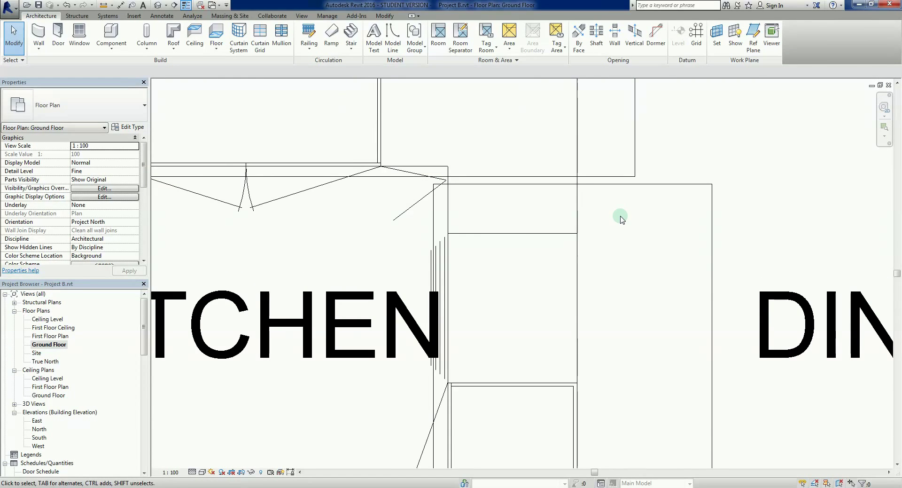
Resize the Counter Top-Island to about 907.4 deep by 2826.2 long
{"action": "left_click", "coordinate": [682, 196]}
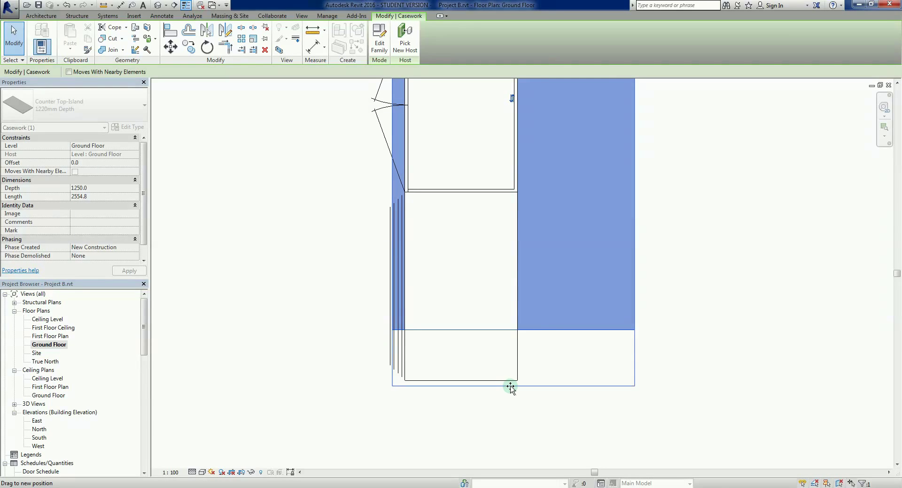
{"action": "left_click", "coordinate": [630, 324]}
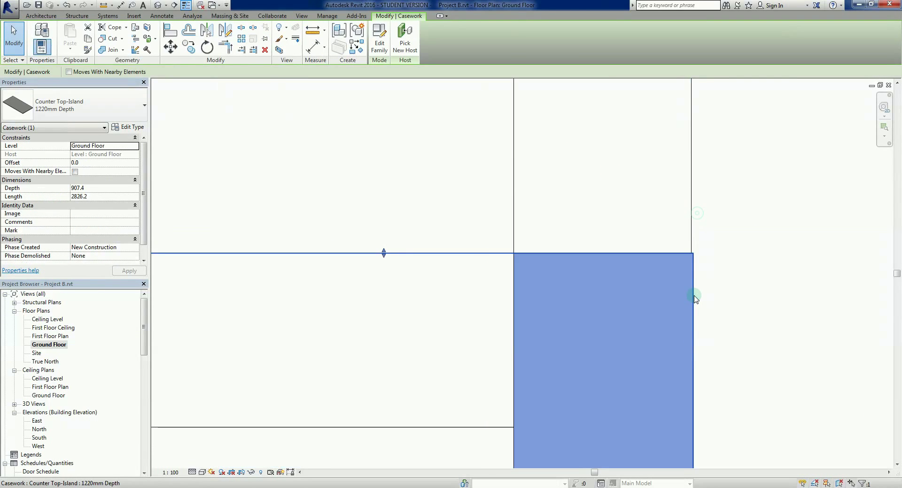
{"action": "left_click", "coordinate": [623, 259]}
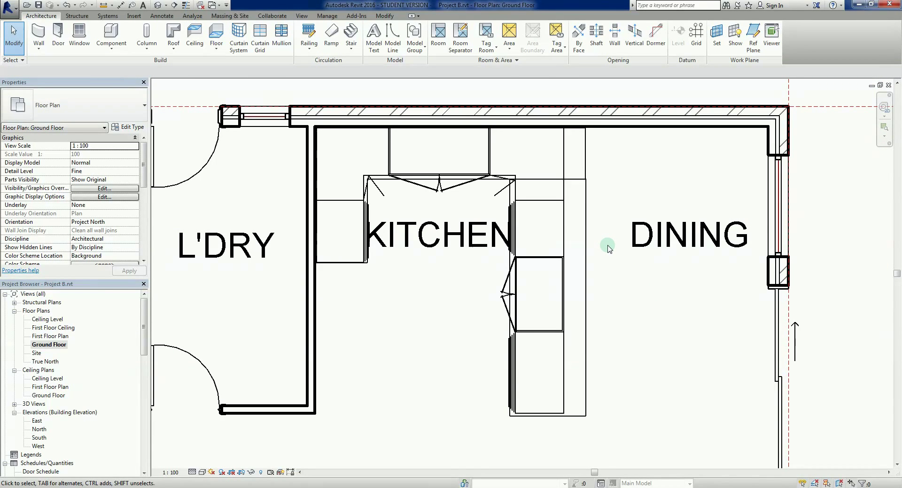
Select the Counter Top-L Shaped casework to show its properties
{"action": "scroll", "scroll_direction": "up", "scroll_amount": 3}
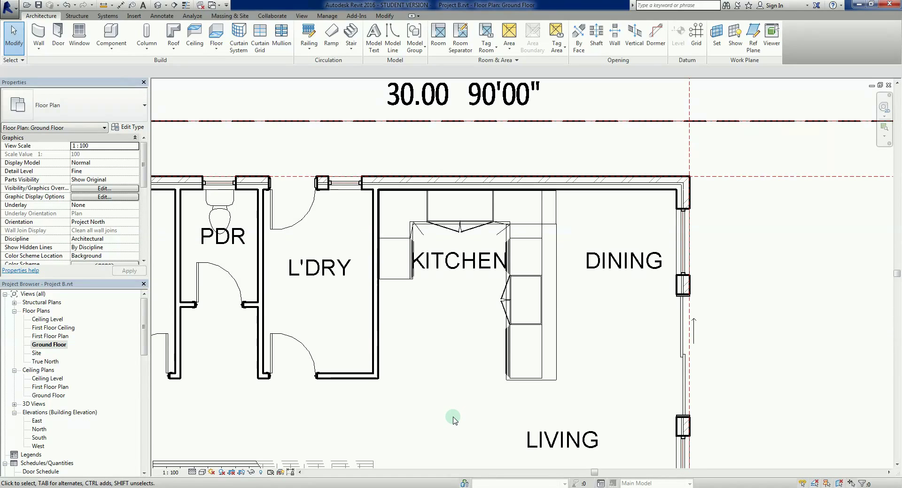
{"action": "left_click", "coordinate": [505, 250]}
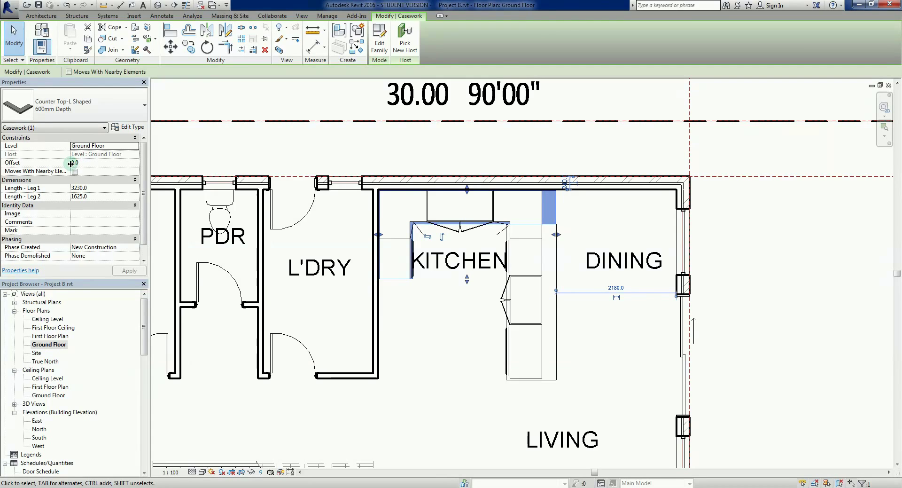
Set the L-shaped counter top's Offset to 900 and deselect it
{"action": "left_click", "coordinate": [645, 276]}
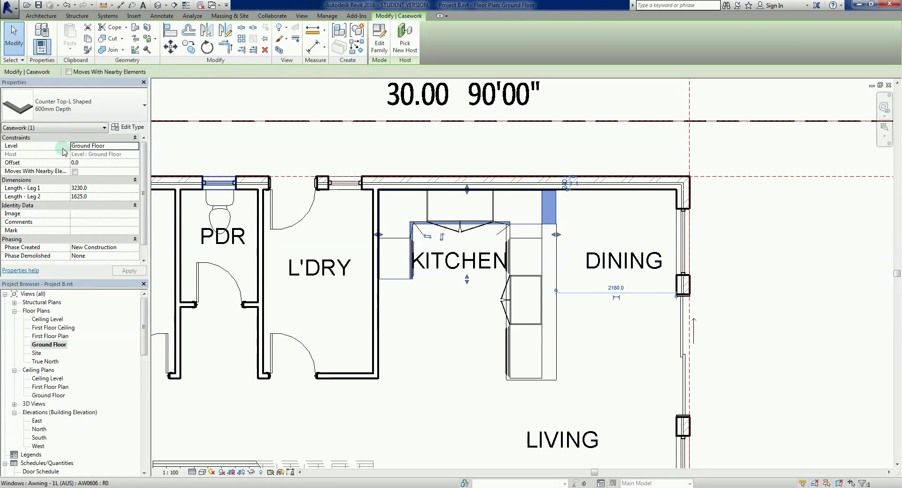
{"action": "mouse_move", "coordinate": [69, 160]}
{"action": "type", "text": "900"}
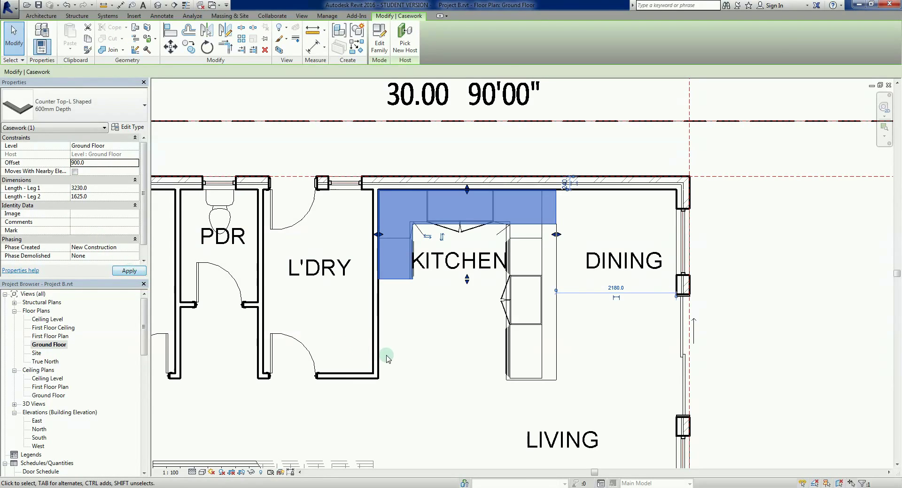
{"action": "left_click", "coordinate": [415, 363]}
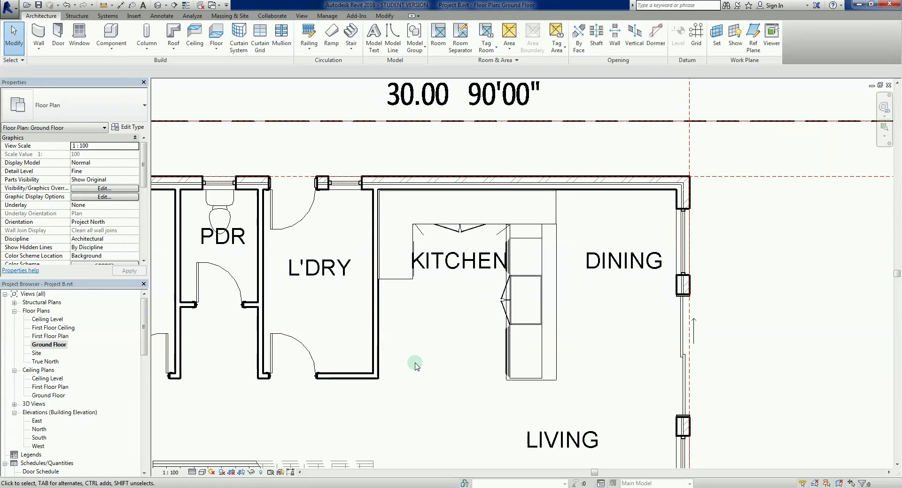
{"action": "mouse_move", "coordinate": [563, 390]}
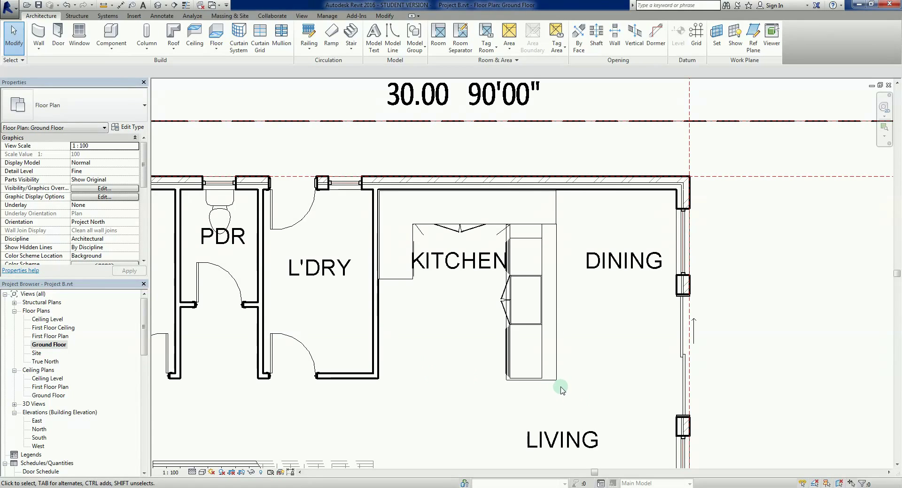
Set the island counter top's Offset to 900, matching the L-shaped counter
{"action": "left_click", "coordinate": [523, 299]}
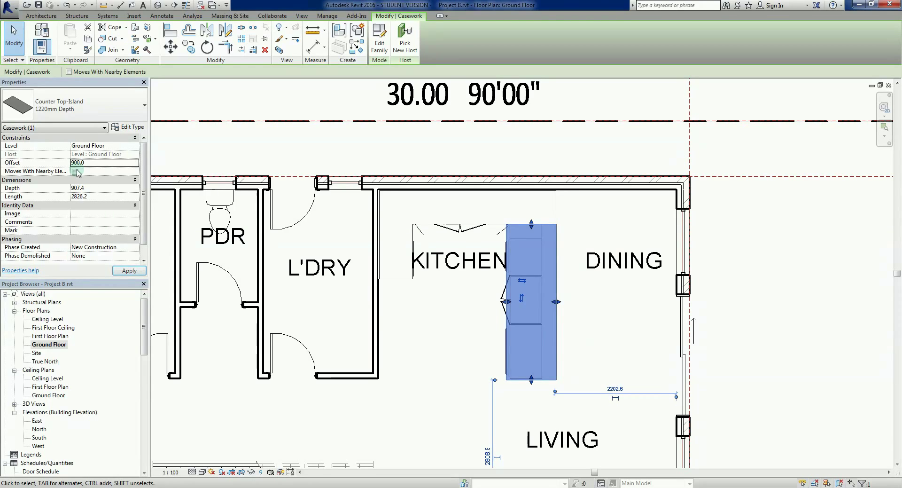
{"action": "left_click", "coordinate": [412, 350]}
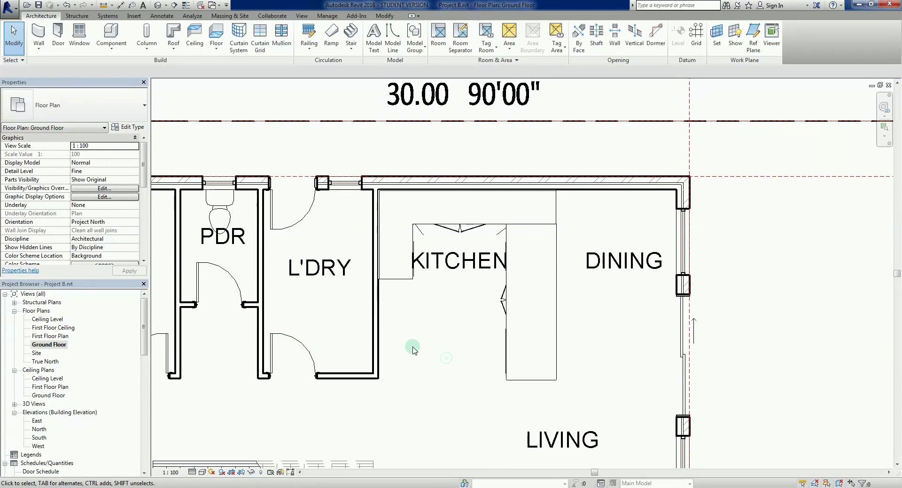
{"action": "mouse_move", "coordinate": [419, 328]}
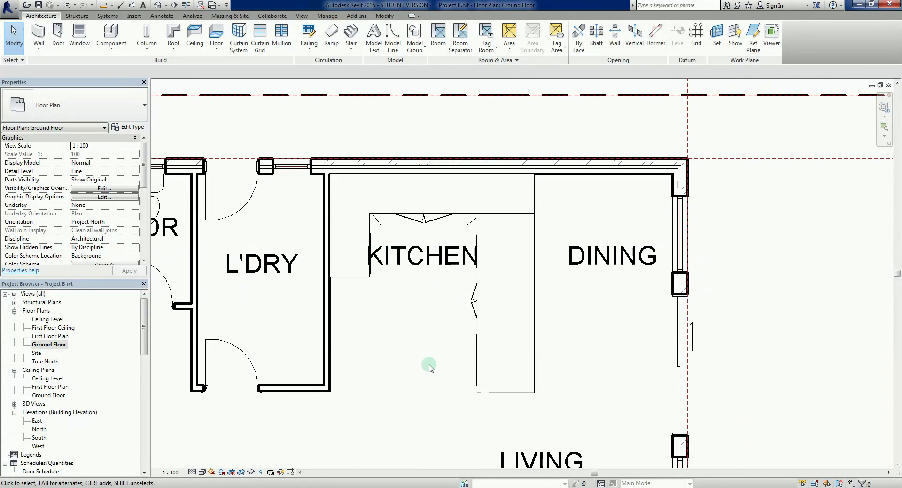
{"action": "left_click", "coordinate": [437, 256]}
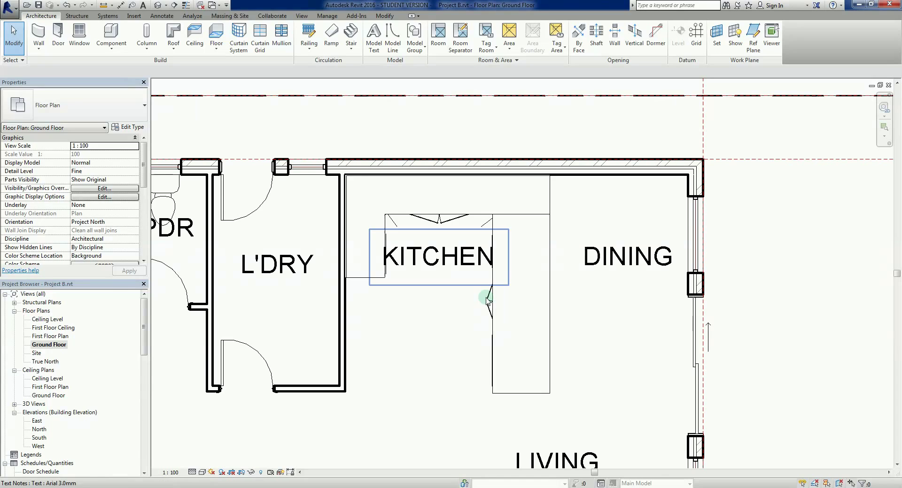
{"action": "left_click", "coordinate": [392, 340]}
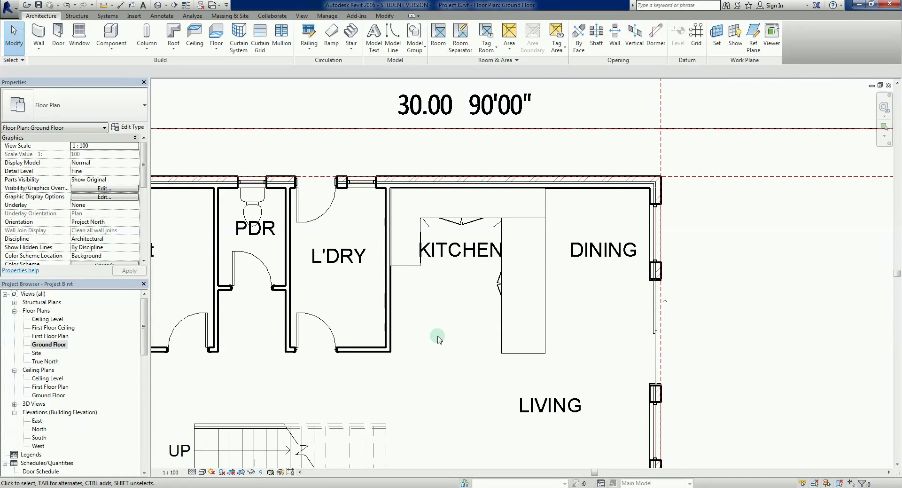
{"action": "mouse_move", "coordinate": [446, 330]}
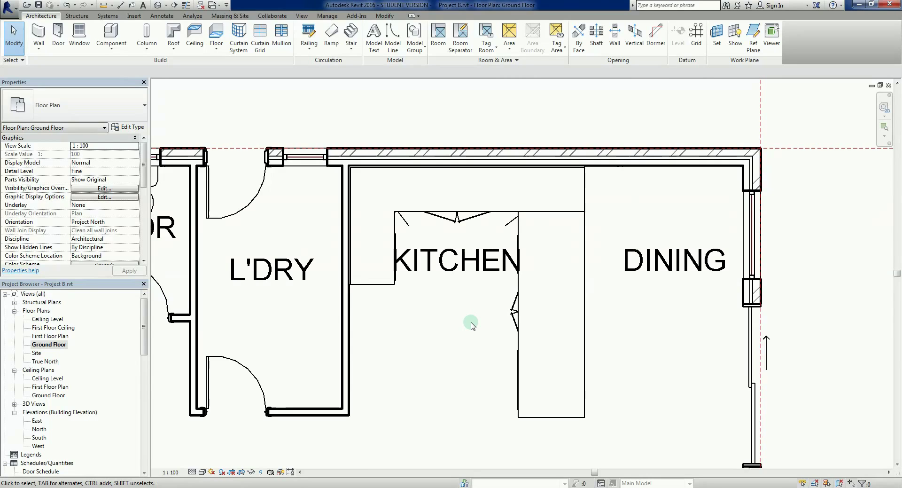
{"action": "mouse_move", "coordinate": [557, 221]}
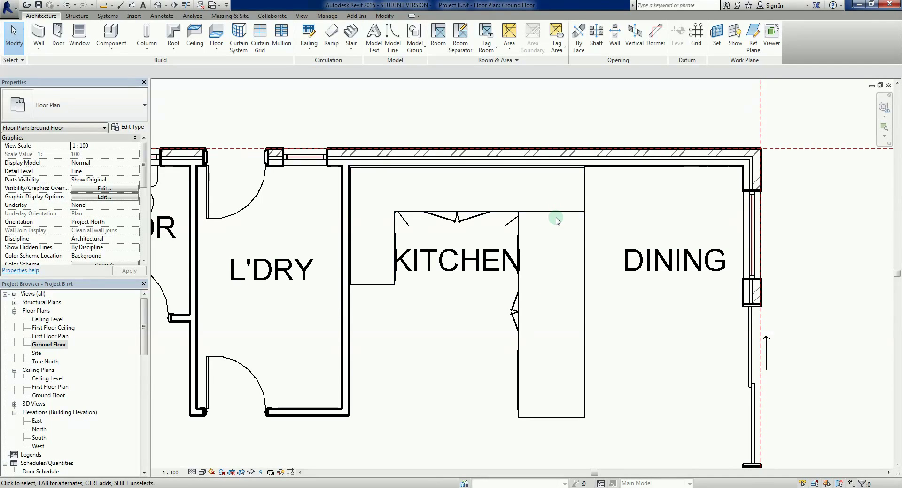
{"action": "mouse_move", "coordinate": [545, 402]}
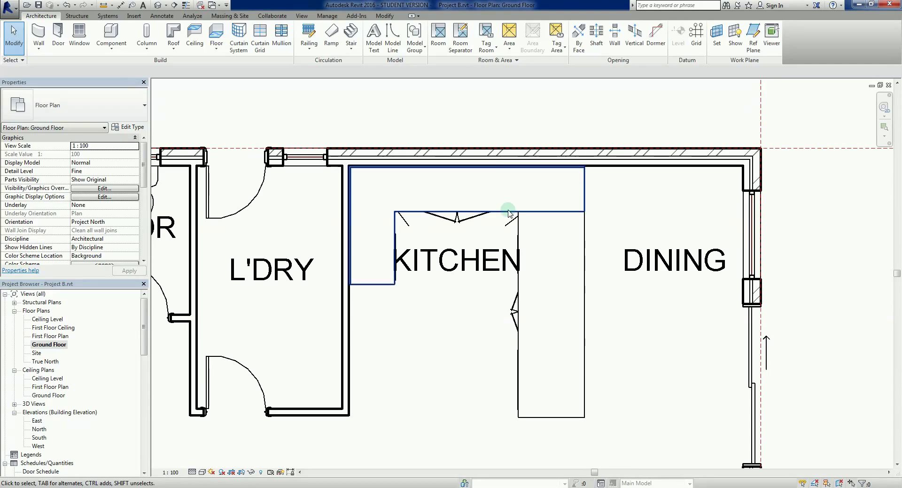
{"action": "left_click", "coordinate": [557, 233]}
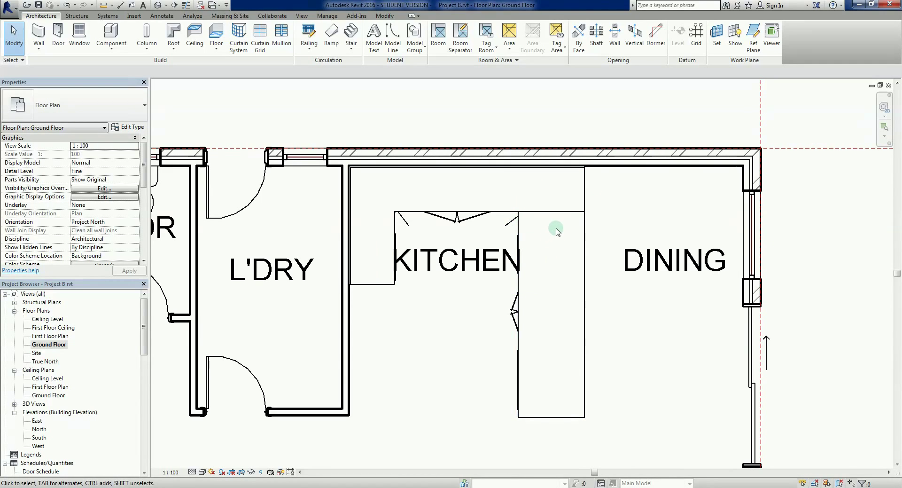
{"action": "mouse_move", "coordinate": [546, 236]}
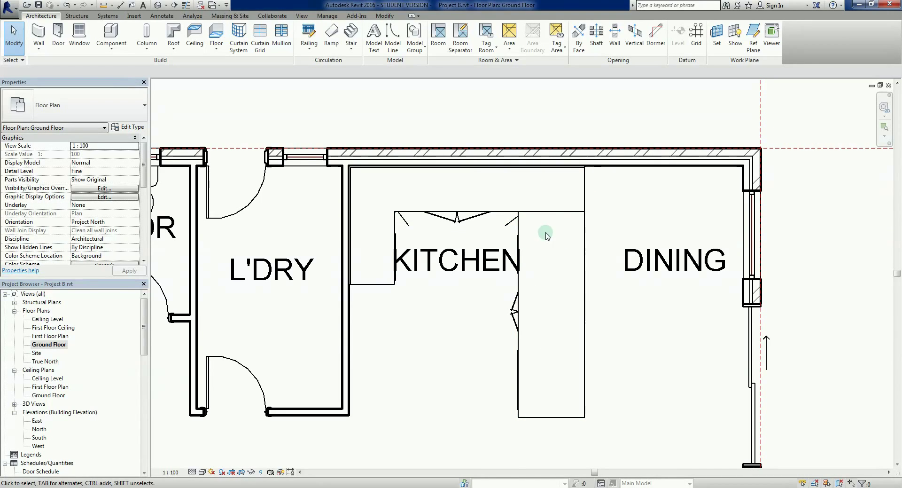
{"action": "mouse_move", "coordinate": [527, 219]}
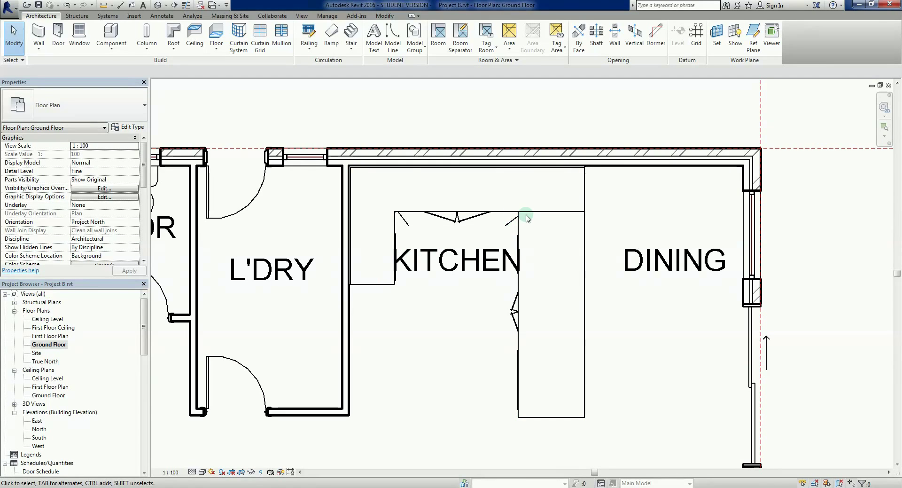
{"action": "left_click", "coordinate": [421, 213]}
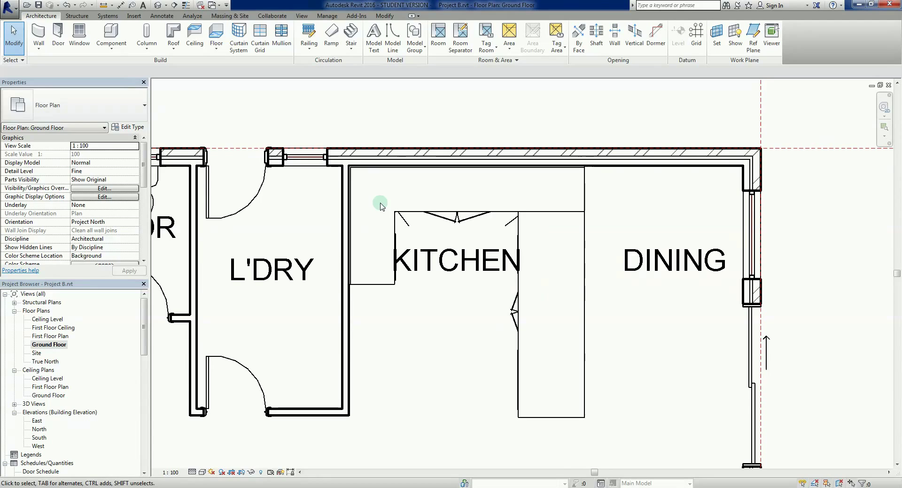
{"action": "mouse_move", "coordinate": [603, 250]}
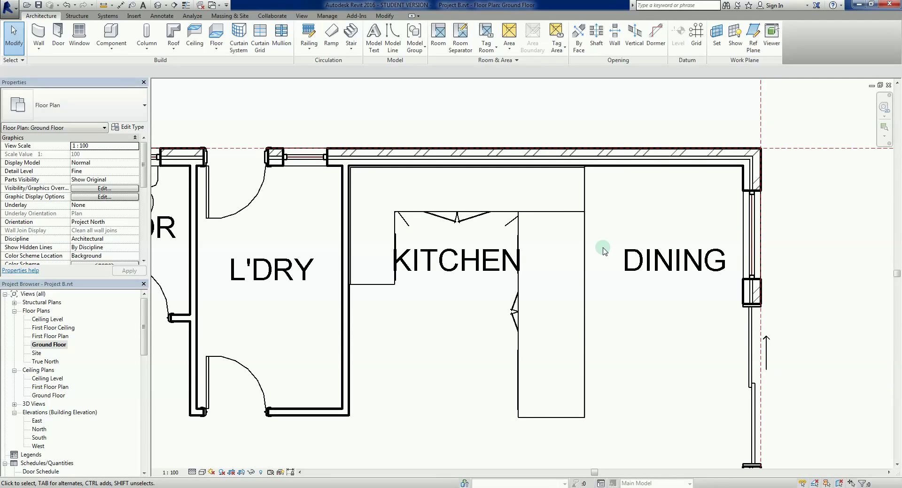
{"action": "mouse_move", "coordinate": [600, 257]}
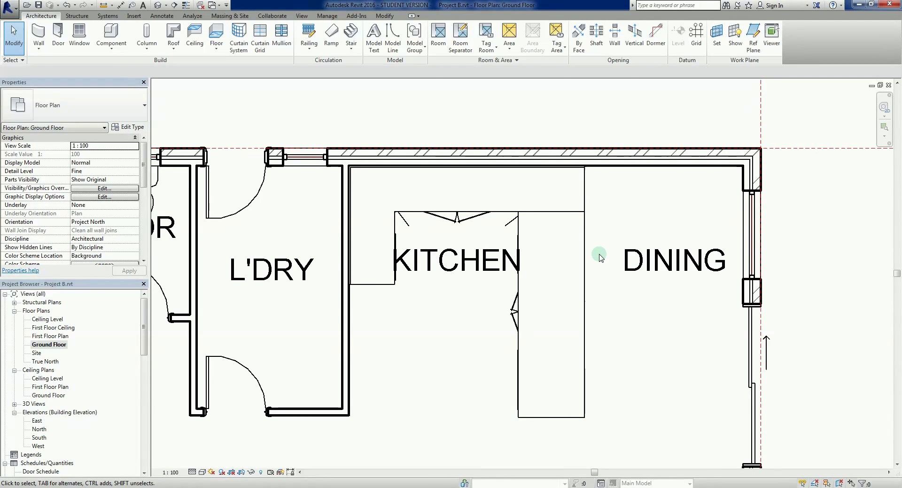
{"action": "left_click", "coordinate": [345, 213]}
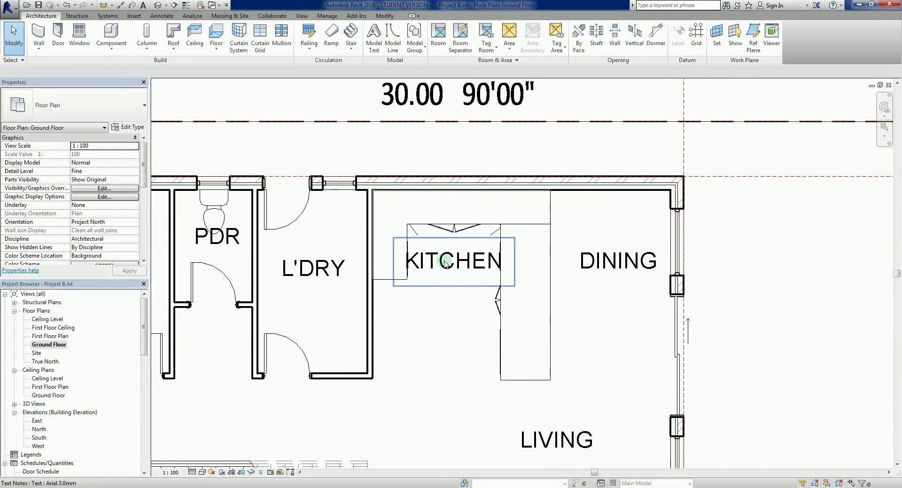
{"action": "left_click", "coordinate": [452, 345]}
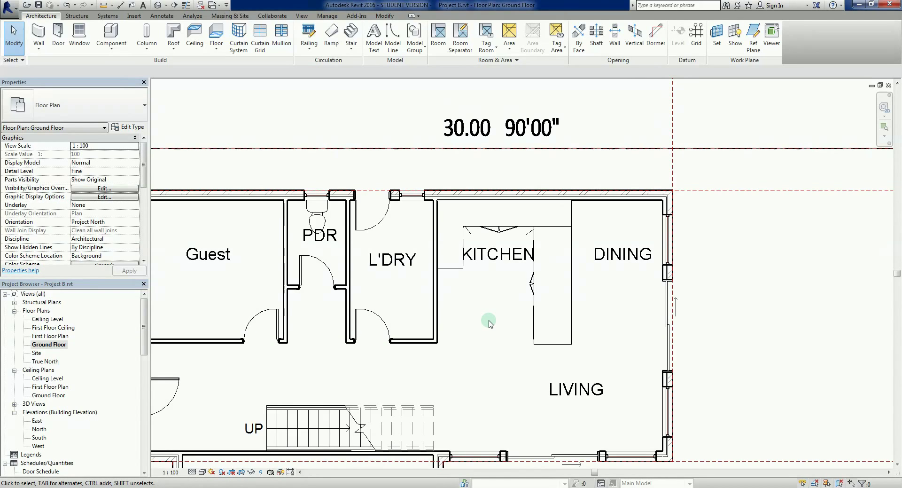
{"action": "mouse_move", "coordinate": [485, 325]}
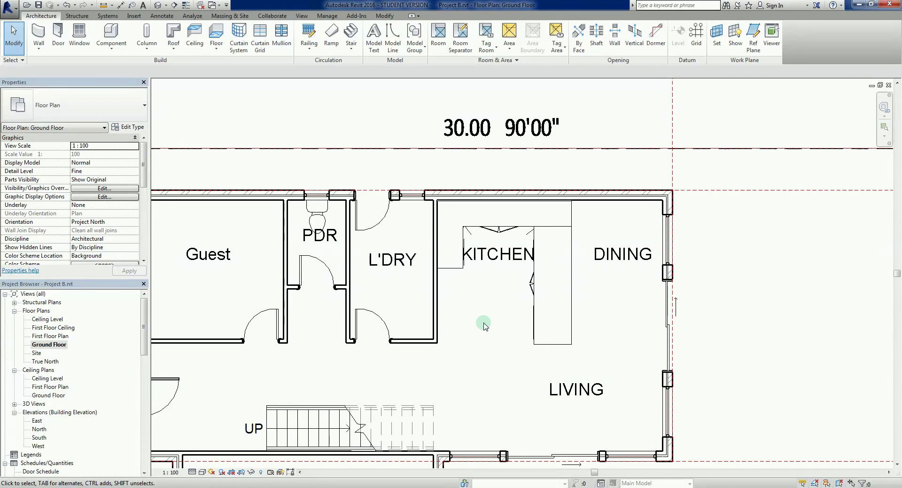
{"action": "left_click", "coordinate": [111, 34]}
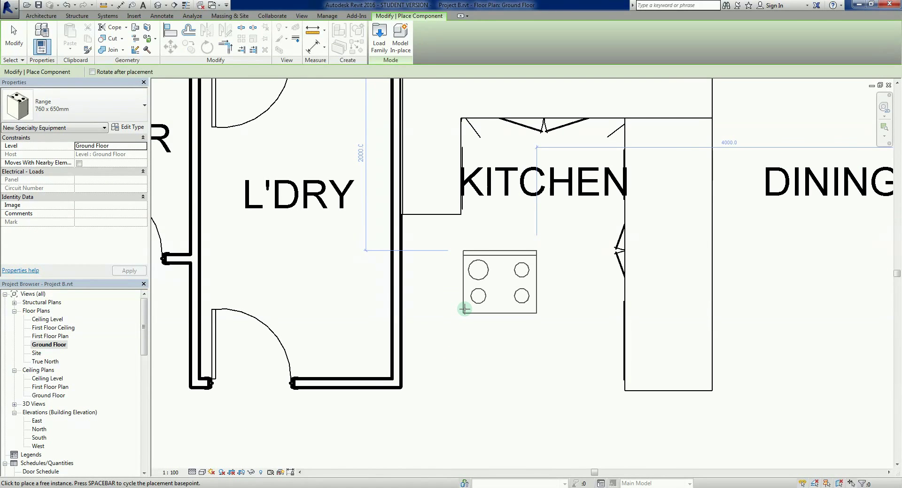
Place a 900 x 490mm wall exhaust hood over the range on the kitchen's left wall
{"action": "scroll", "scroll_direction": "up", "scroll_amount": 3}
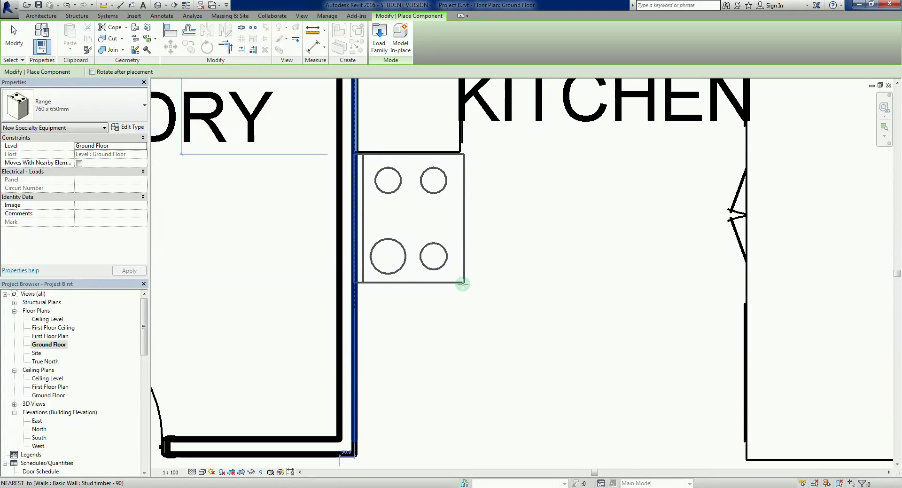
{"action": "mouse_move", "coordinate": [463, 283]}
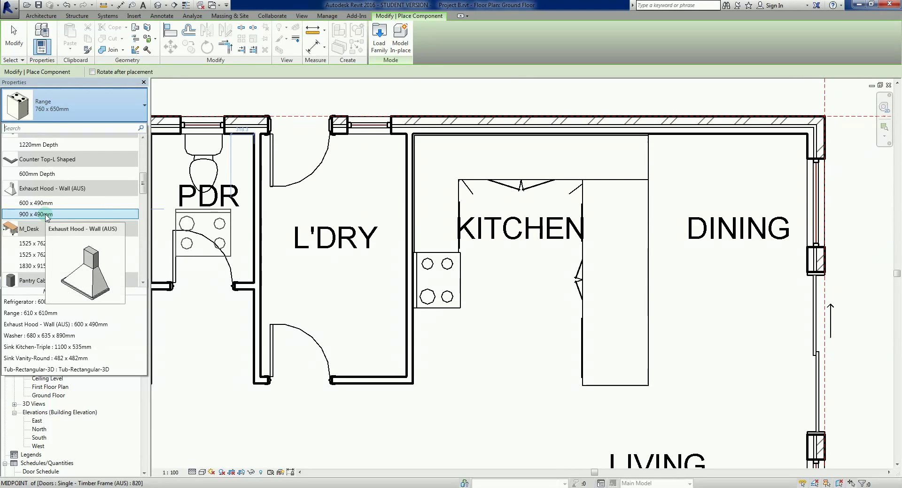
{"action": "left_click", "coordinate": [37, 215]}
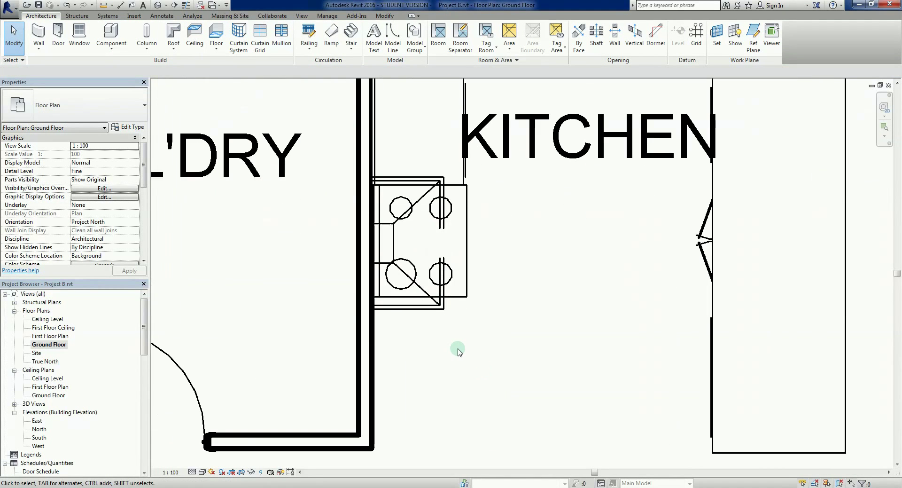
{"action": "mouse_move", "coordinate": [458, 296]}
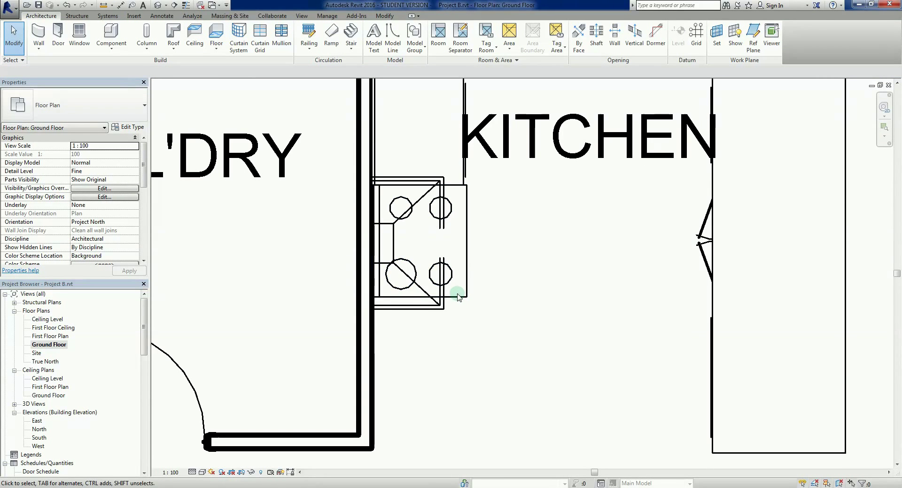
{"action": "mouse_move", "coordinate": [473, 320]}
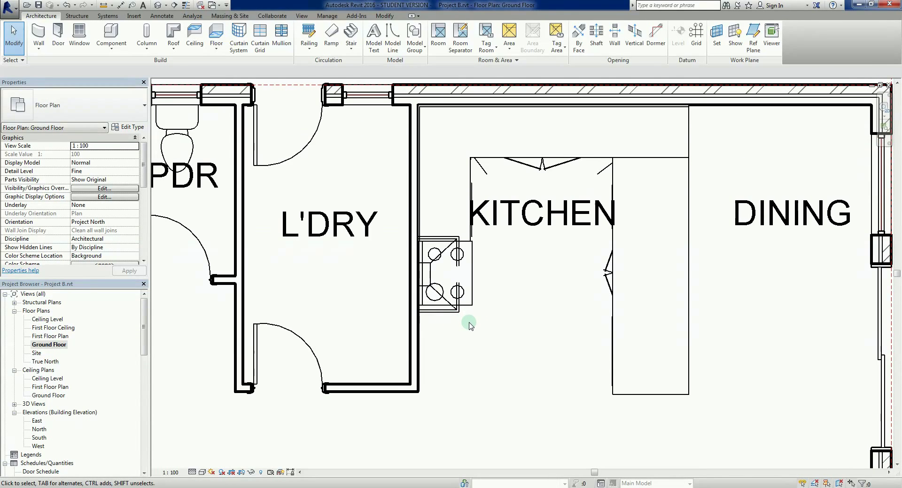
{"action": "scroll", "scroll_direction": "down", "scroll_amount": 3}
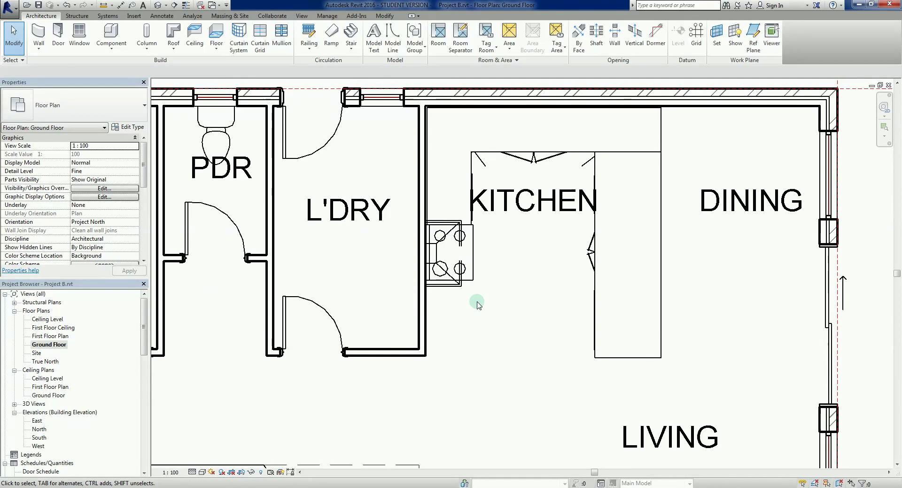
Place an 850 x 760mm refrigerator against the left wall just below the range
{"action": "left_click", "coordinate": [110, 35]}
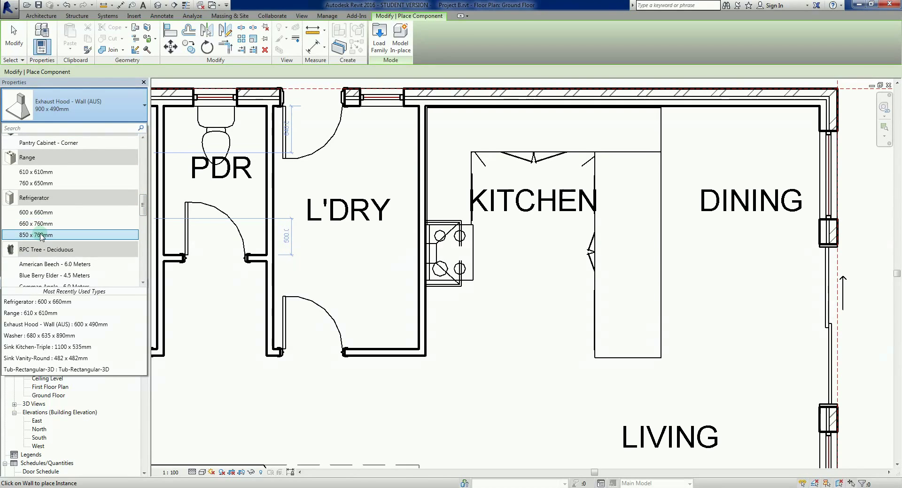
{"action": "left_click", "coordinate": [40, 235]}
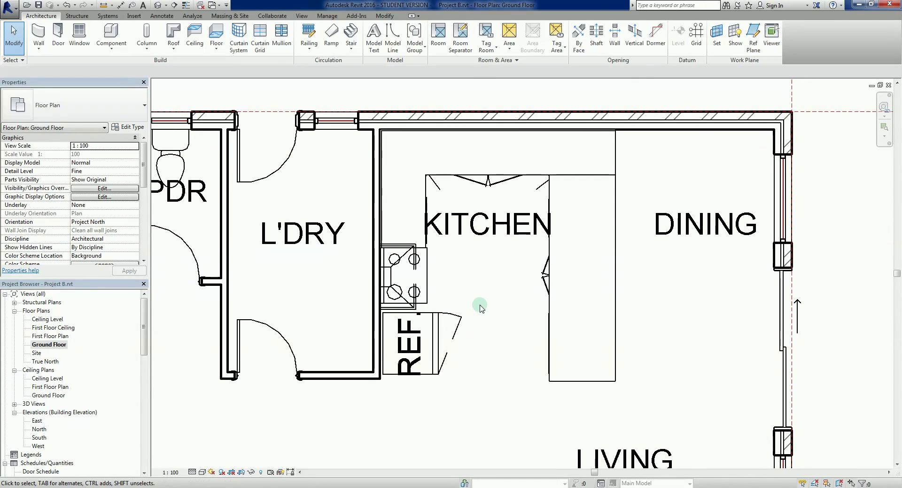
{"action": "mouse_move", "coordinate": [481, 314]}
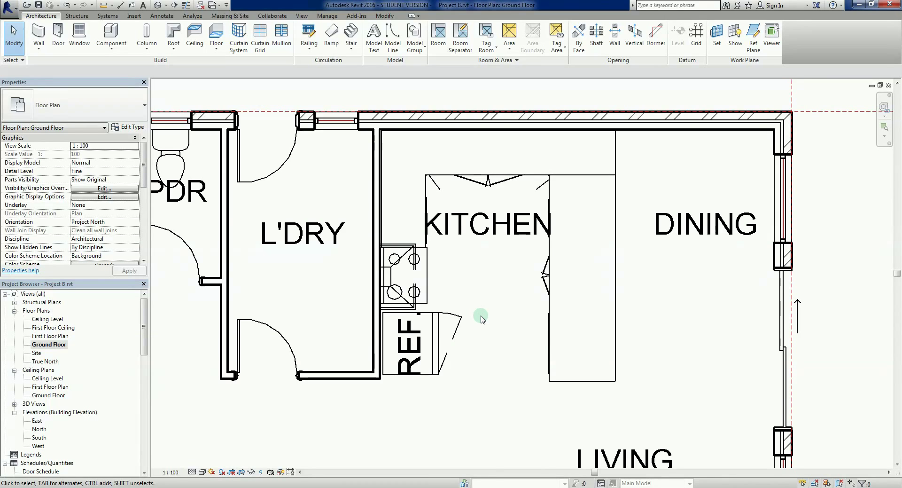
{"action": "left_click", "coordinate": [404, 277]}
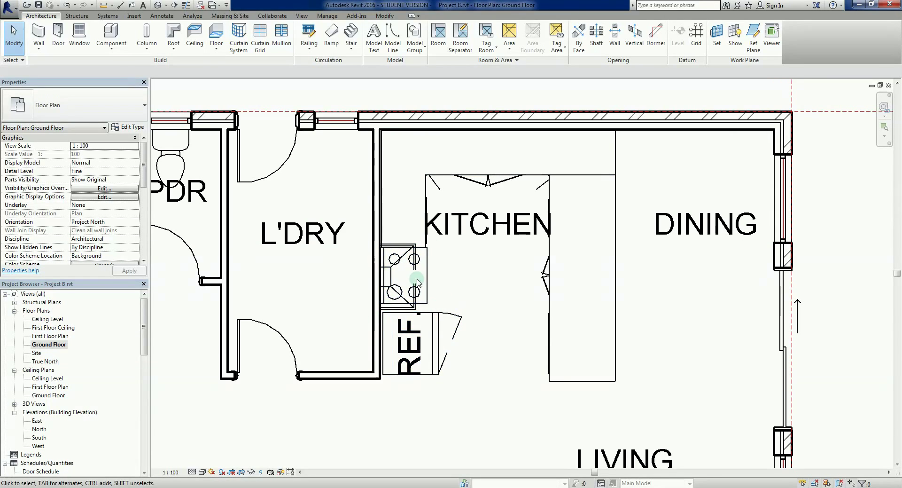
{"action": "mouse_move", "coordinate": [299, 304]}
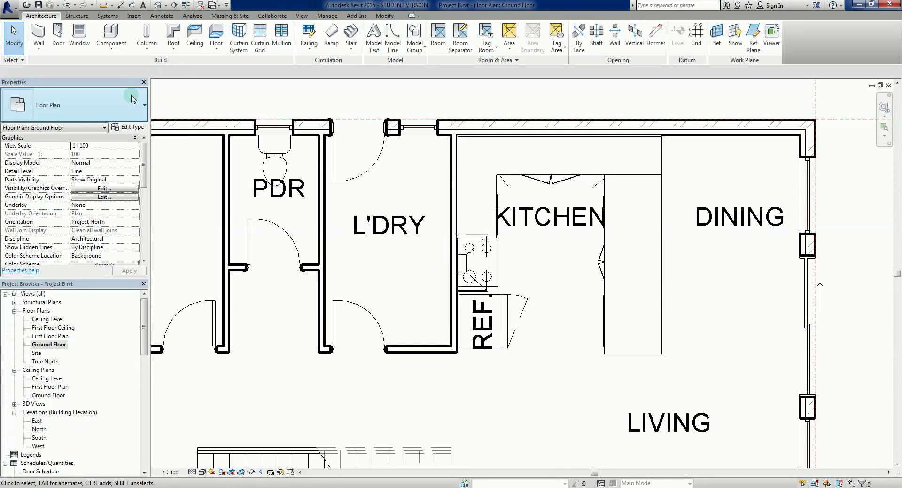
Place a Sink Kitchen-Triple 1100x535mm component on the island bench
{"action": "left_click", "coordinate": [112, 36]}
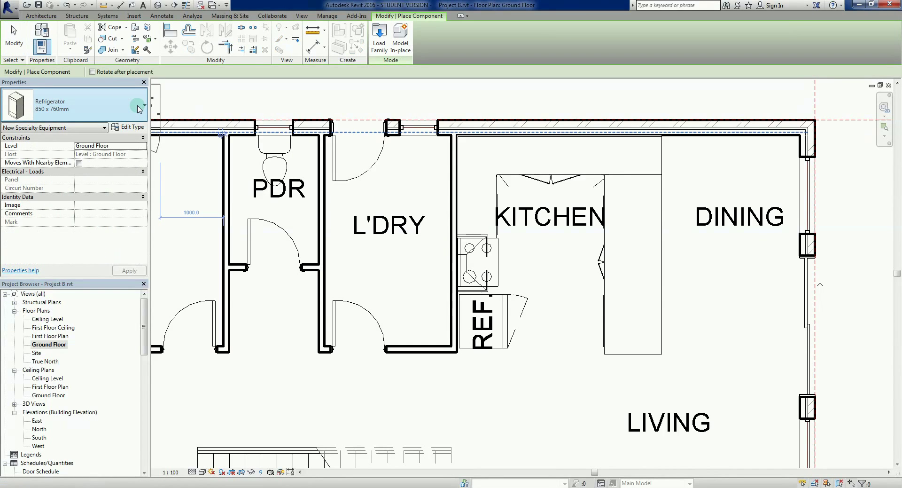
{"action": "mouse_move", "coordinate": [115, 106]}
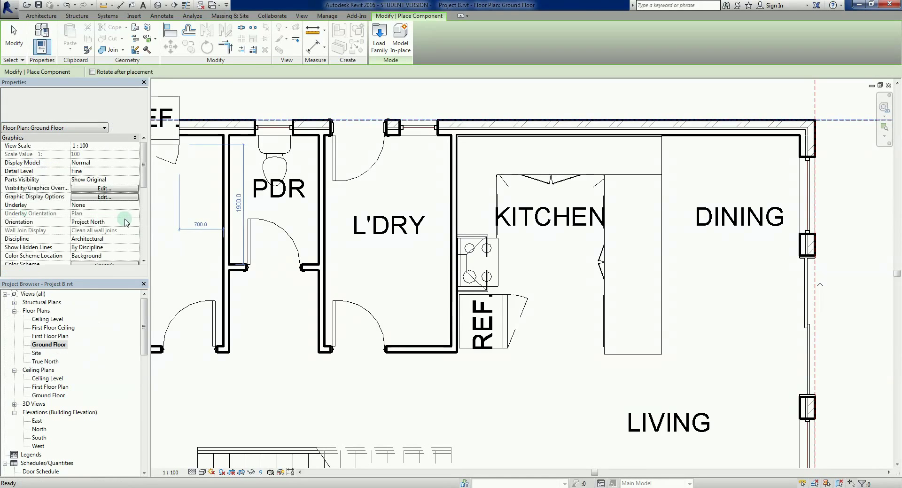
{"action": "left_click", "coordinate": [658, 280]}
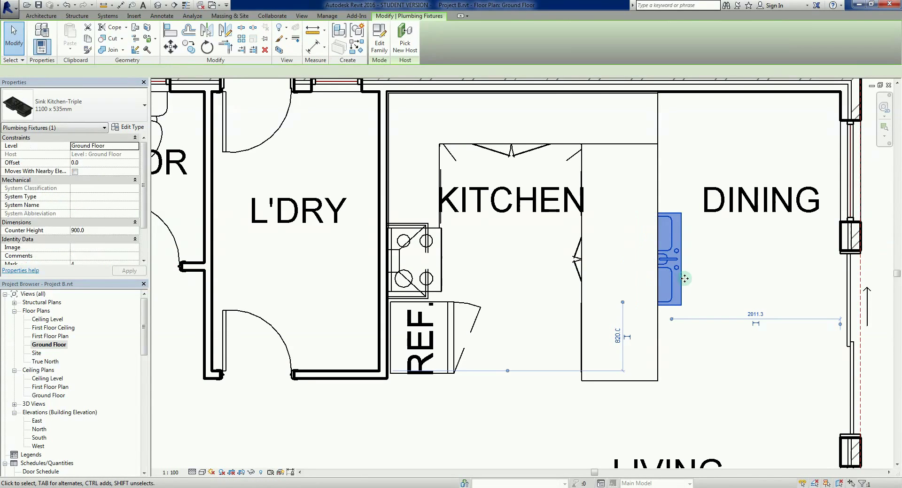
{"action": "mouse_move", "coordinate": [429, 241]}
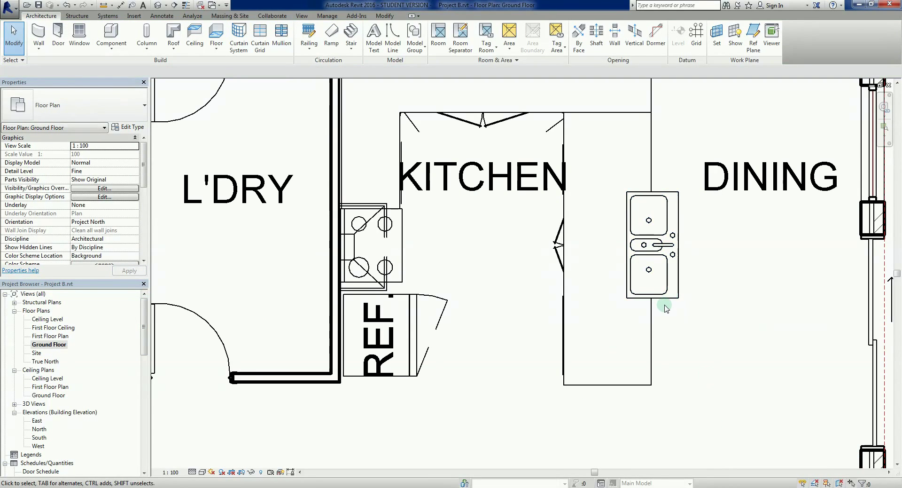
{"action": "left_click", "coordinate": [651, 247]}
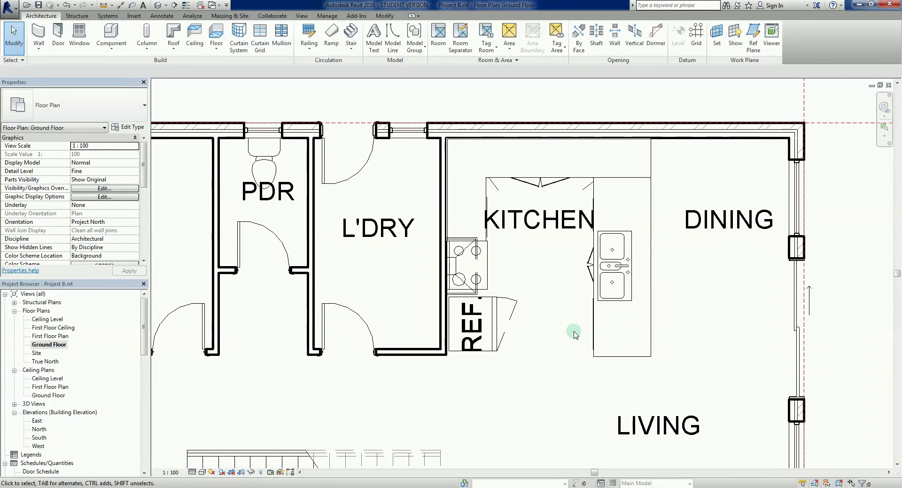
{"action": "mouse_move", "coordinate": [475, 277]}
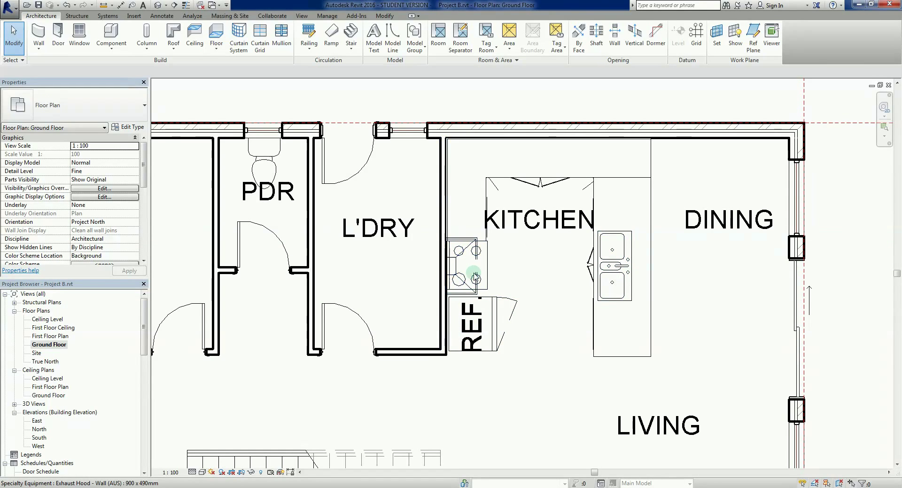
{"action": "mouse_move", "coordinate": [472, 277]}
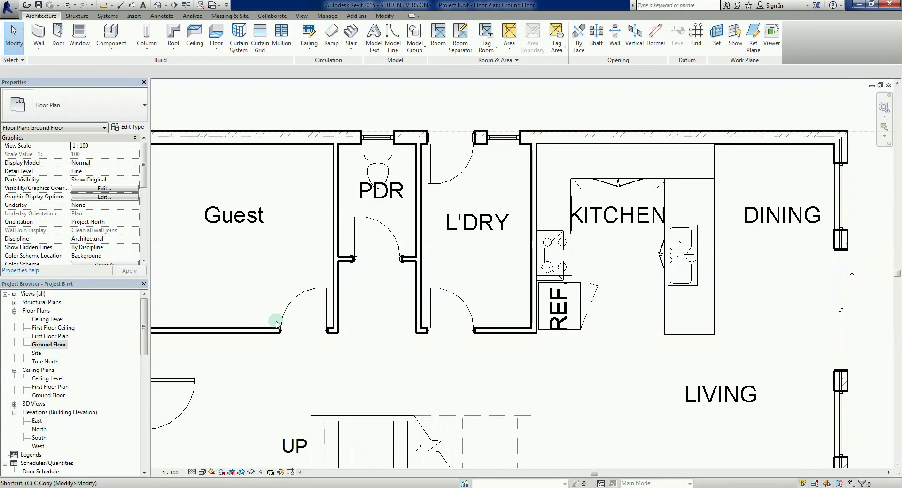
Place a Washer 680x635x890mm in the top-right corner of the L'DRY room
{"action": "left_click", "coordinate": [111, 33]}
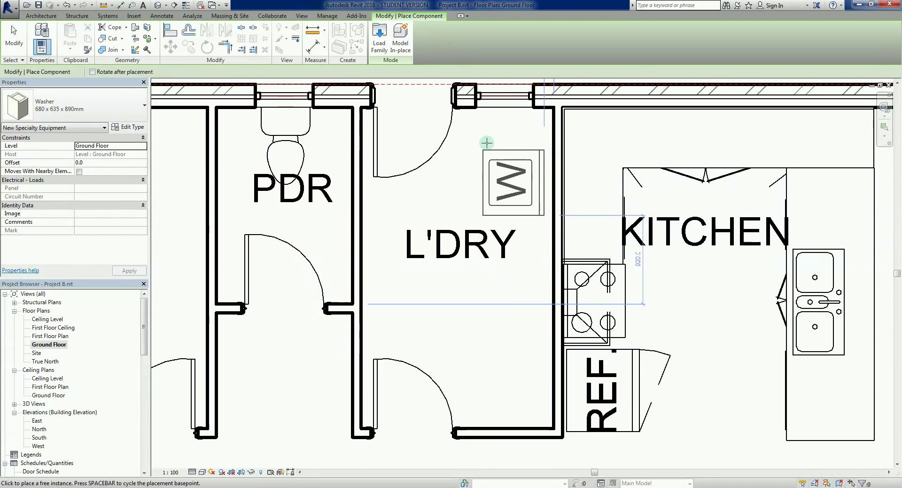
{"action": "scroll", "scroll_direction": "down", "scroll_amount": 3}
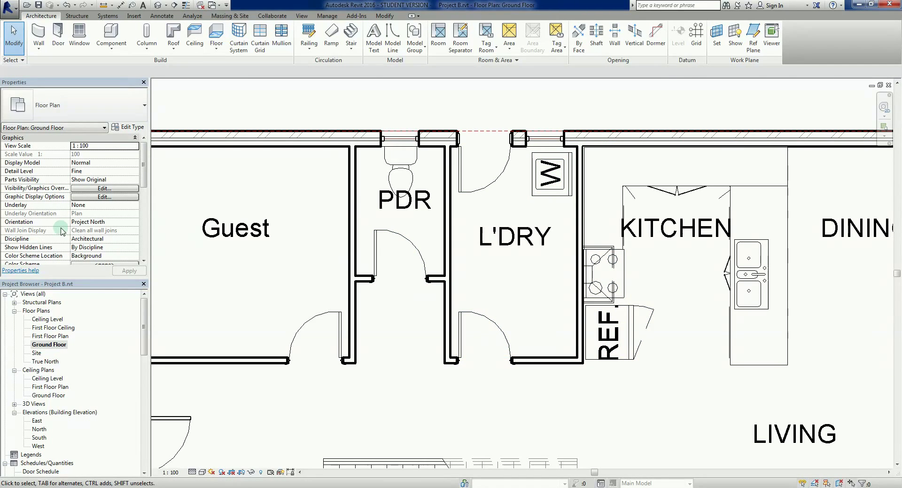
{"action": "left_click", "coordinate": [110, 34]}
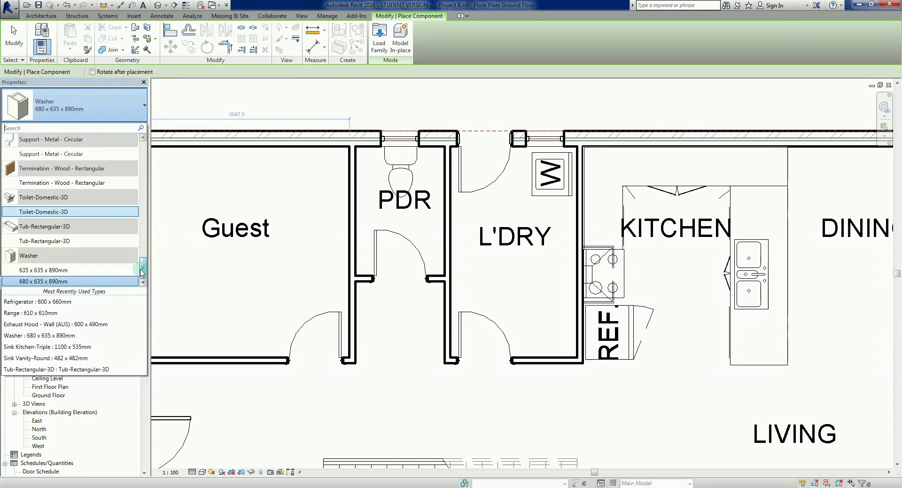
{"action": "scroll", "scroll_direction": "up", "scroll_amount": 3}
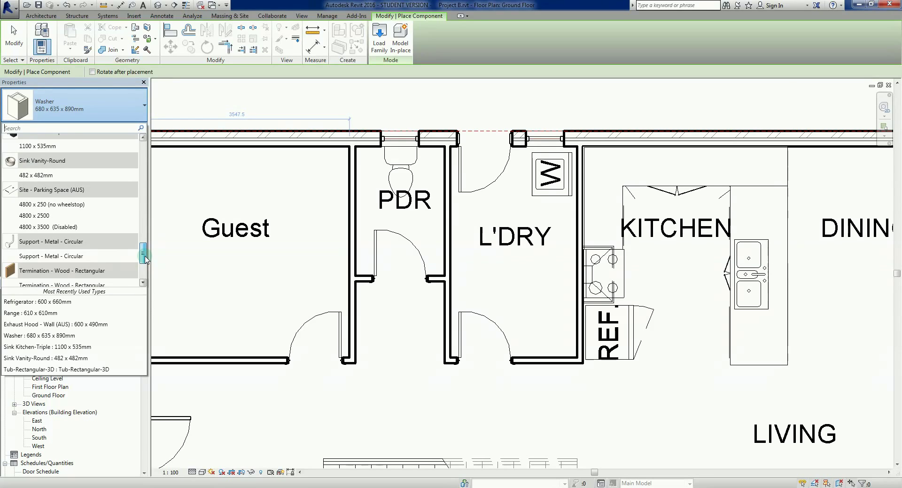
{"action": "scroll", "scroll_direction": "up", "scroll_amount": 3}
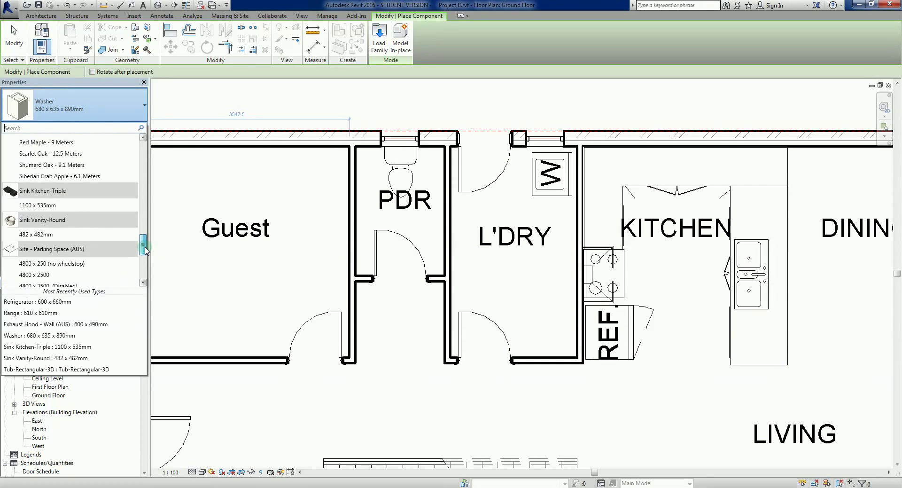
{"action": "scroll", "scroll_direction": "up", "scroll_amount": 3}
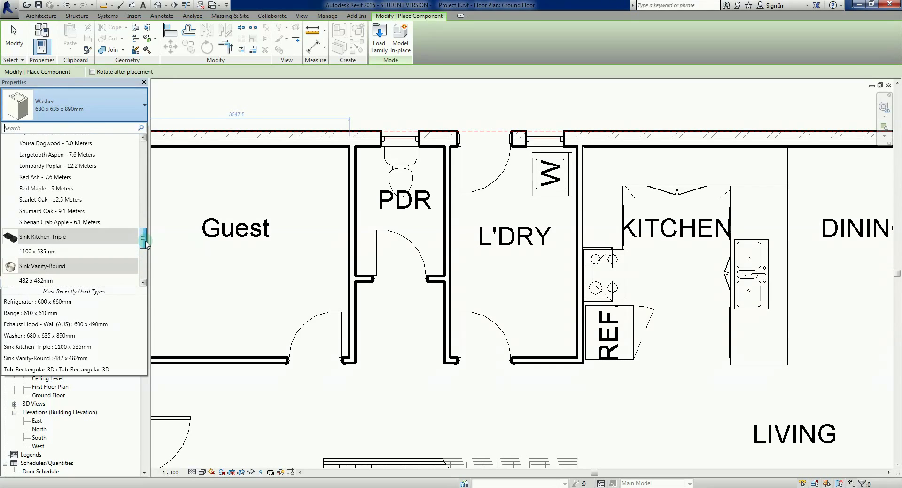
{"action": "scroll", "scroll_direction": "down", "scroll_amount": 3}
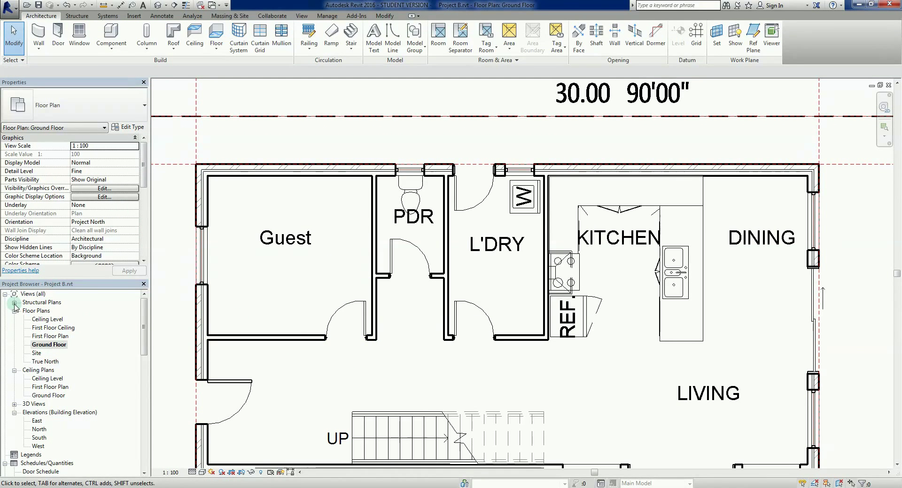
Switch to the First Floor Plan view and begin placing a component there
{"action": "double_click", "coordinate": [52, 336]}
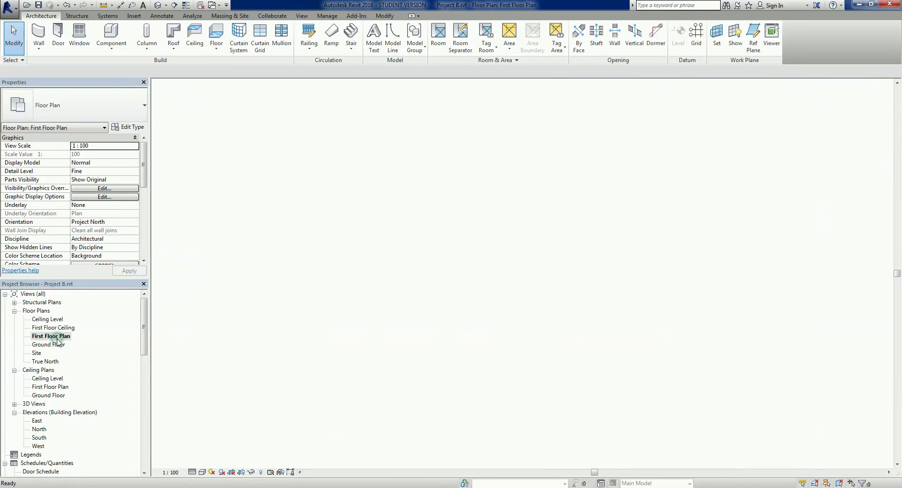
{"action": "double_click", "coordinate": [52, 336]}
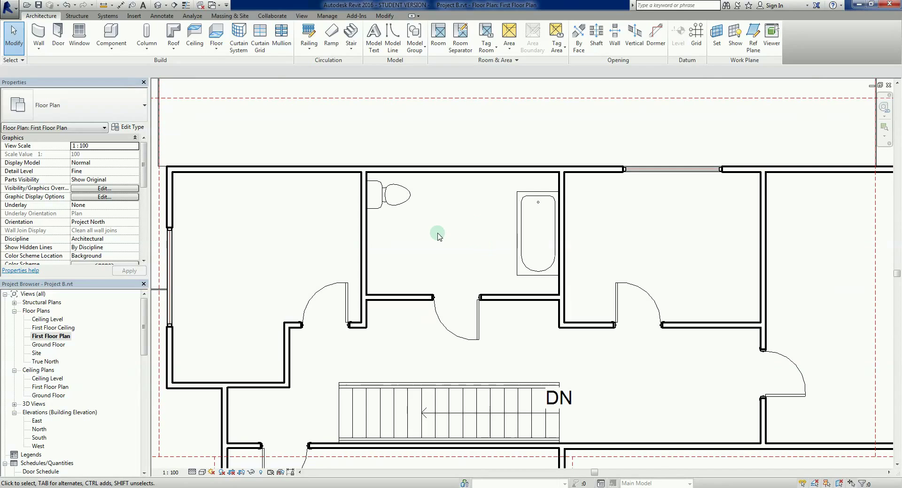
{"action": "mouse_move", "coordinate": [372, 264]}
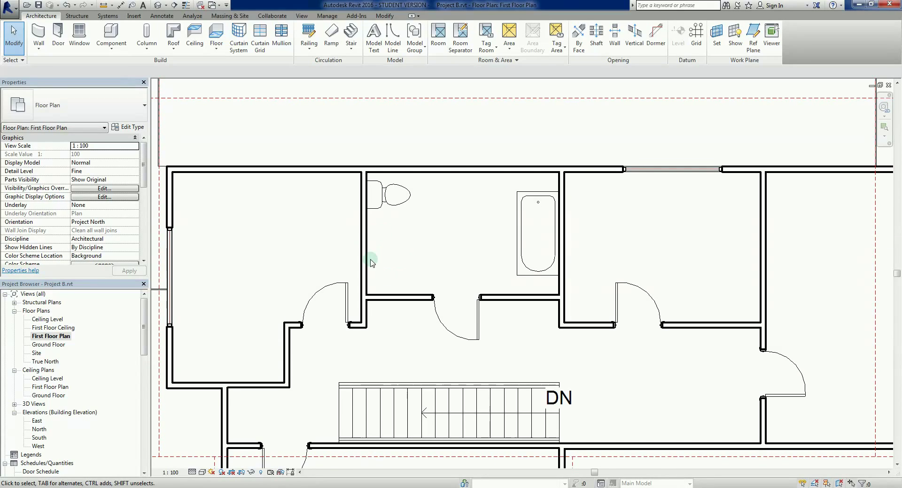
{"action": "mouse_move", "coordinate": [414, 253]}
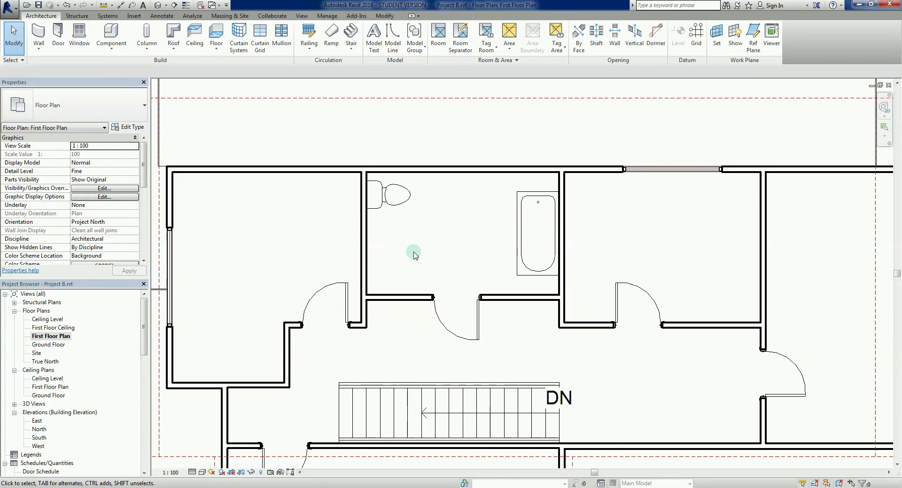
{"action": "left_click", "coordinate": [110, 32]}
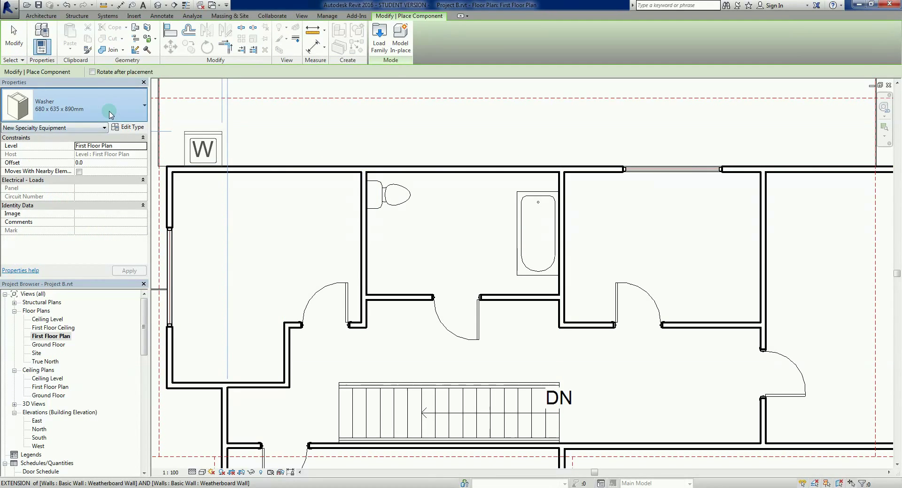
{"action": "left_click", "coordinate": [138, 105]}
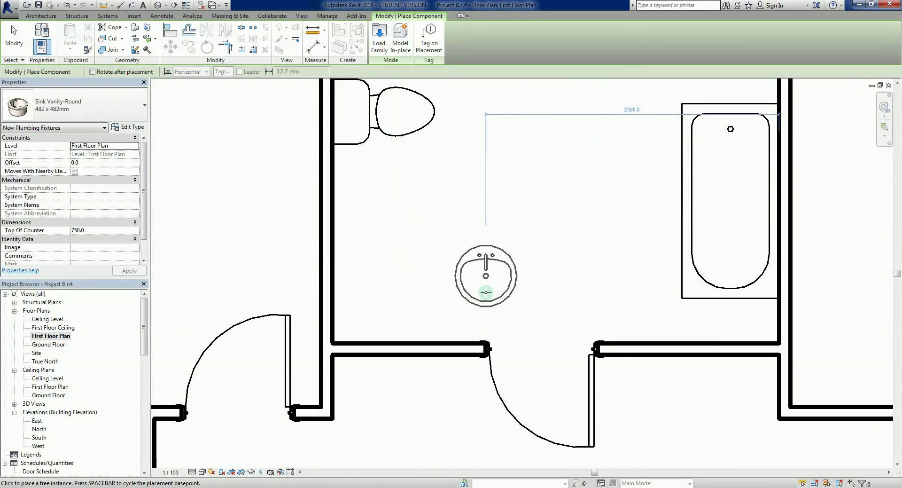
{"action": "mouse_move", "coordinate": [407, 290]}
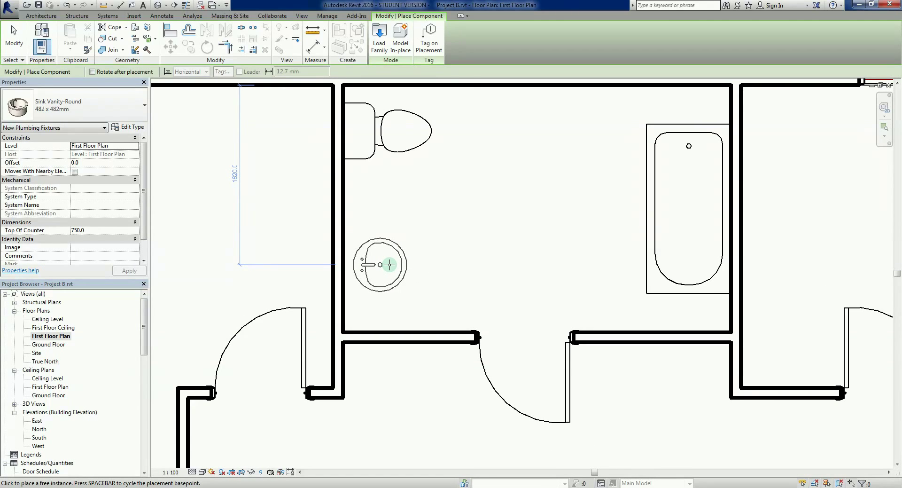
{"action": "left_click", "coordinate": [381, 265]}
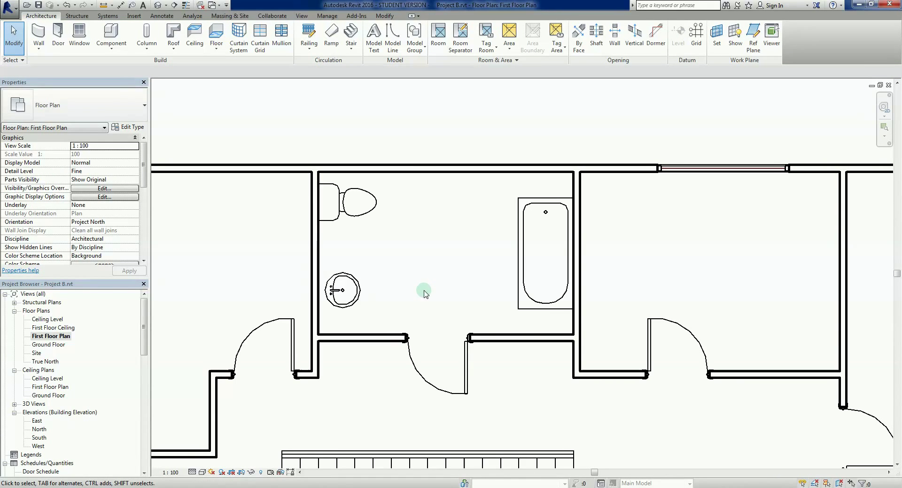
{"action": "mouse_move", "coordinate": [515, 233]}
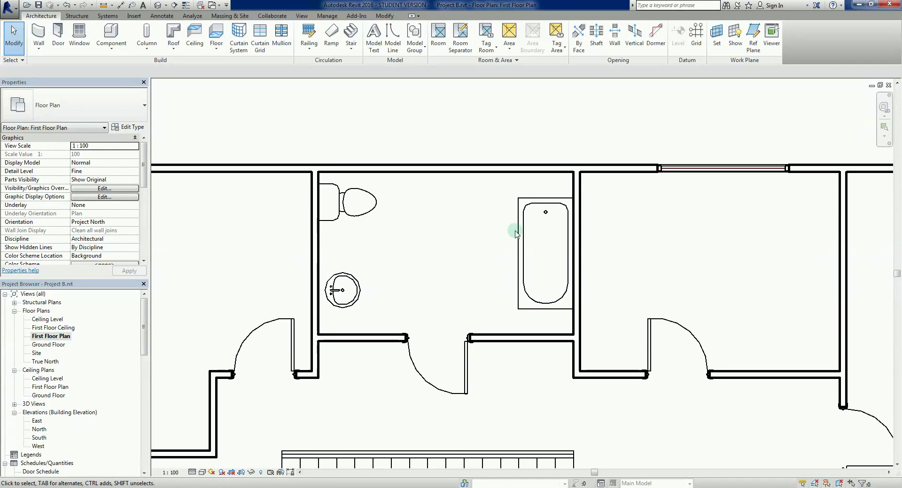
{"action": "mouse_move", "coordinate": [457, 240]}
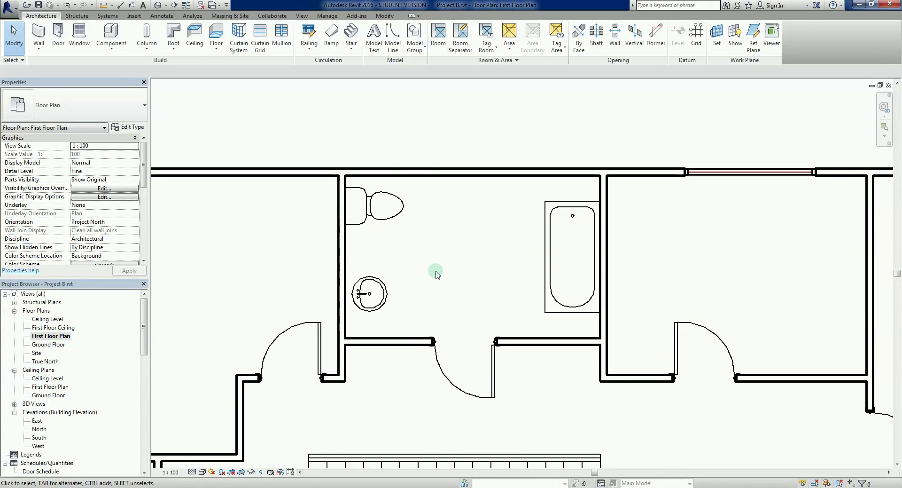
{"action": "left_click", "coordinate": [370, 293]}
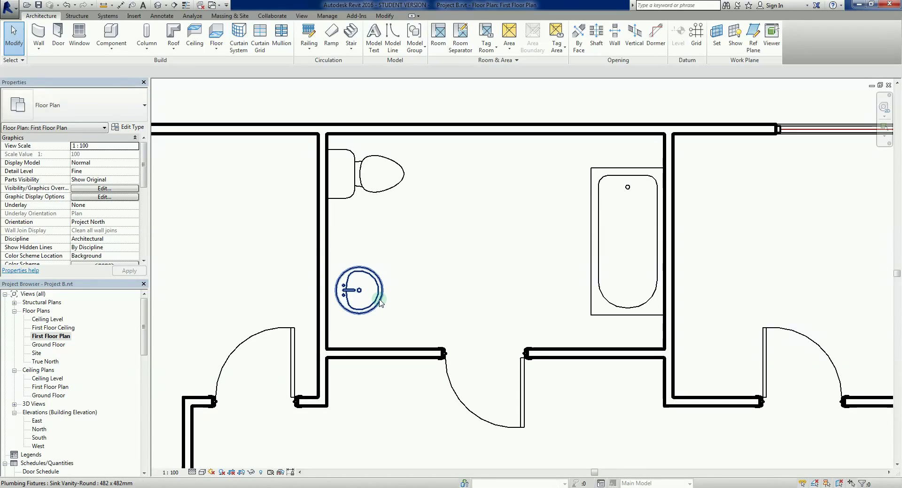
{"action": "left_click", "coordinate": [602, 204]}
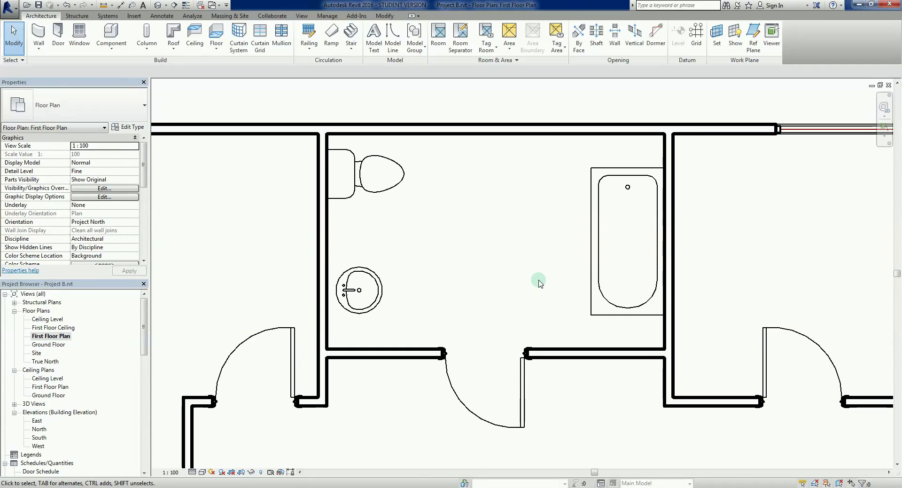
{"action": "mouse_move", "coordinate": [519, 283]}
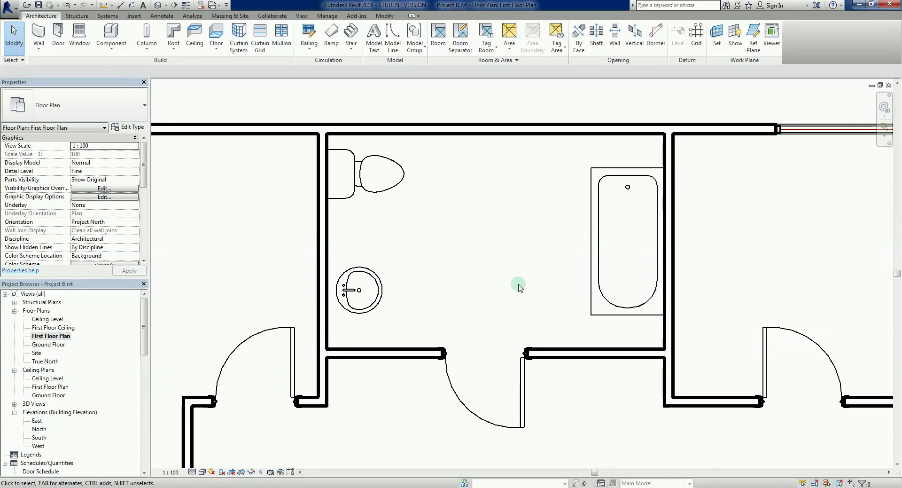
{"action": "mouse_move", "coordinate": [519, 298]}
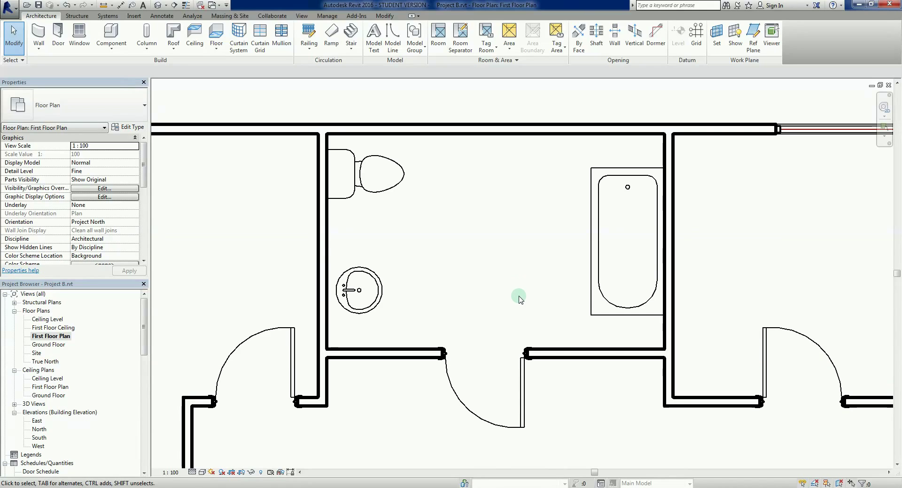
{"action": "mouse_move", "coordinate": [443, 289]}
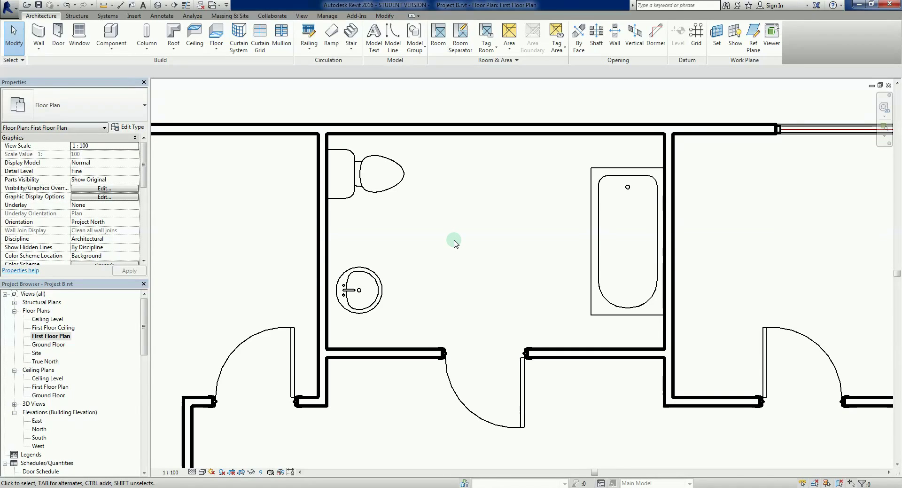
{"action": "mouse_move", "coordinate": [76, 16]}
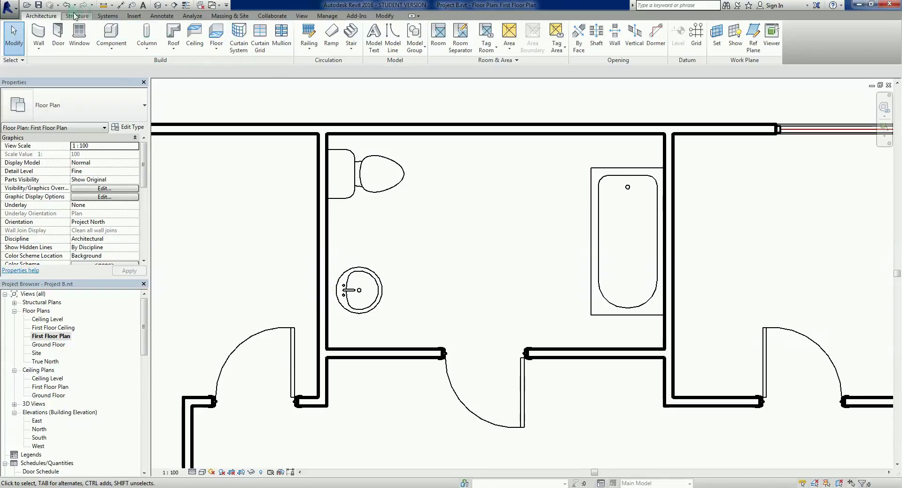
Start the Detail Line tool from Annotate with the straight Line draw option
{"action": "left_click", "coordinate": [162, 16]}
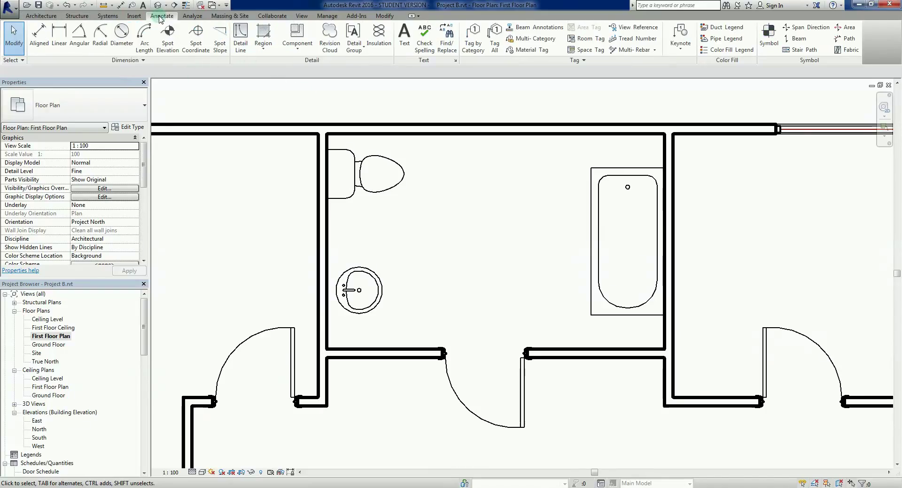
{"action": "mouse_move", "coordinate": [296, 35]}
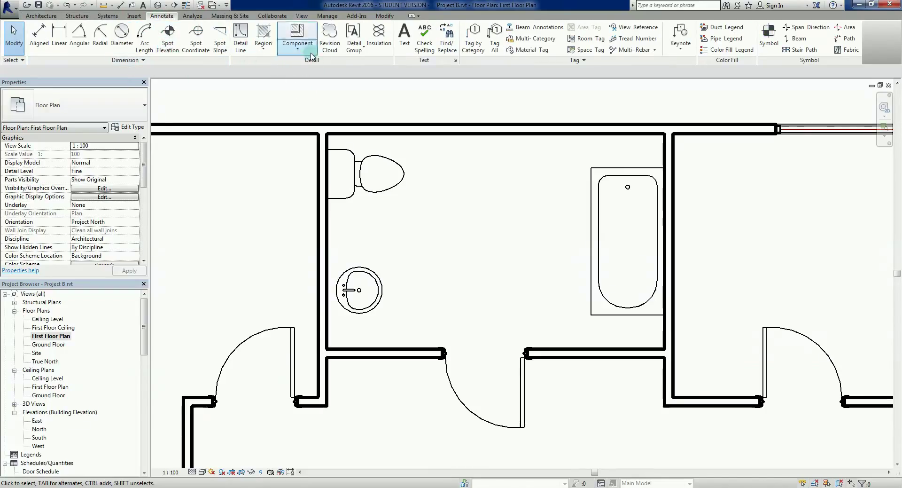
{"action": "mouse_move", "coordinate": [240, 35]}
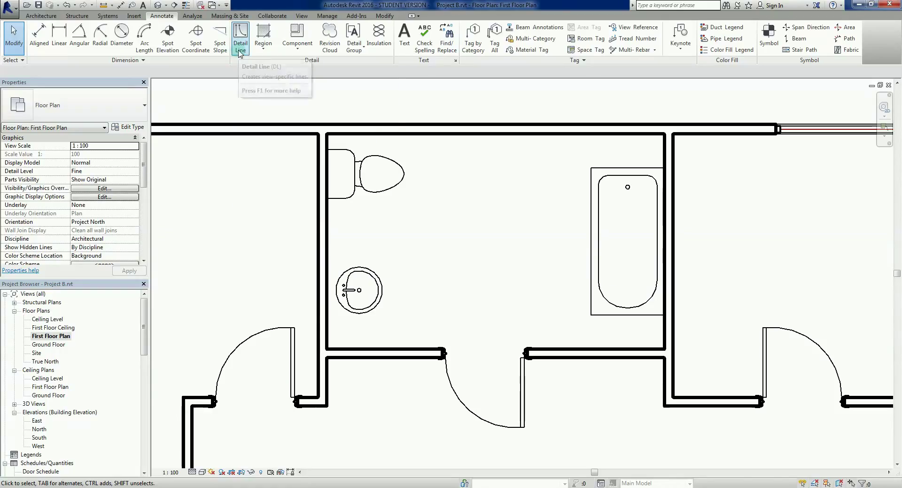
{"action": "left_click", "coordinate": [240, 38]}
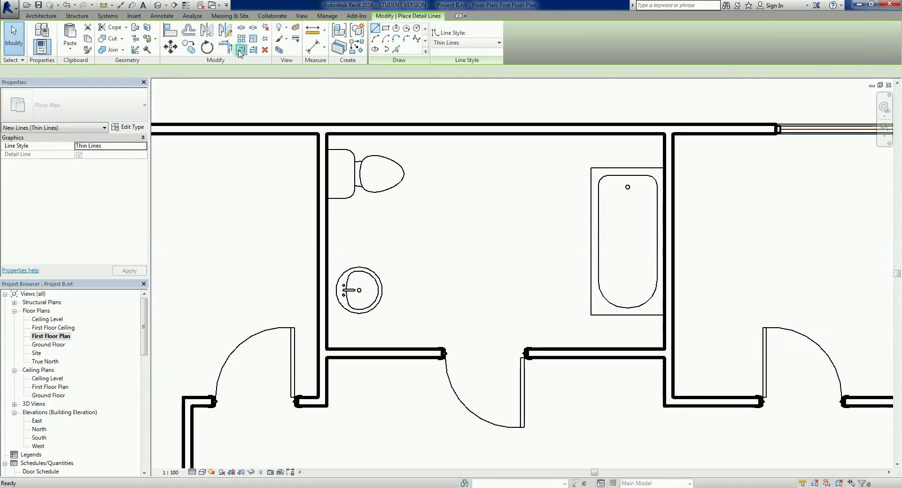
{"action": "left_click", "coordinate": [241, 49]}
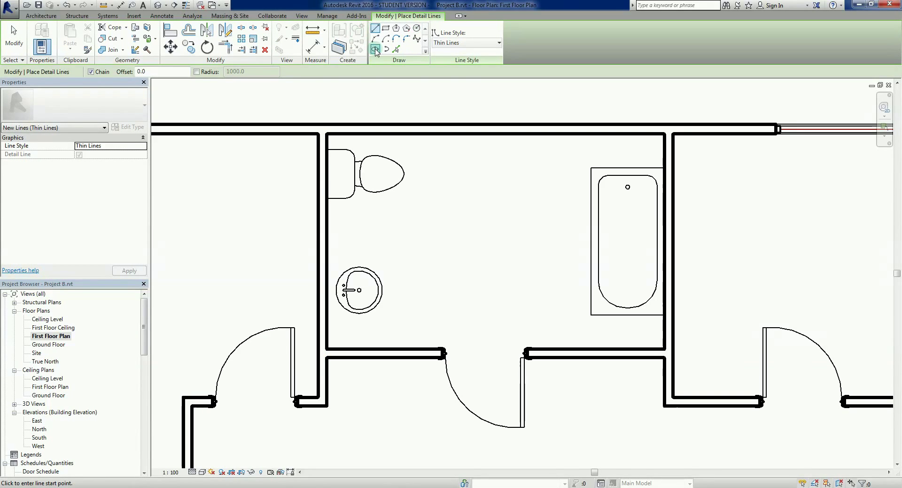
{"action": "mouse_move", "coordinate": [437, 71]}
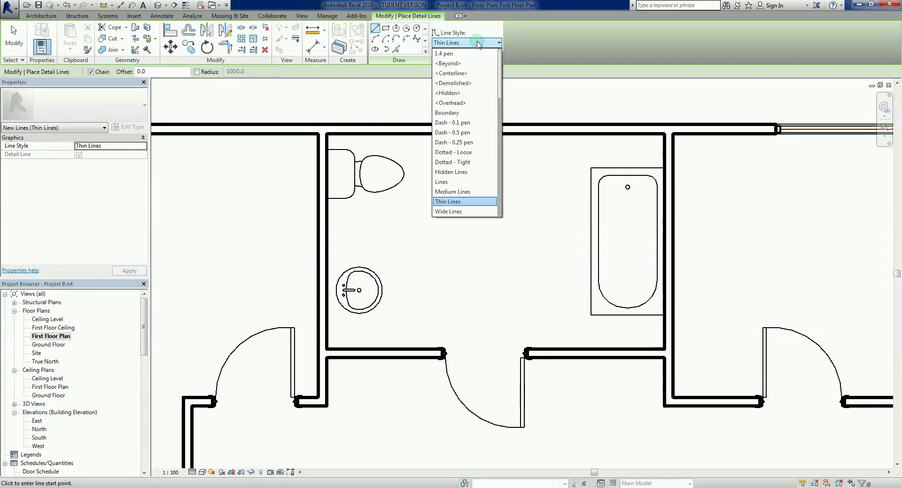
Set the Line Style for the new detail lines to 0.10 pen
{"action": "scroll", "scroll_direction": "up", "scroll_amount": 3}
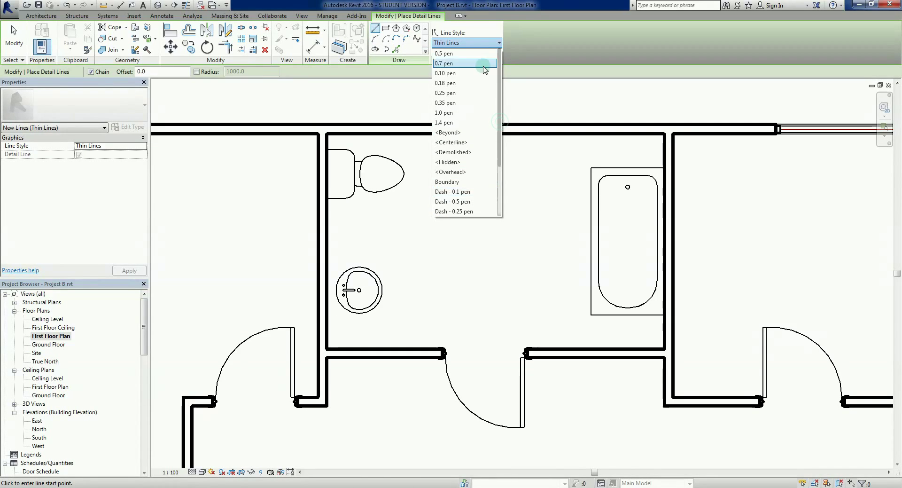
{"action": "mouse_move", "coordinate": [466, 122]}
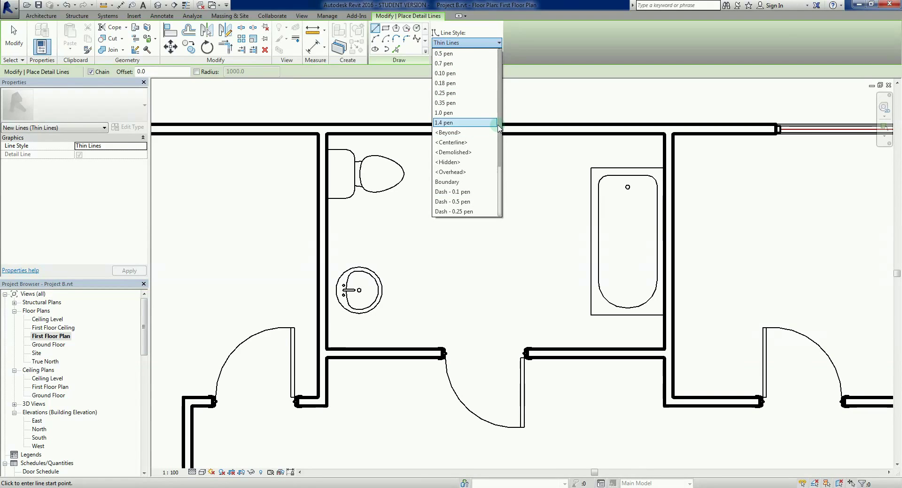
{"action": "scroll", "scroll_direction": "down", "scroll_amount": 3}
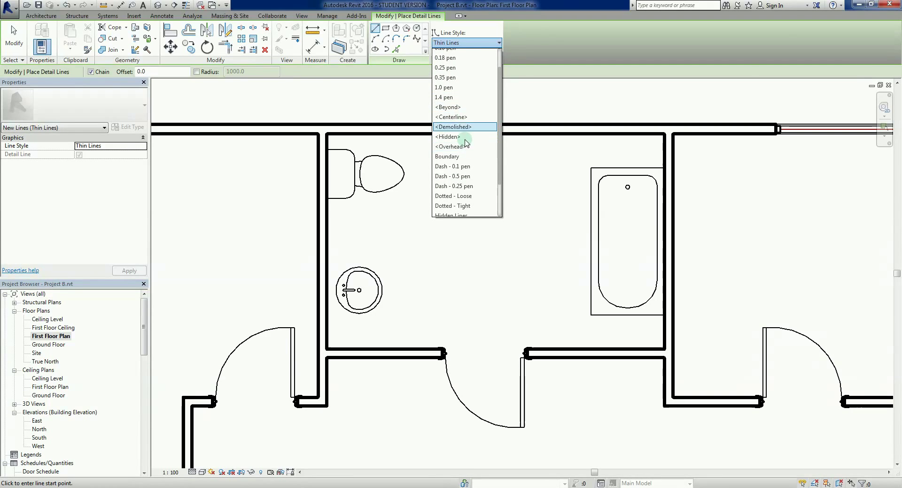
{"action": "mouse_move", "coordinate": [466, 167]}
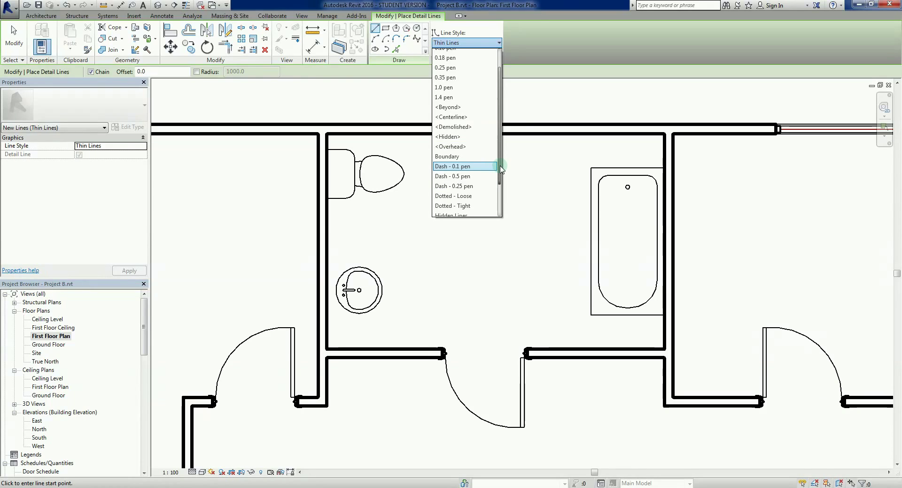
{"action": "scroll", "scroll_direction": "up", "scroll_amount": 3}
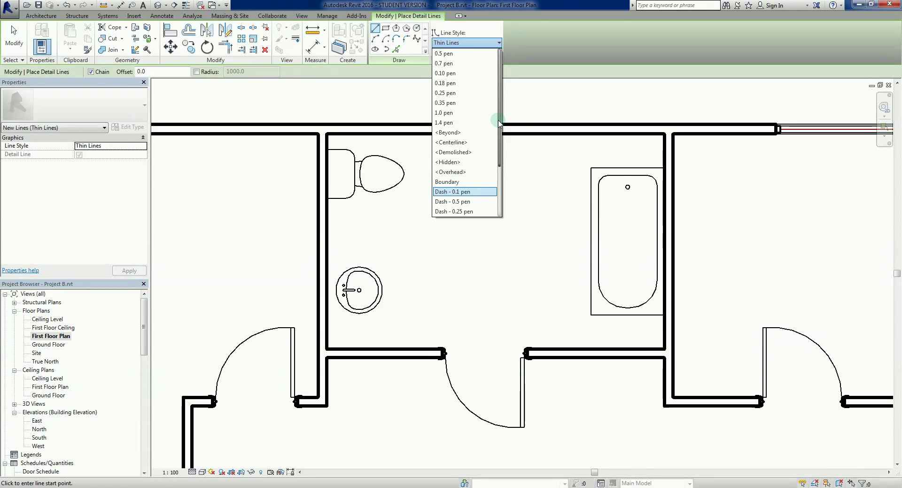
{"action": "mouse_move", "coordinate": [469, 74]}
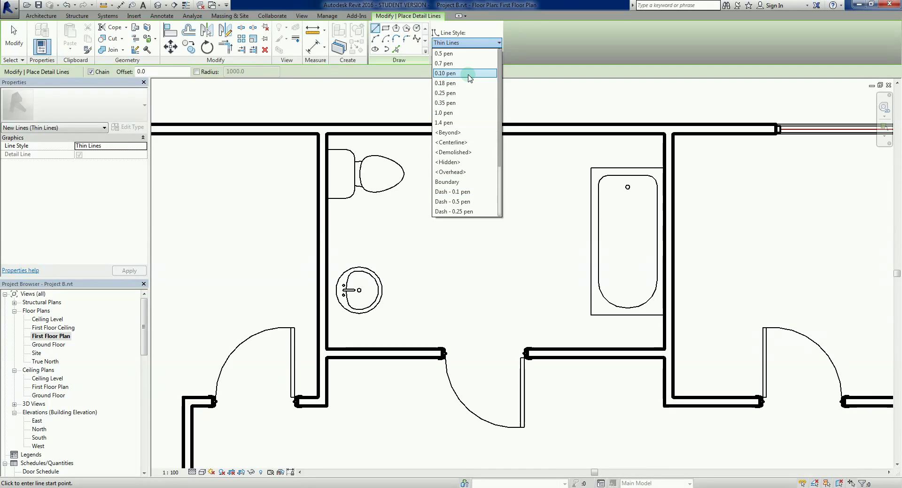
{"action": "left_click", "coordinate": [445, 74]}
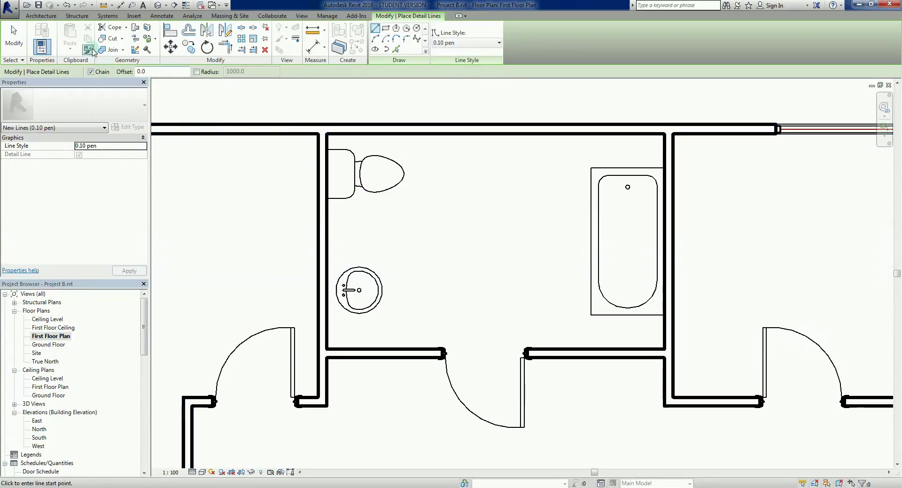
{"action": "mouse_move", "coordinate": [443, 277]}
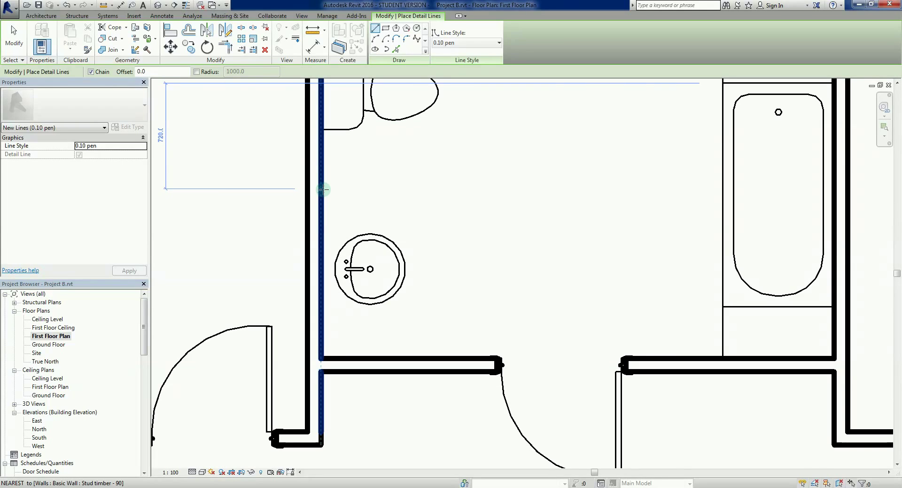
{"action": "mouse_move", "coordinate": [384, 191]}
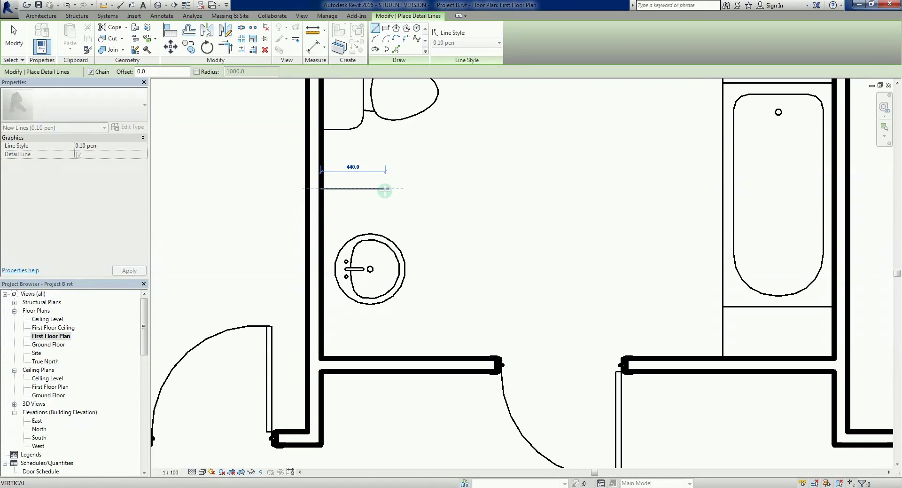
{"action": "mouse_move", "coordinate": [384, 237]}
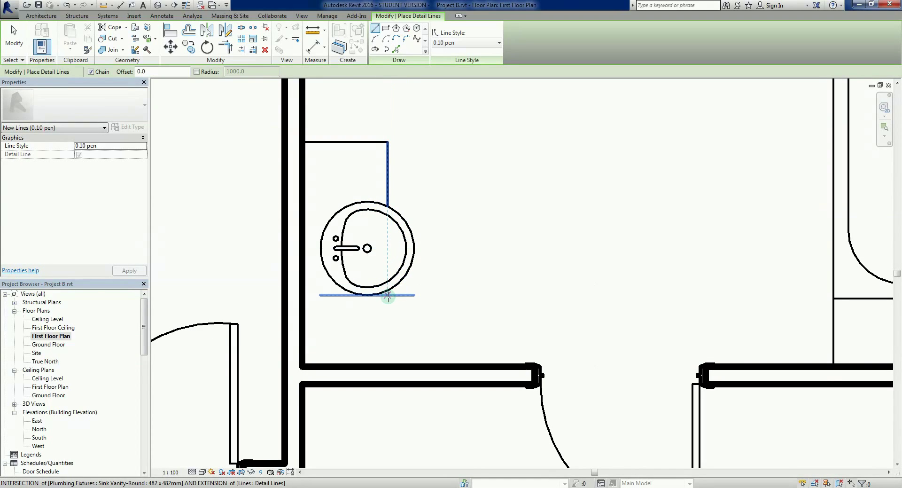
{"action": "mouse_move", "coordinate": [387, 295]}
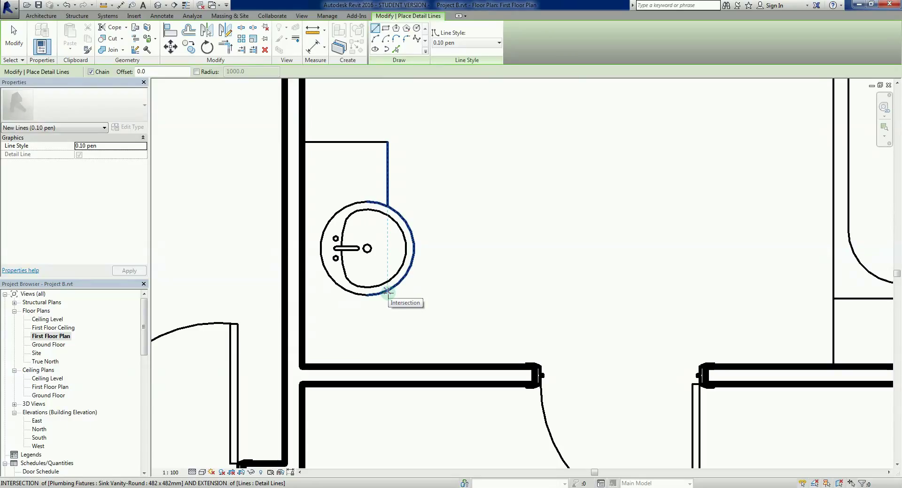
{"action": "mouse_move", "coordinate": [389, 293]}
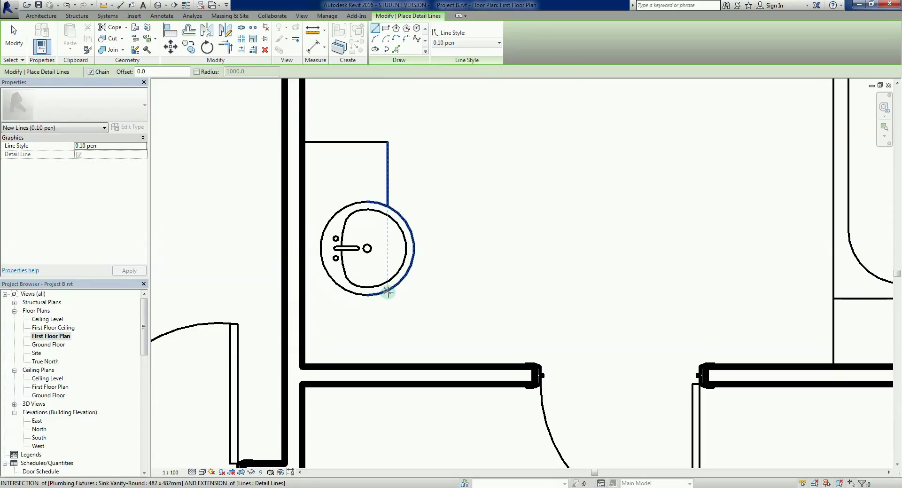
{"action": "mouse_move", "coordinate": [389, 292]}
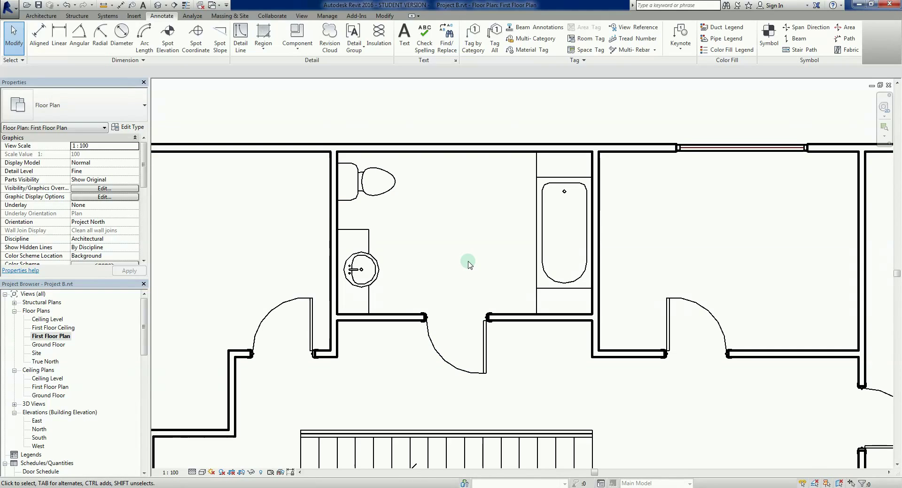
{"action": "mouse_move", "coordinate": [455, 236]}
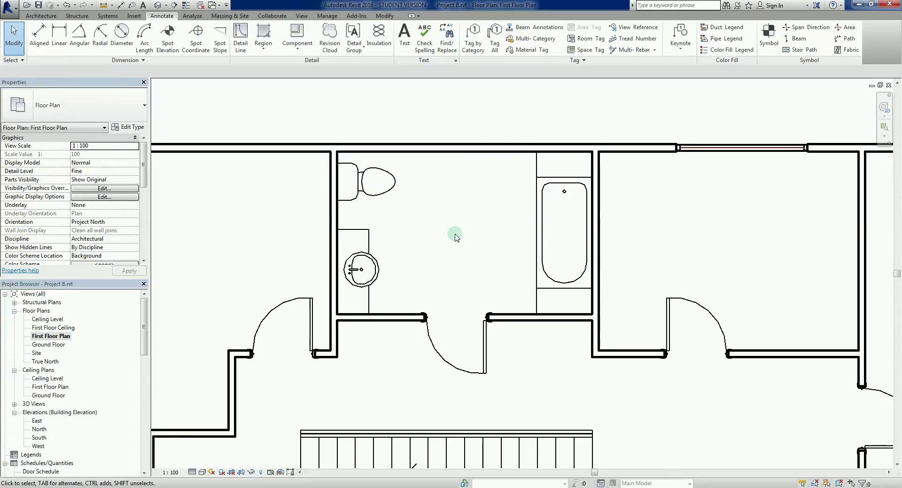
{"action": "mouse_move", "coordinate": [455, 236]}
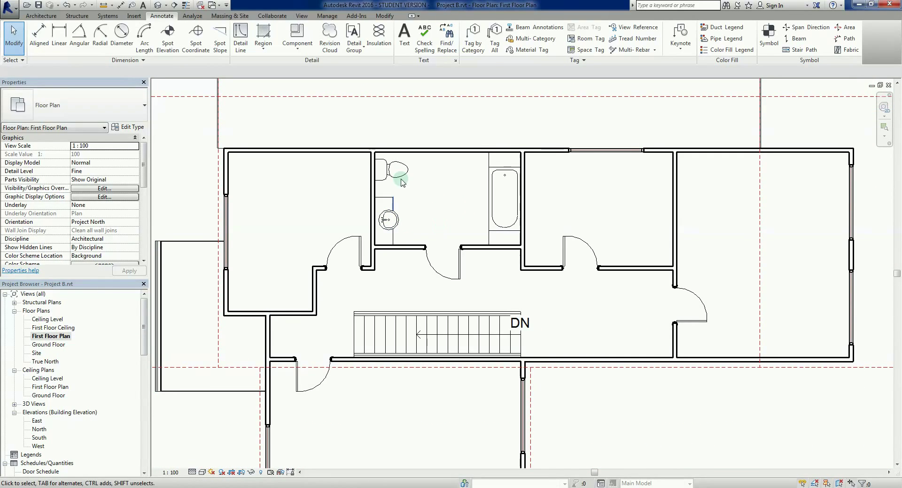
Switch back to the Ground Floor plan from the Project Browser
{"action": "double_click", "coordinate": [49, 344]}
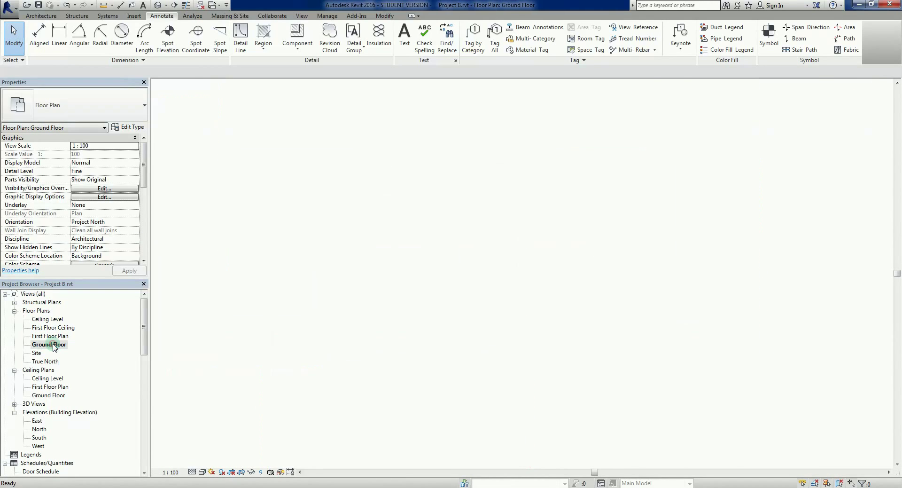
{"action": "double_click", "coordinate": [49, 344]}
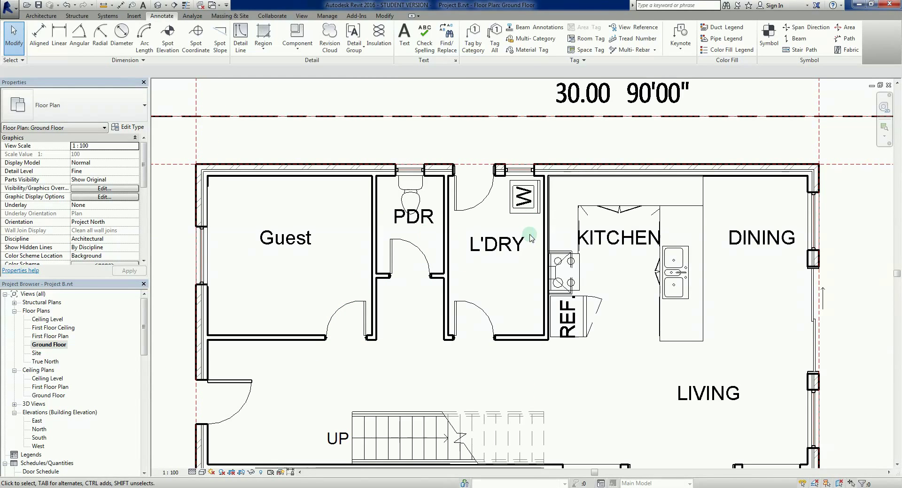